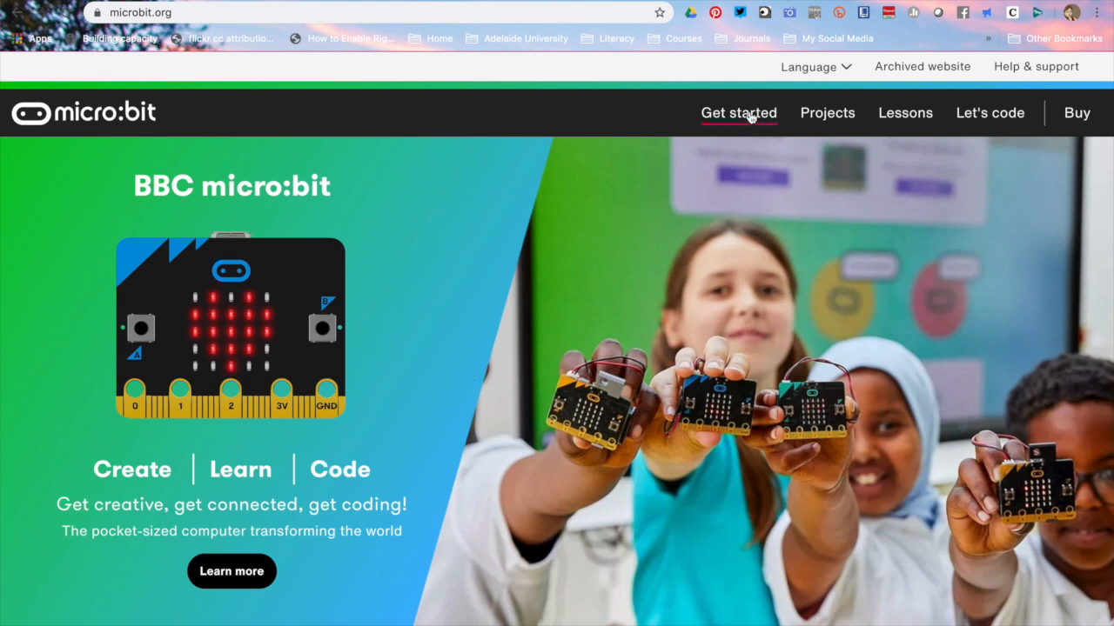
# Step: Go to the Get started guide and read down to 'Connect your micro:bit' and copying the program file
pyautogui.click(738, 111)
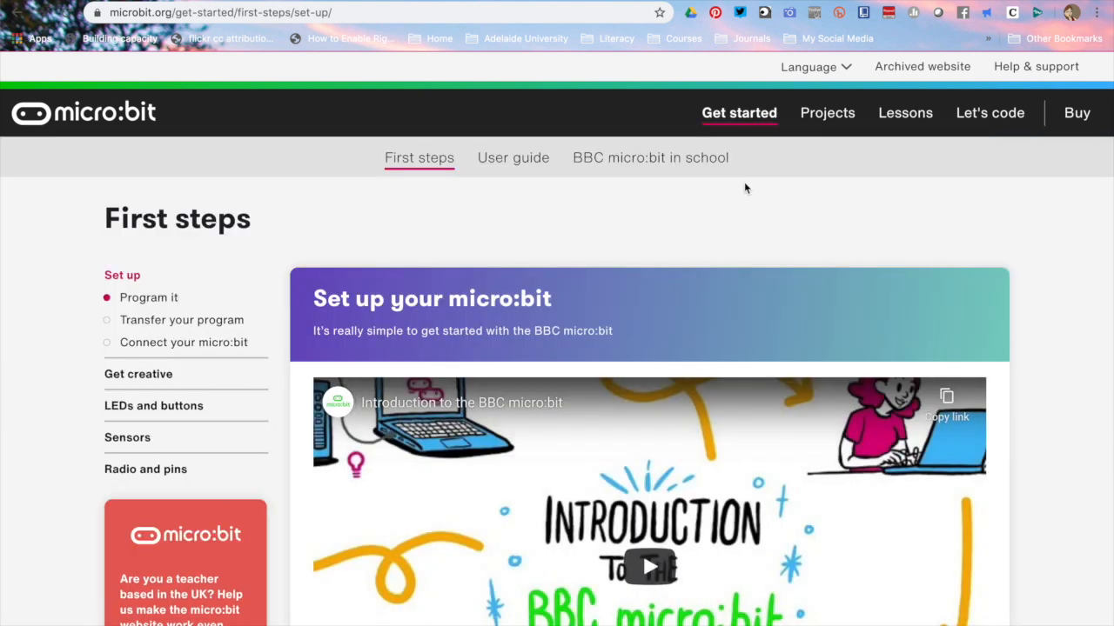
pyautogui.scroll(-3)
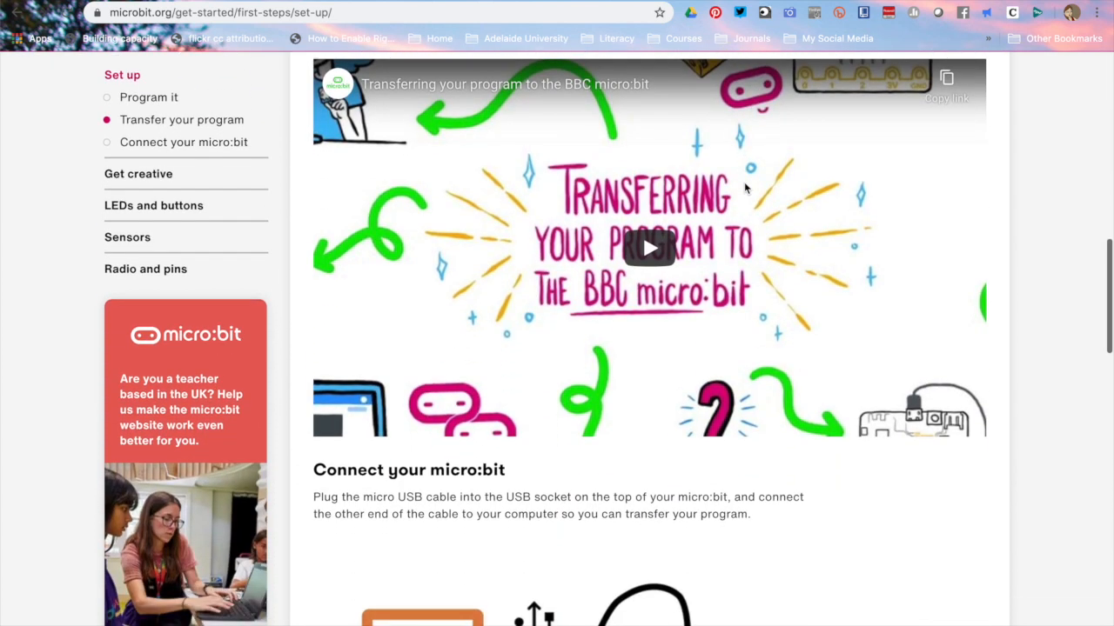
pyautogui.scroll(-3)
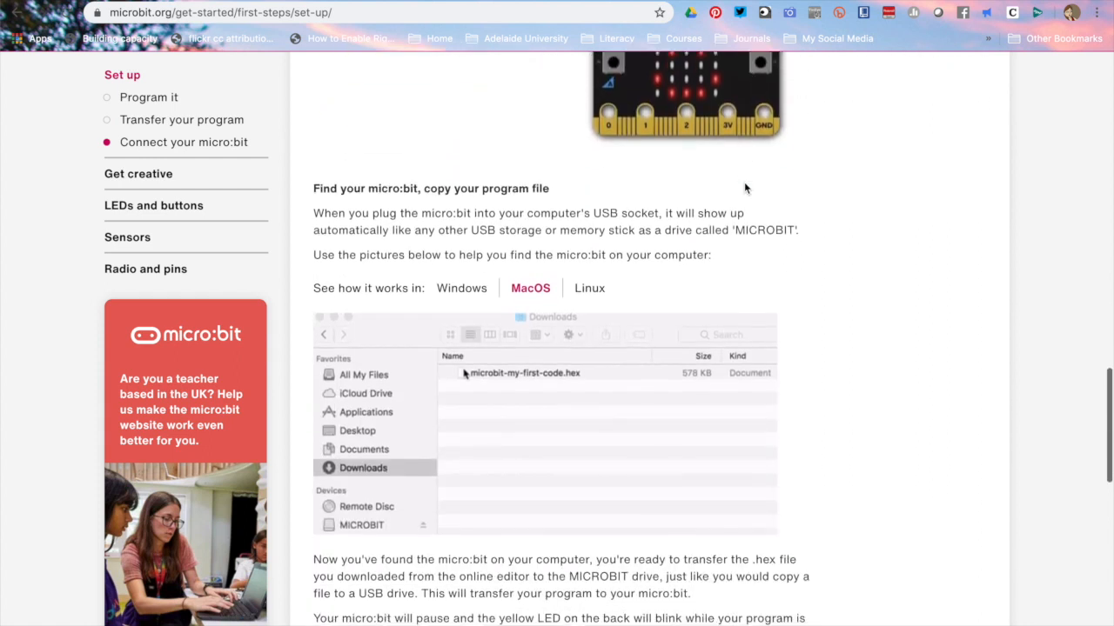
pyautogui.scroll(-3)
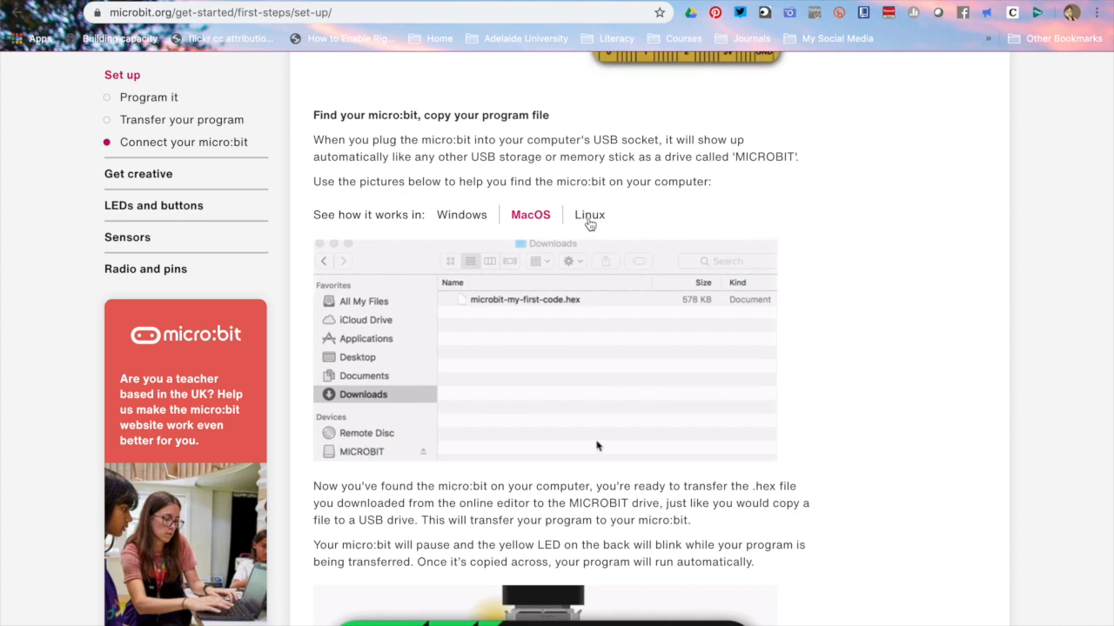
# Step: Show the Projects page with the Make it: code it and Design challenges collections
pyautogui.click(826, 111)
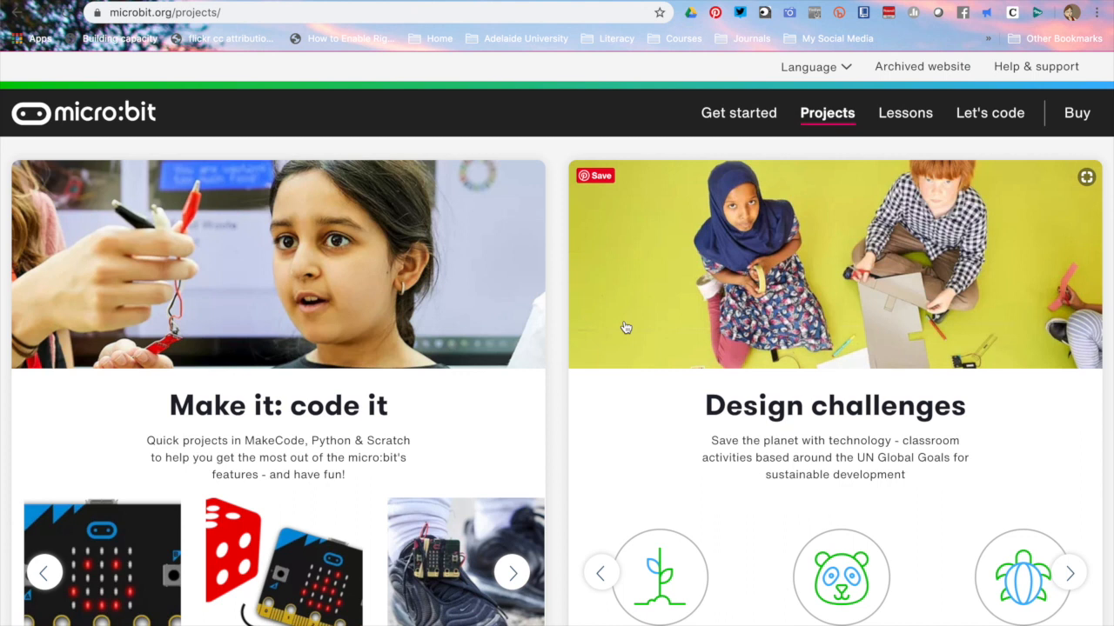
pyautogui.moveTo(814, 436)
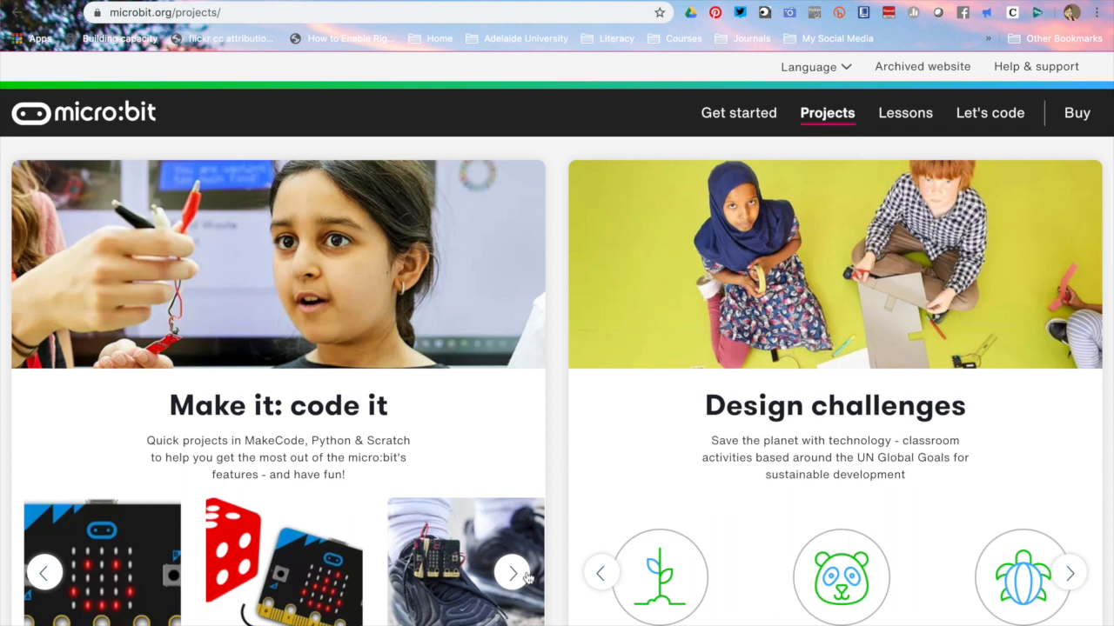
pyautogui.scroll(-3)
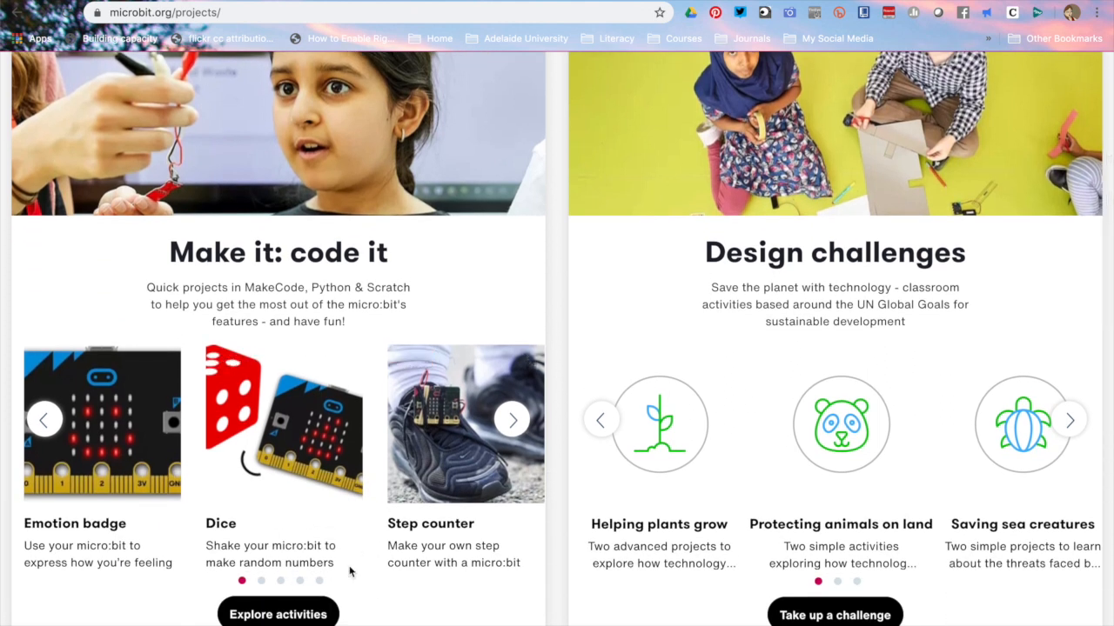
pyautogui.moveTo(296, 623)
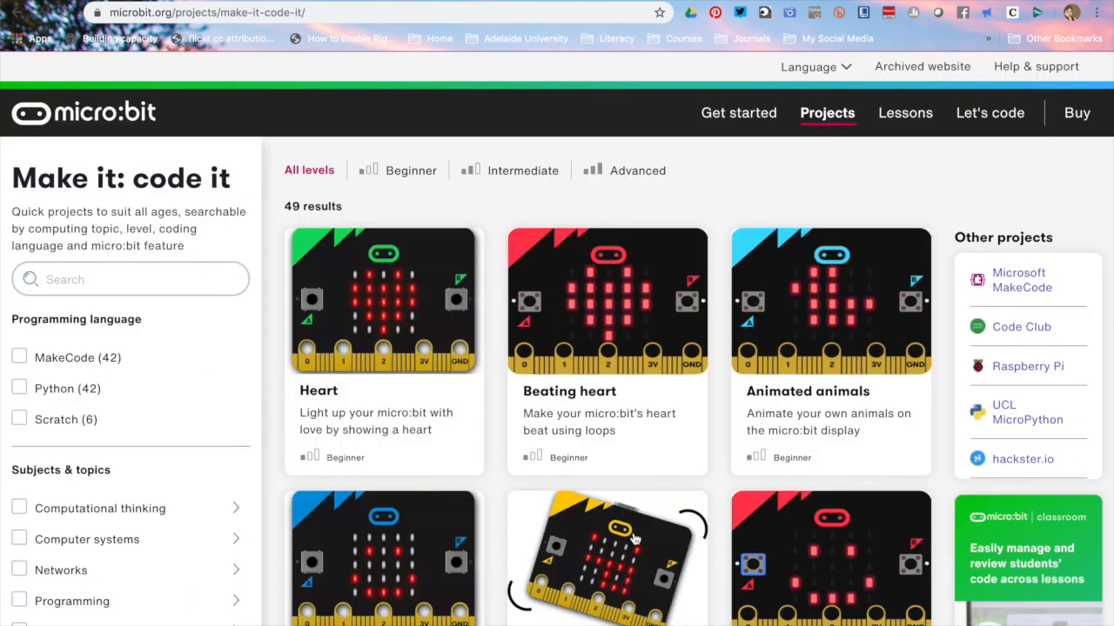
# Step: Browse down through the 49 Make it: code it project cards and back to the top
pyautogui.scroll(-3)
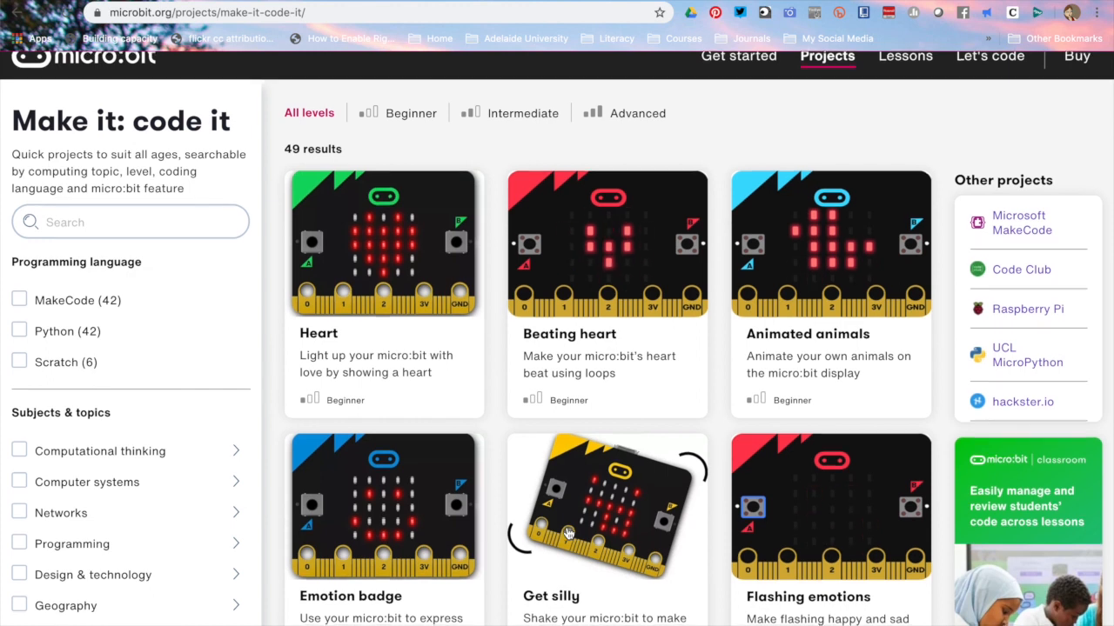
pyautogui.scroll(-3)
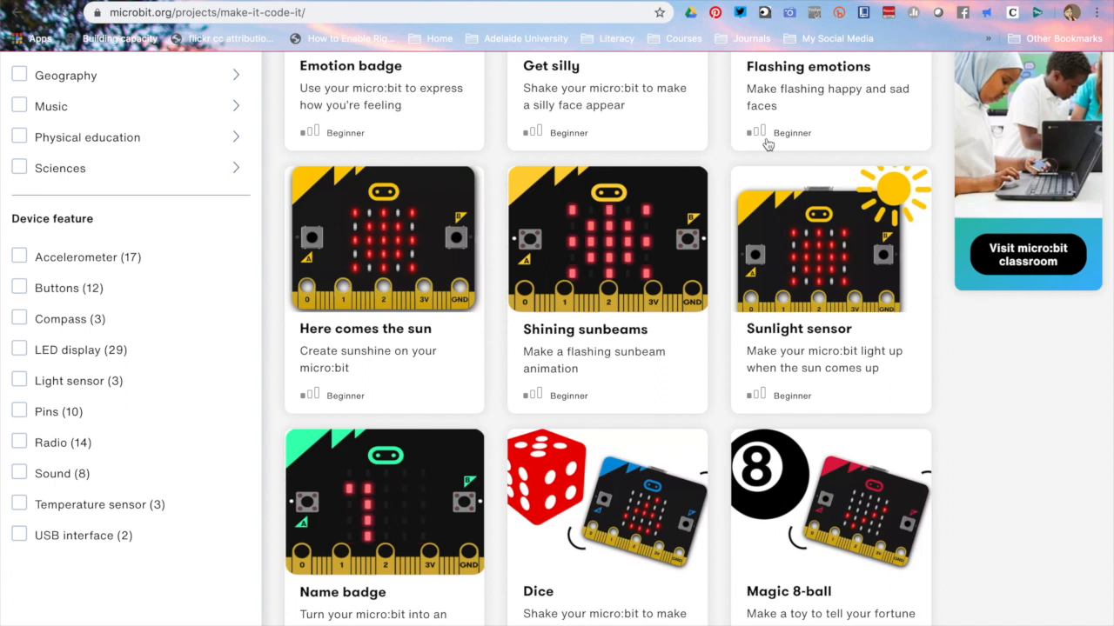
pyautogui.scroll(-3)
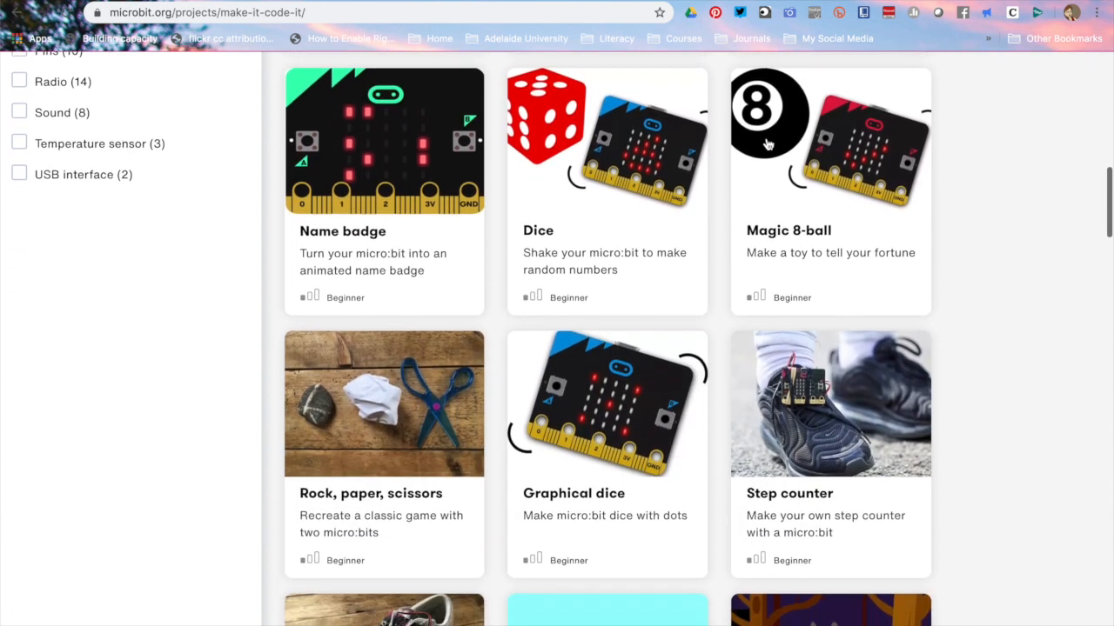
pyautogui.scroll(3)
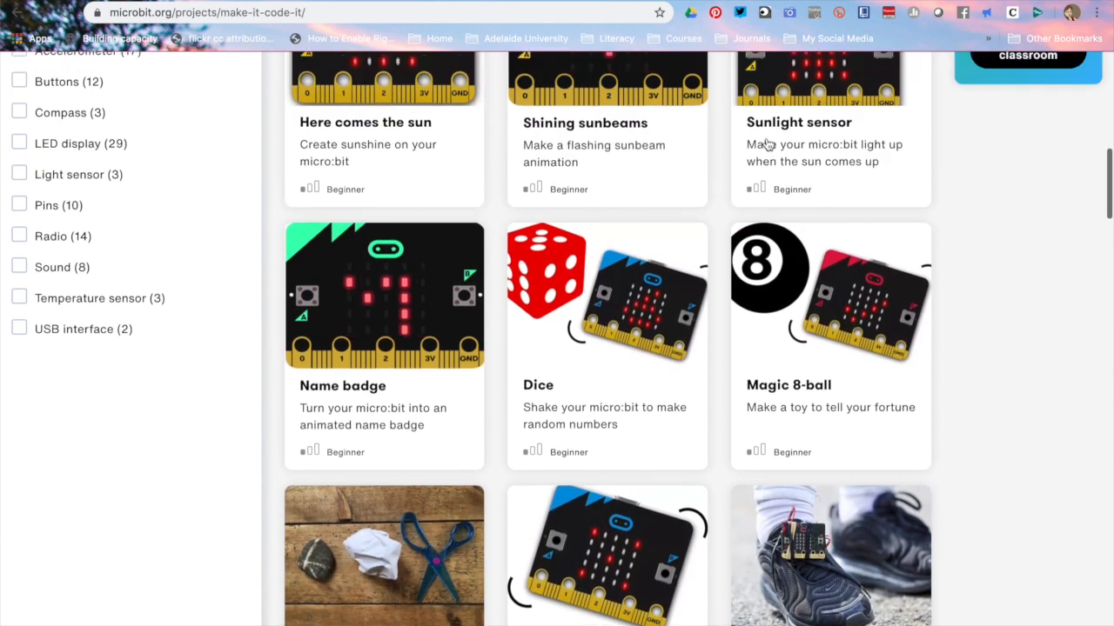
pyautogui.scroll(3)
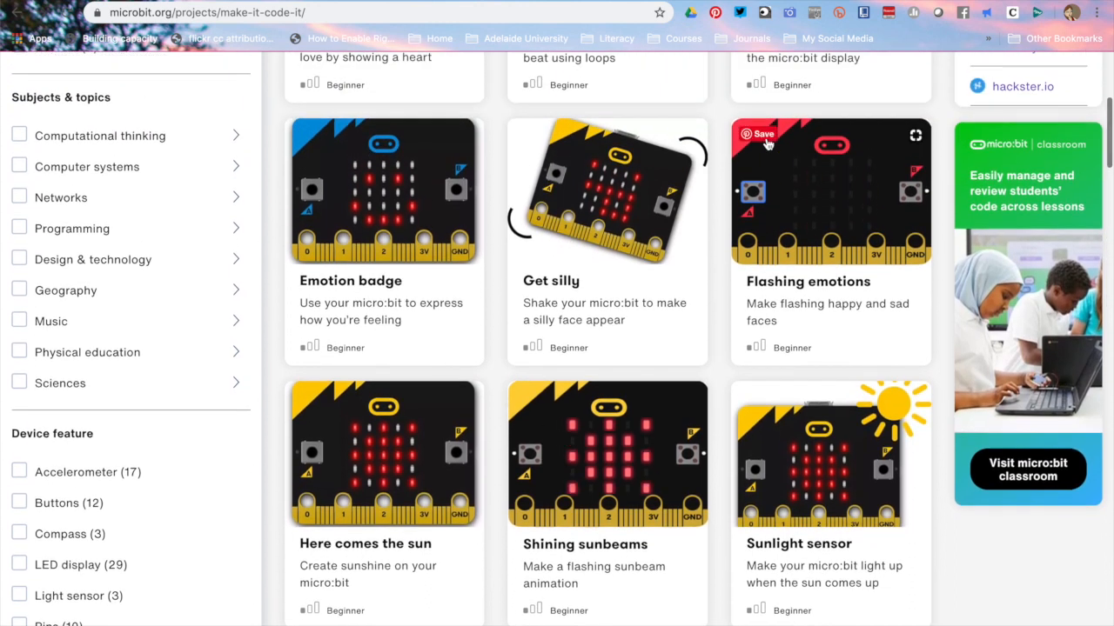
pyautogui.scroll(3)
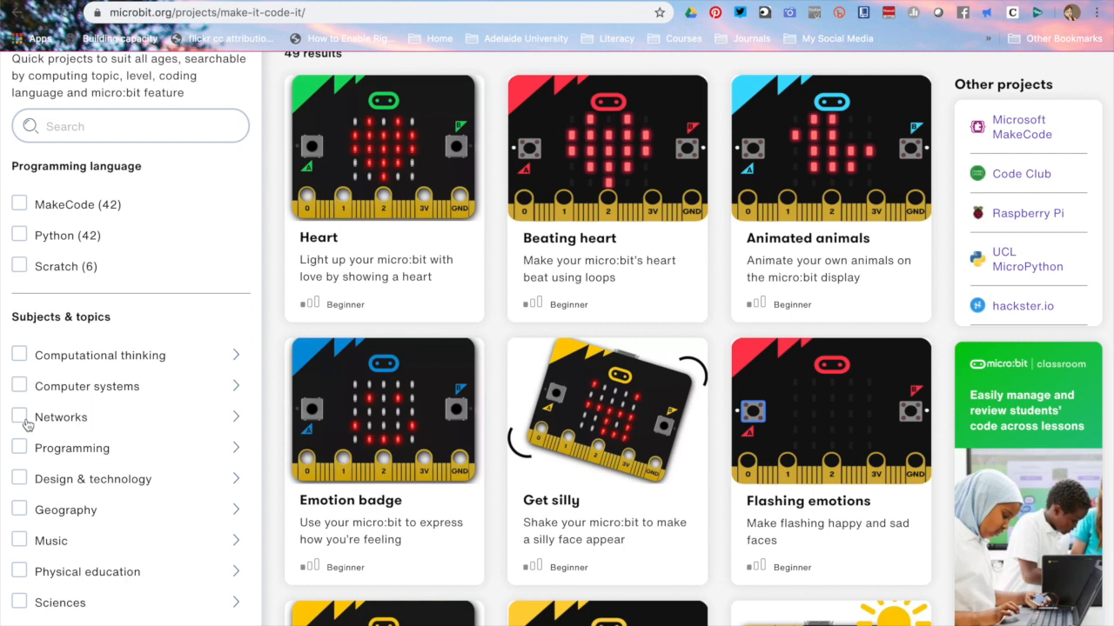
pyautogui.click(19, 416)
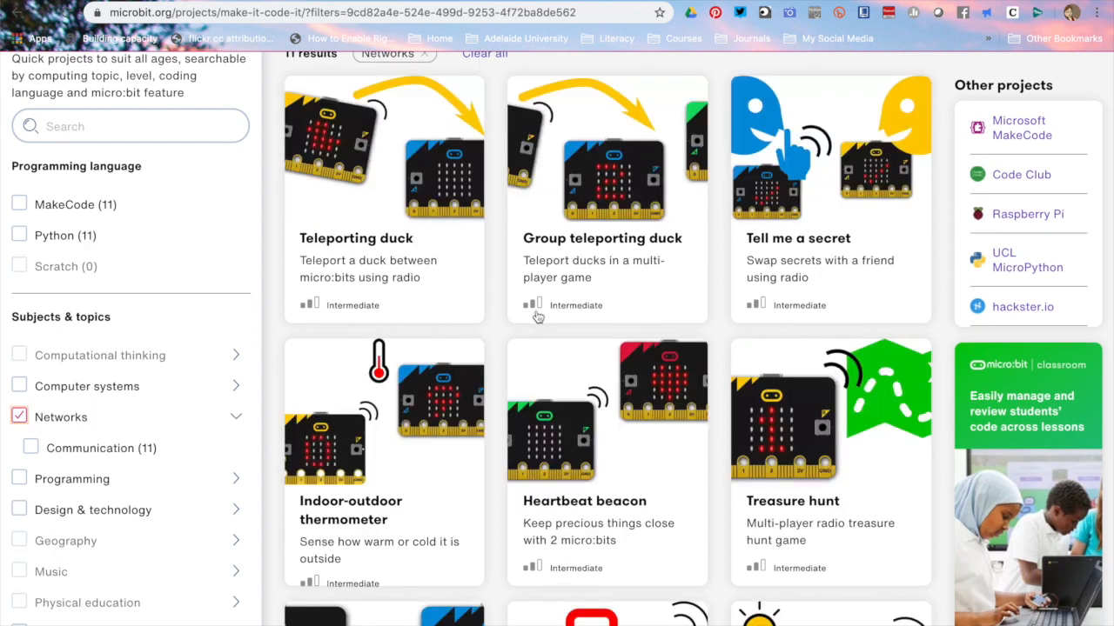
pyautogui.moveTo(573, 315)
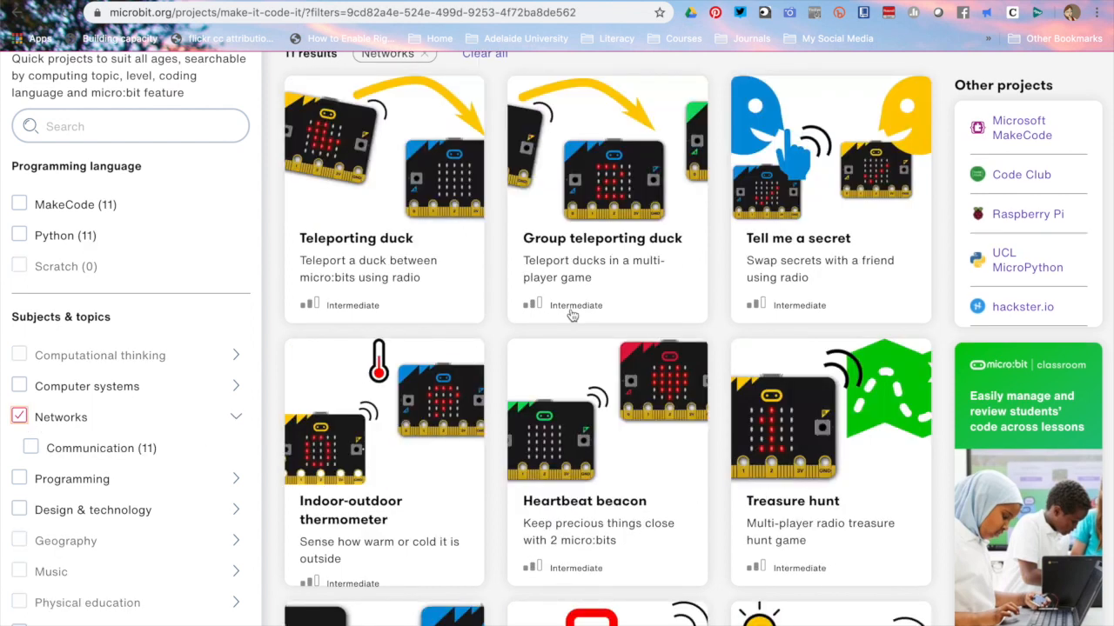
pyautogui.scroll(-3)
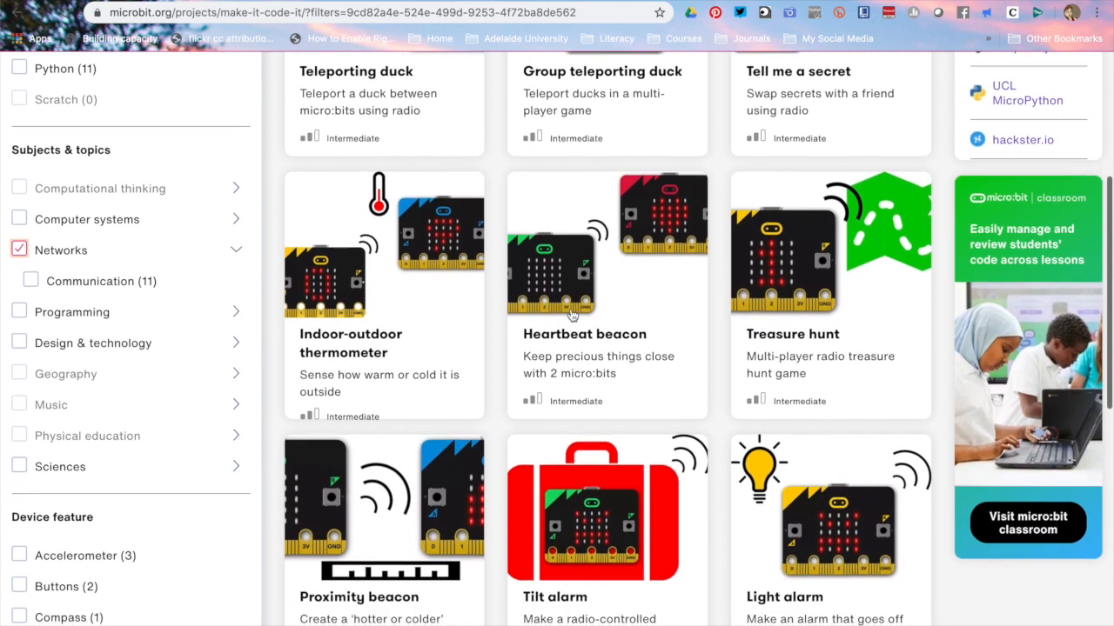
pyautogui.scroll(-3)
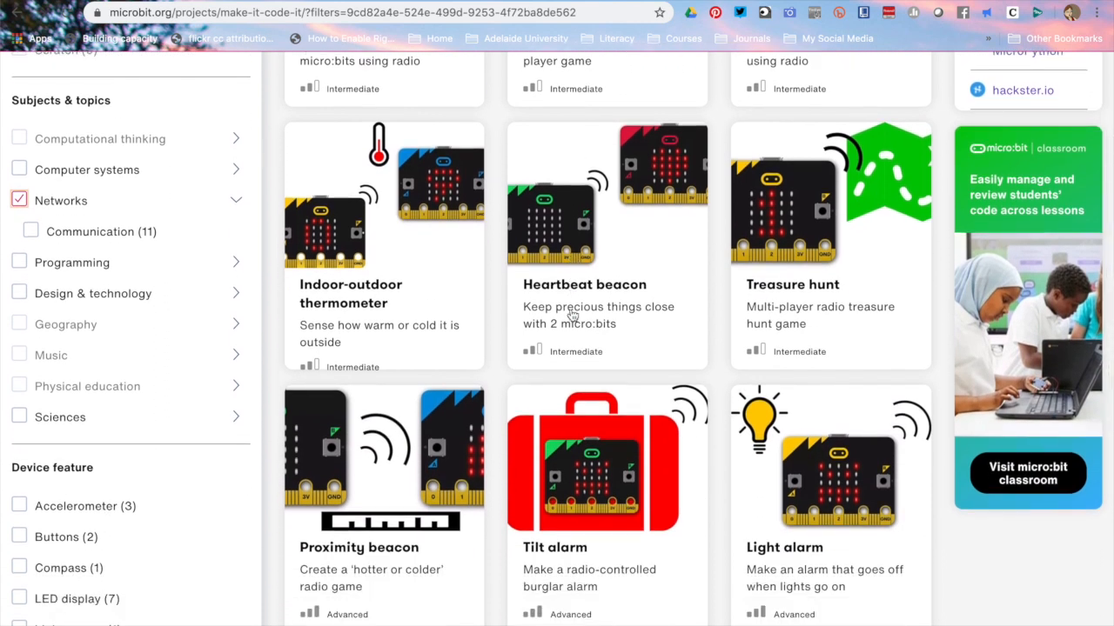
pyautogui.scroll(-3)
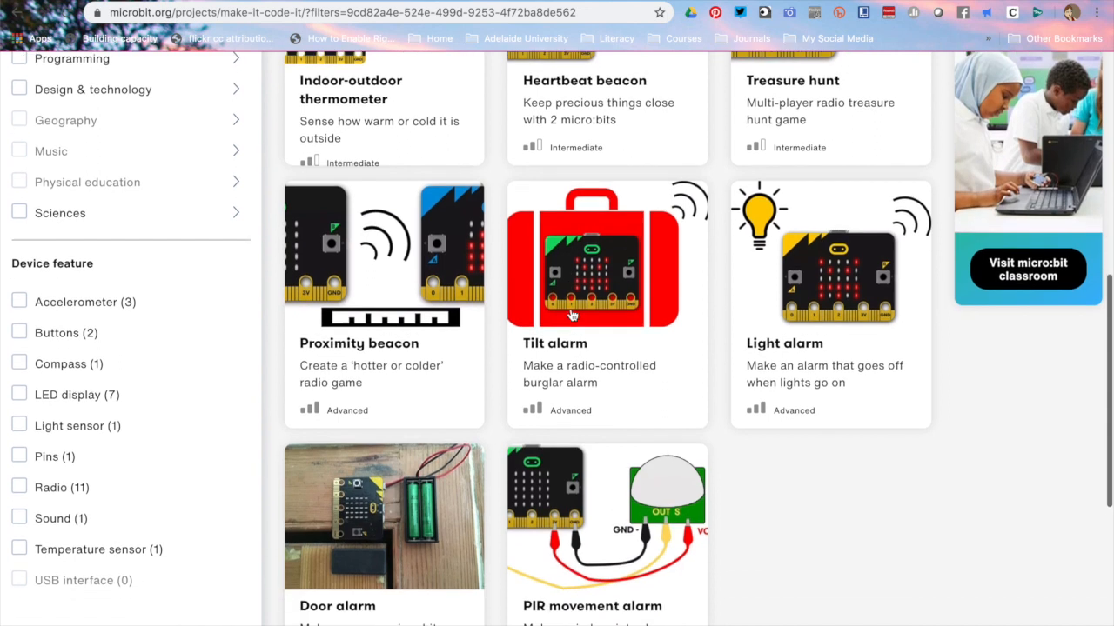
pyautogui.scroll(-3)
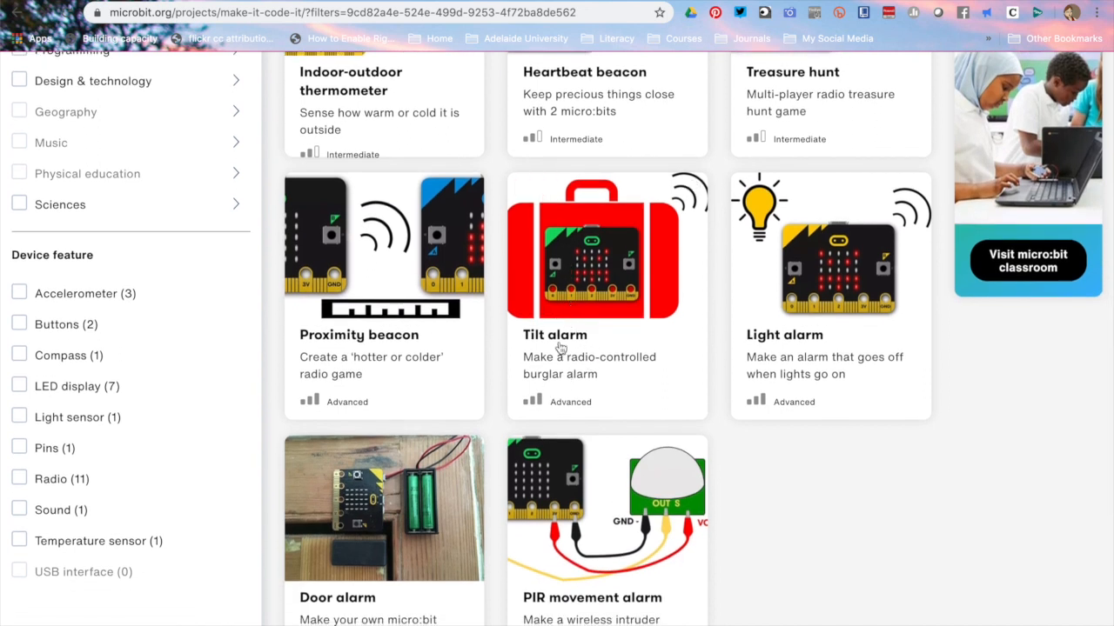
pyautogui.scroll(-3)
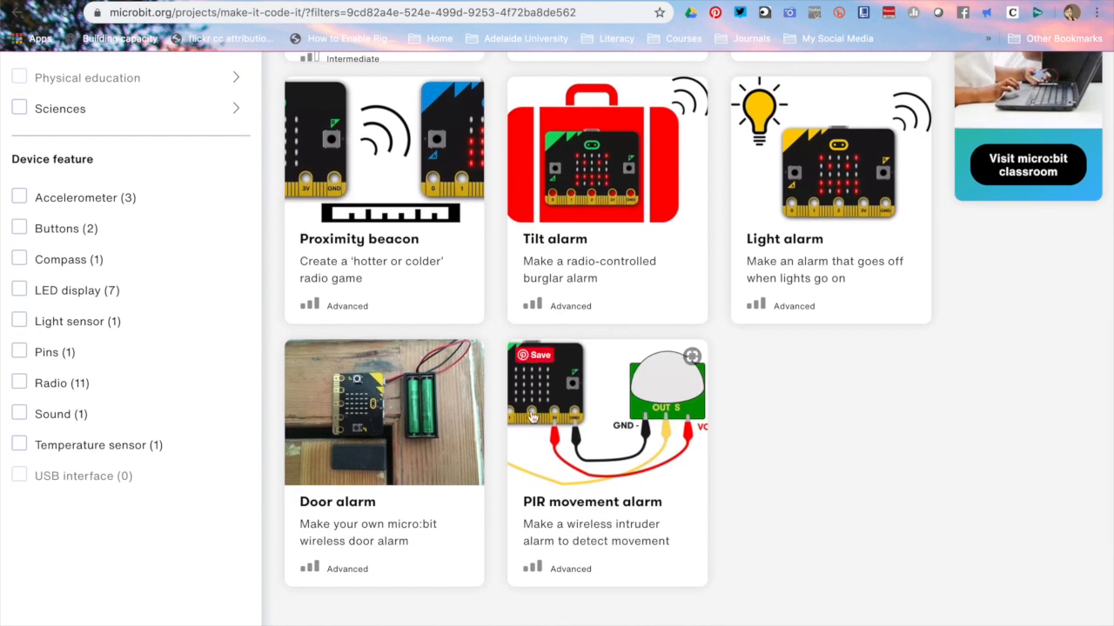
pyautogui.scroll(3)
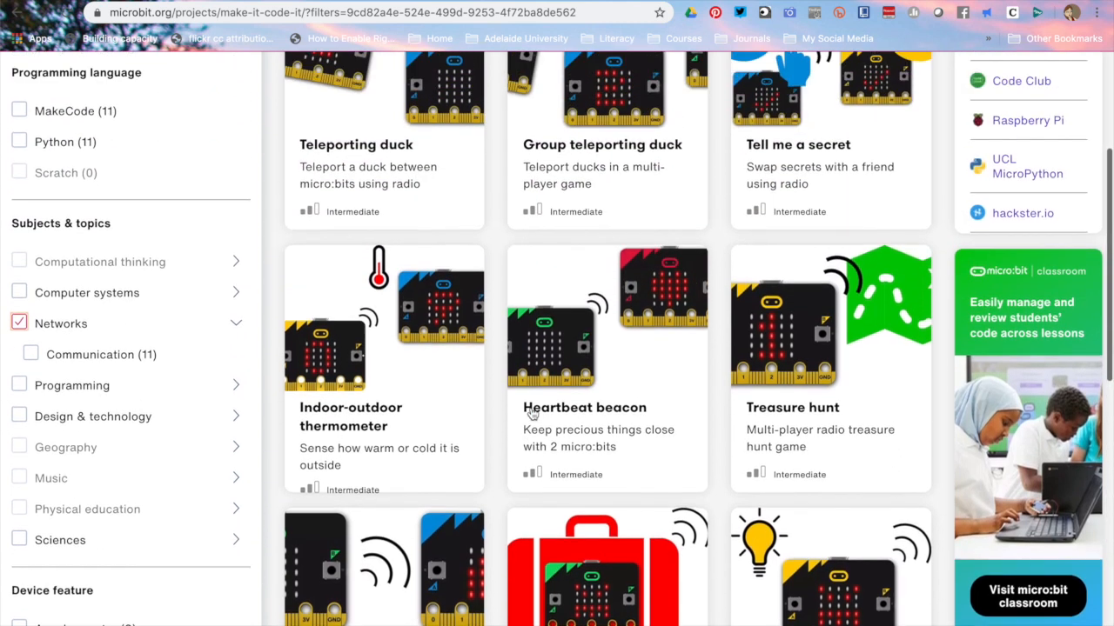
pyautogui.scroll(3)
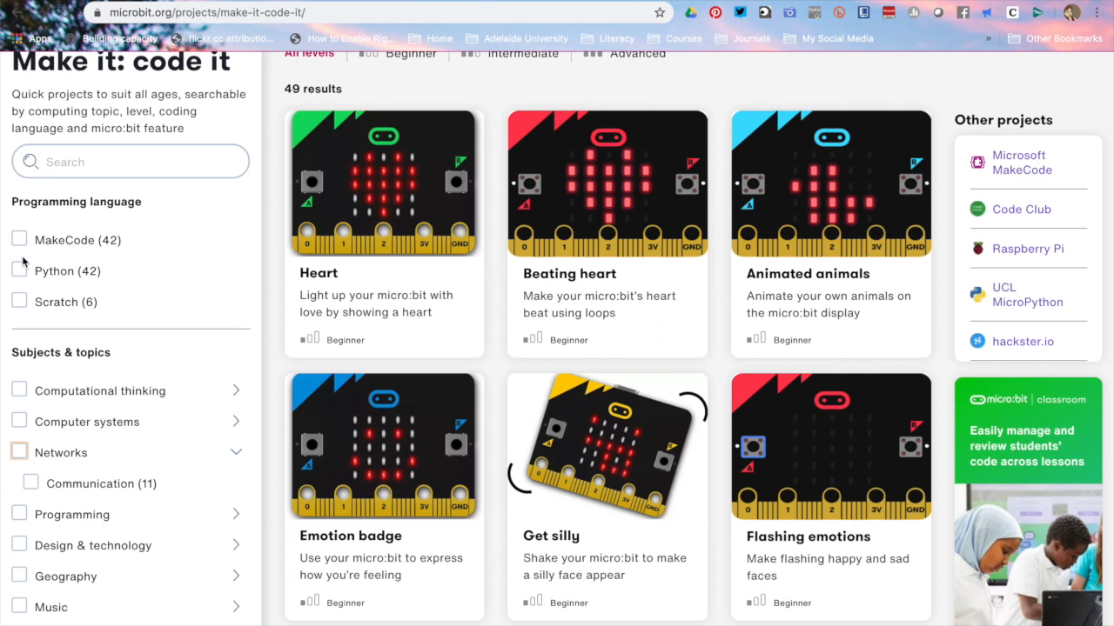
pyautogui.moveTo(70, 416)
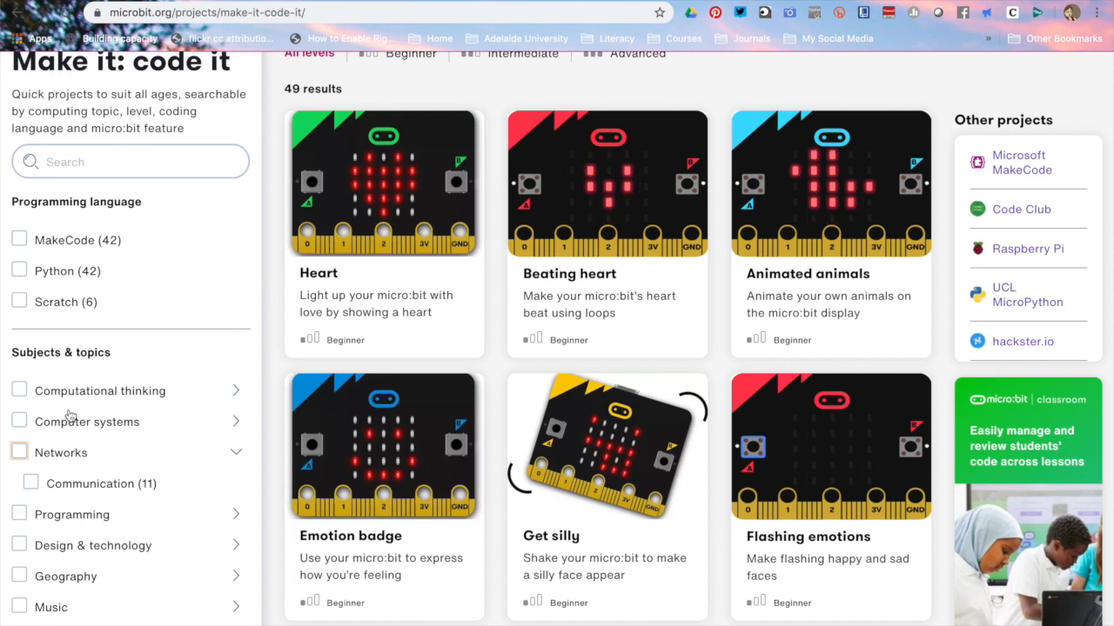
pyautogui.scroll(3)
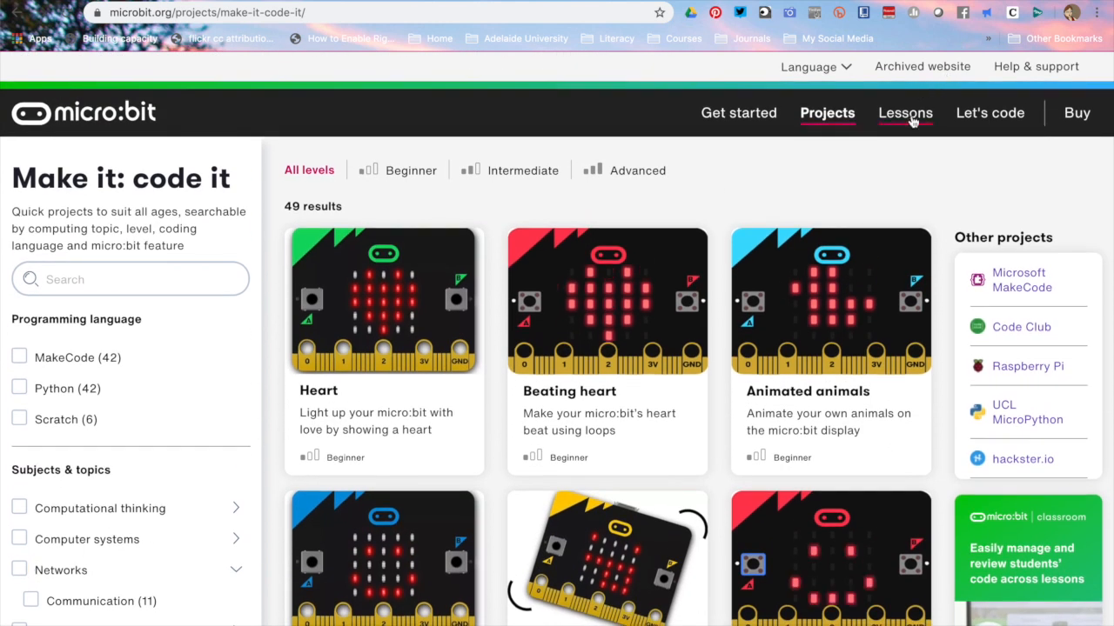
# Step: Show the Lessons page listing the 12 curriculum-linked units, starting with Data handling
pyautogui.click(905, 112)
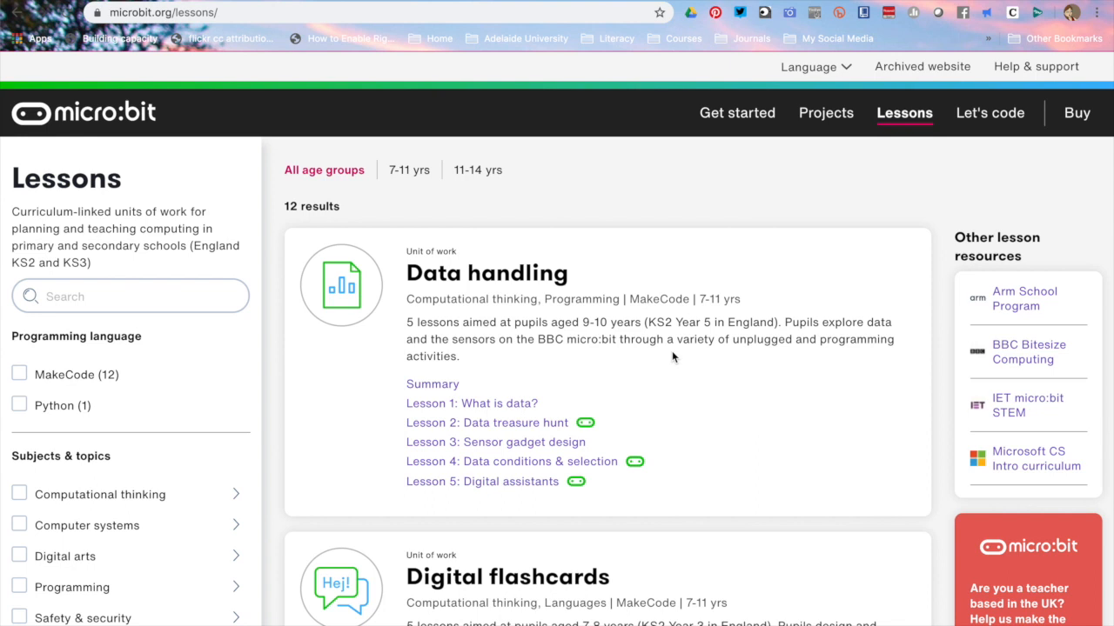
pyautogui.moveTo(477, 433)
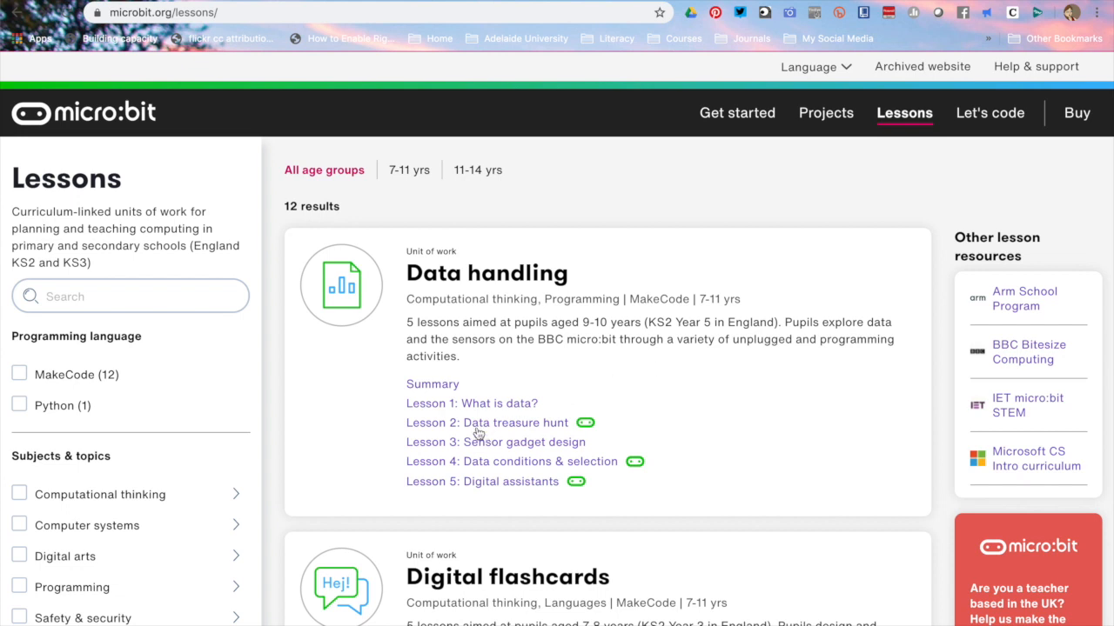
pyautogui.moveTo(477, 409)
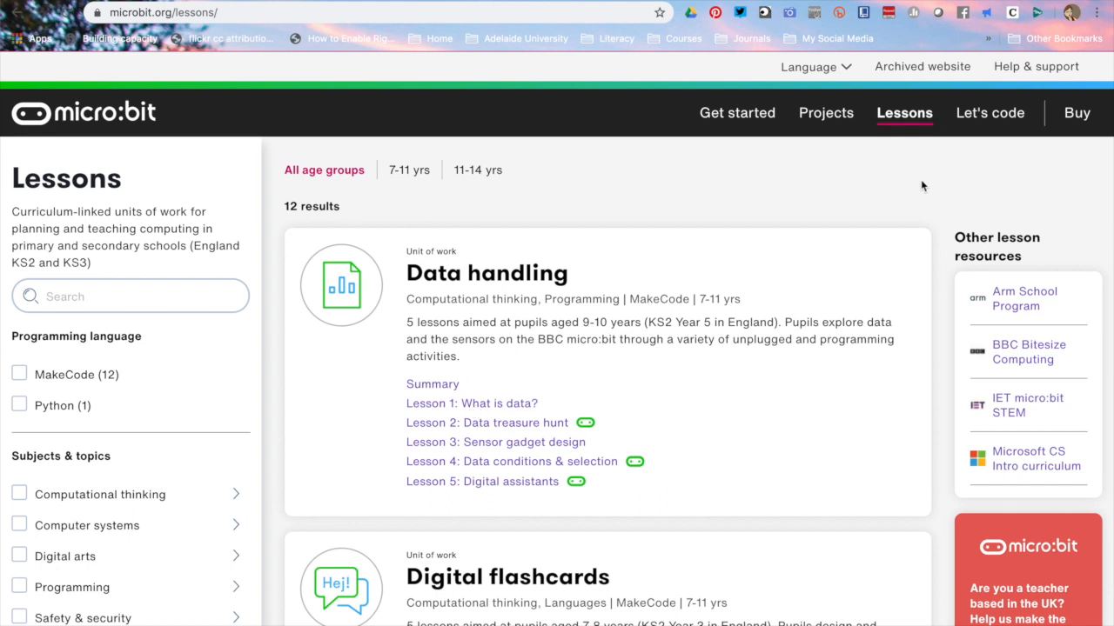
pyautogui.click(988, 112)
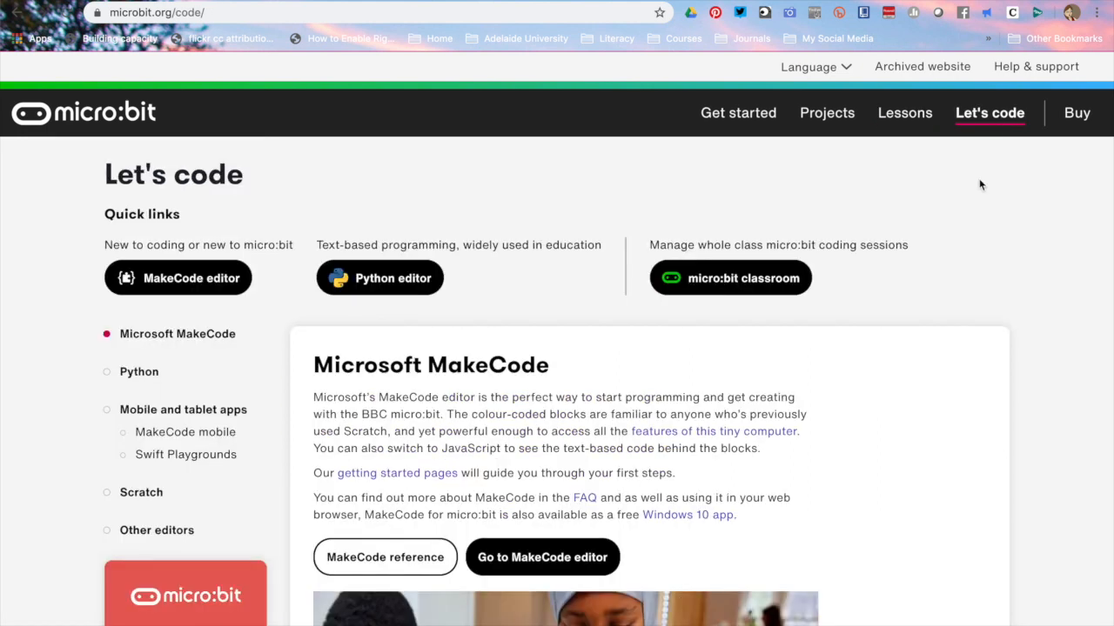
pyautogui.moveTo(921, 369)
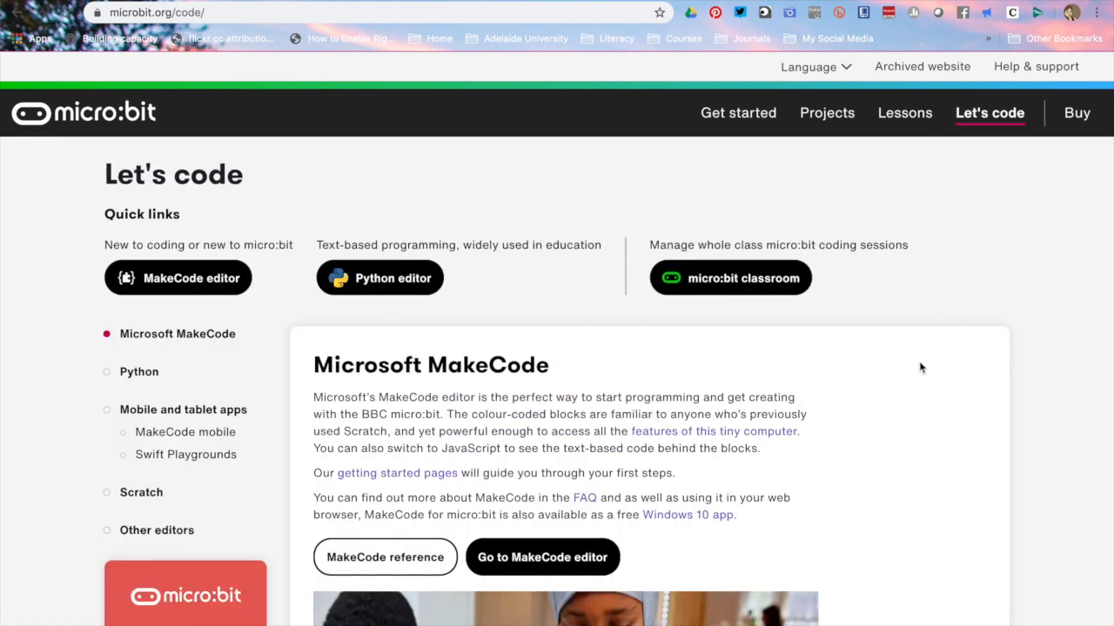
pyautogui.moveTo(310, 393)
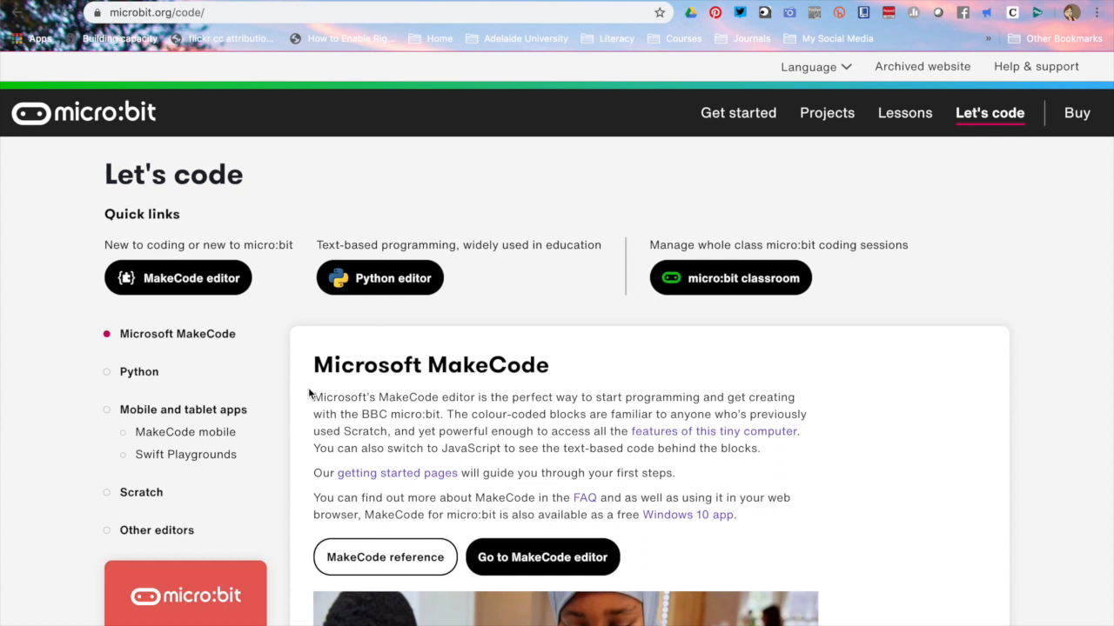
pyautogui.moveTo(191, 289)
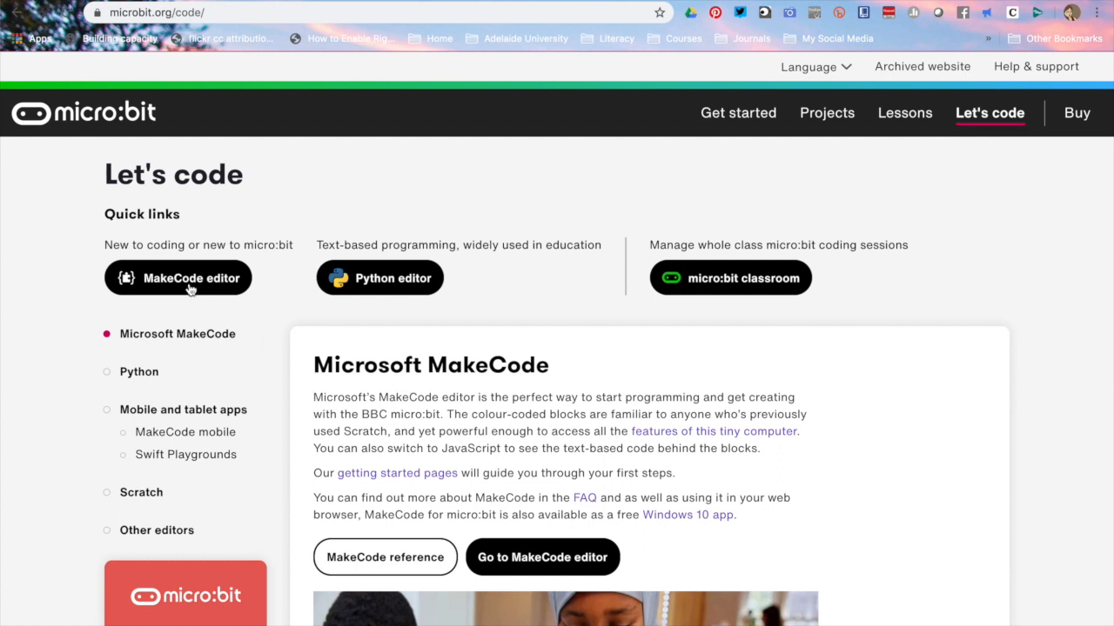
pyautogui.moveTo(379, 278)
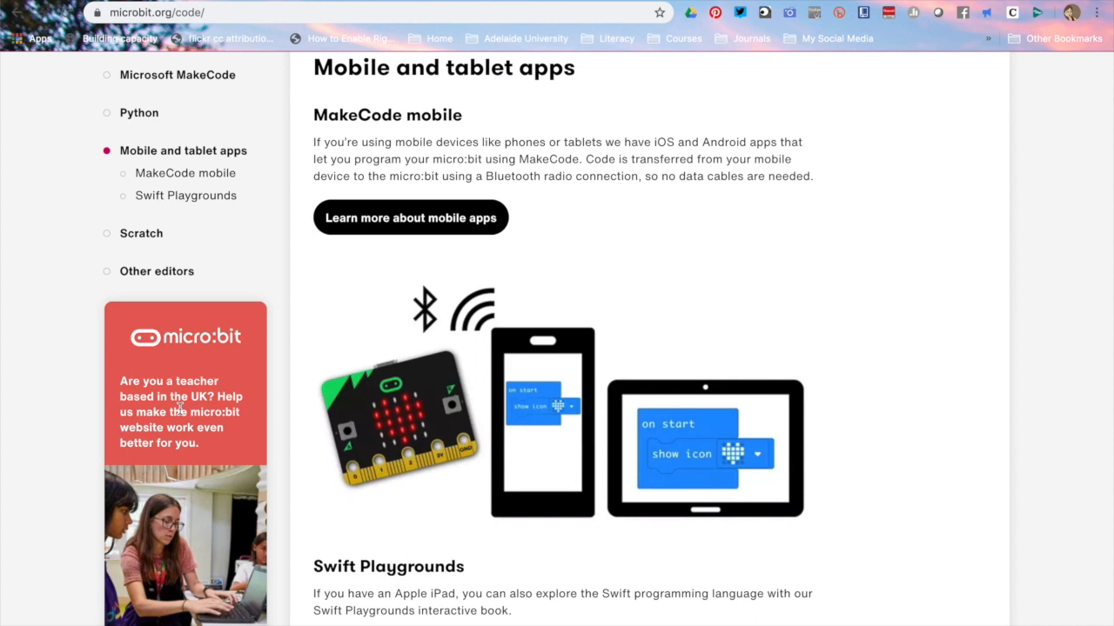
pyautogui.moveTo(531, 352)
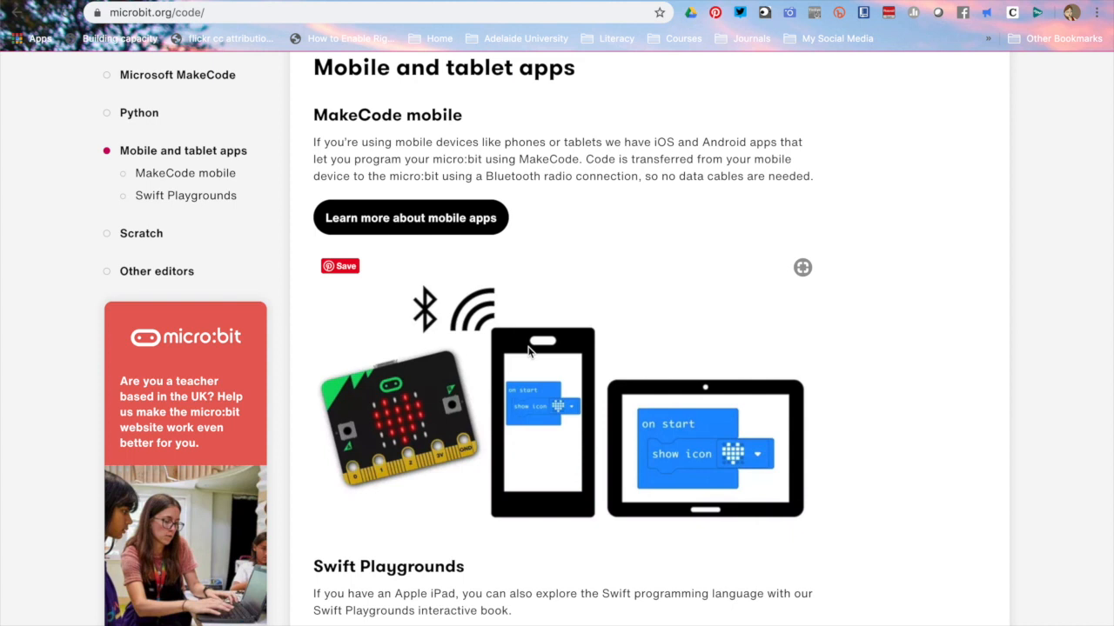
pyautogui.moveTo(537, 364)
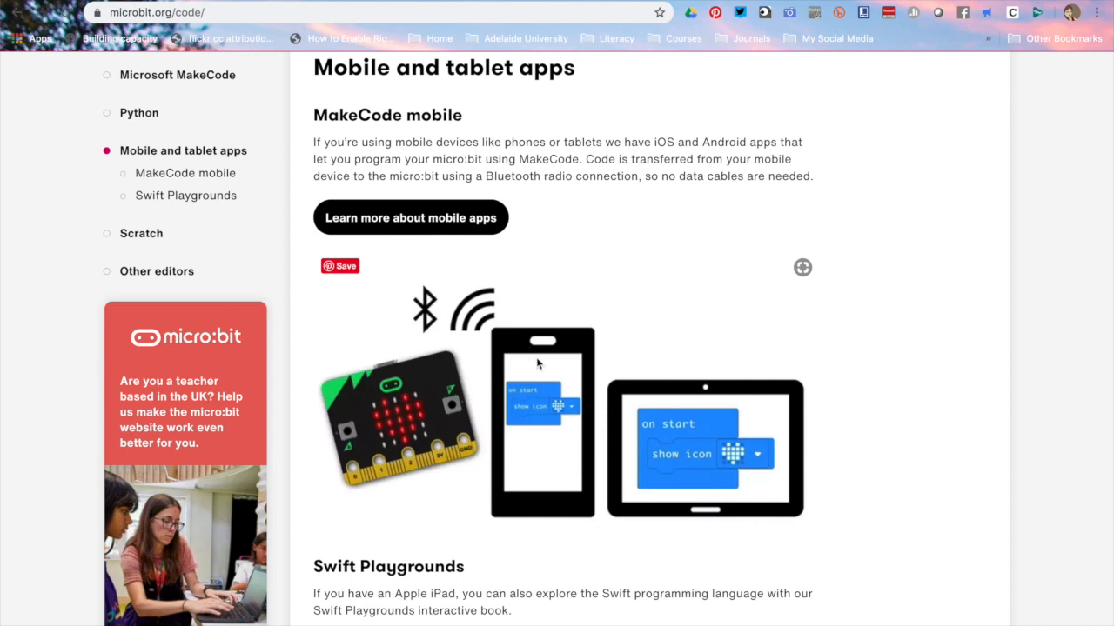
pyautogui.moveTo(132, 236)
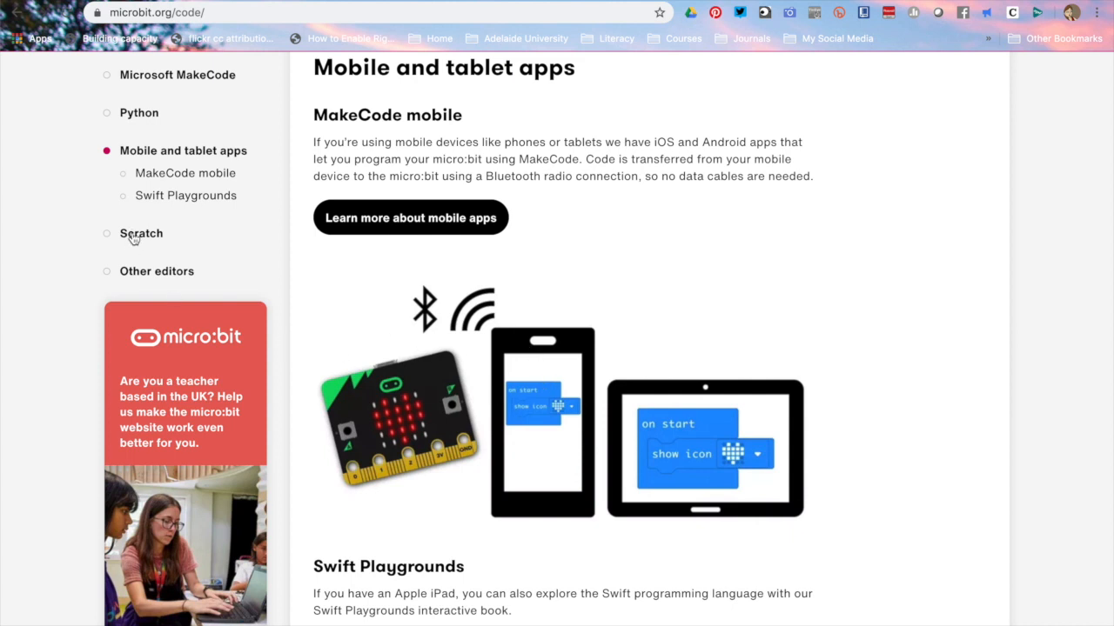
pyautogui.click(140, 233)
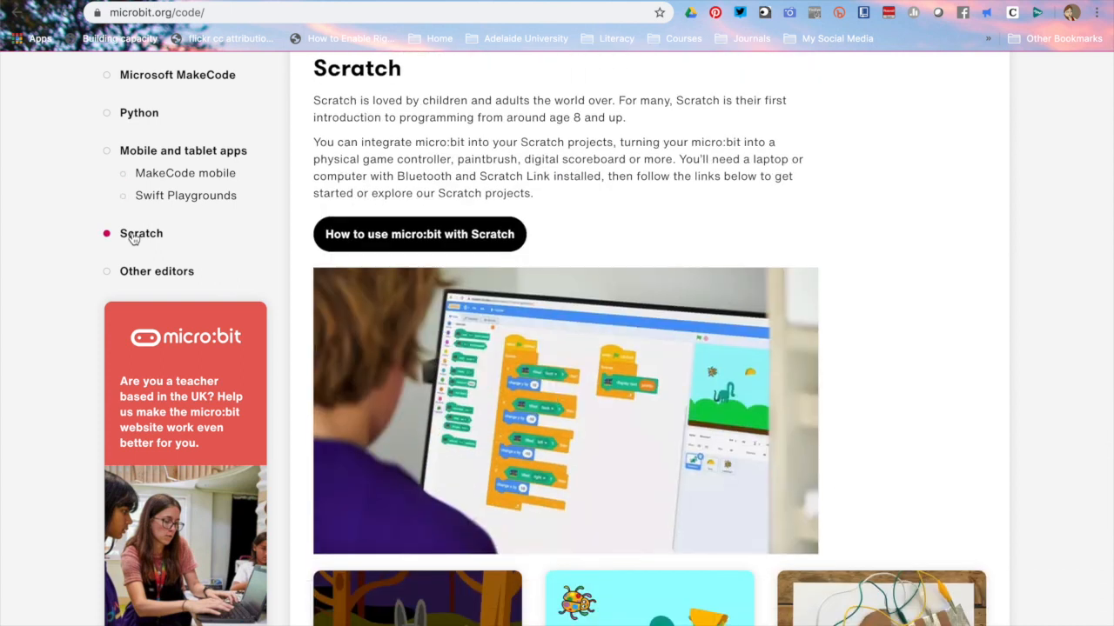
pyautogui.moveTo(451, 321)
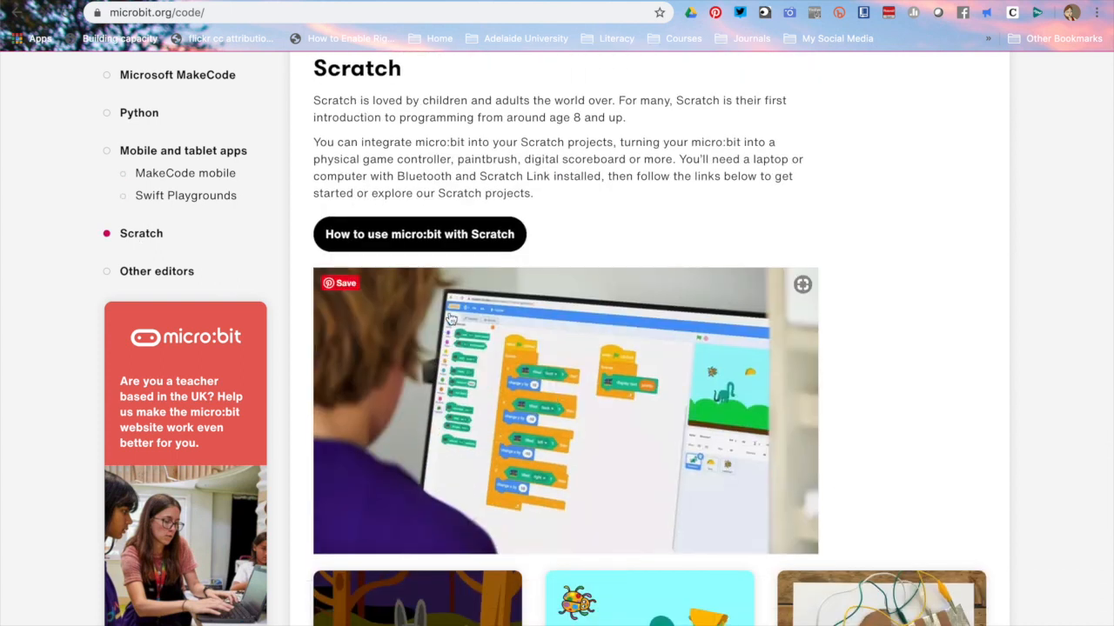
pyautogui.scroll(-3)
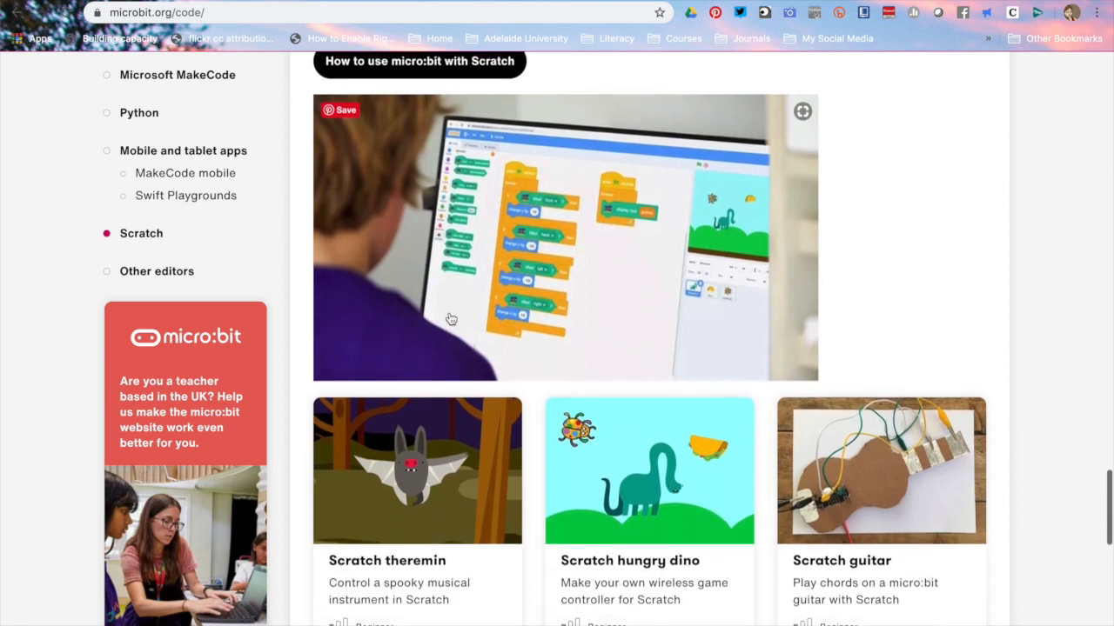
pyautogui.scroll(-3)
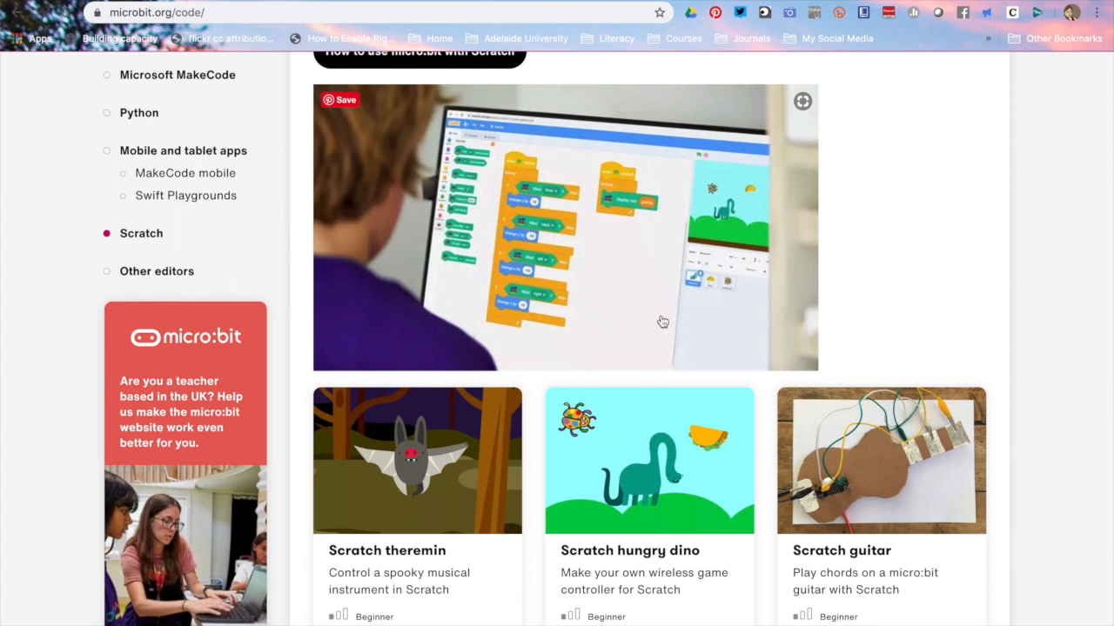
pyautogui.scroll(3)
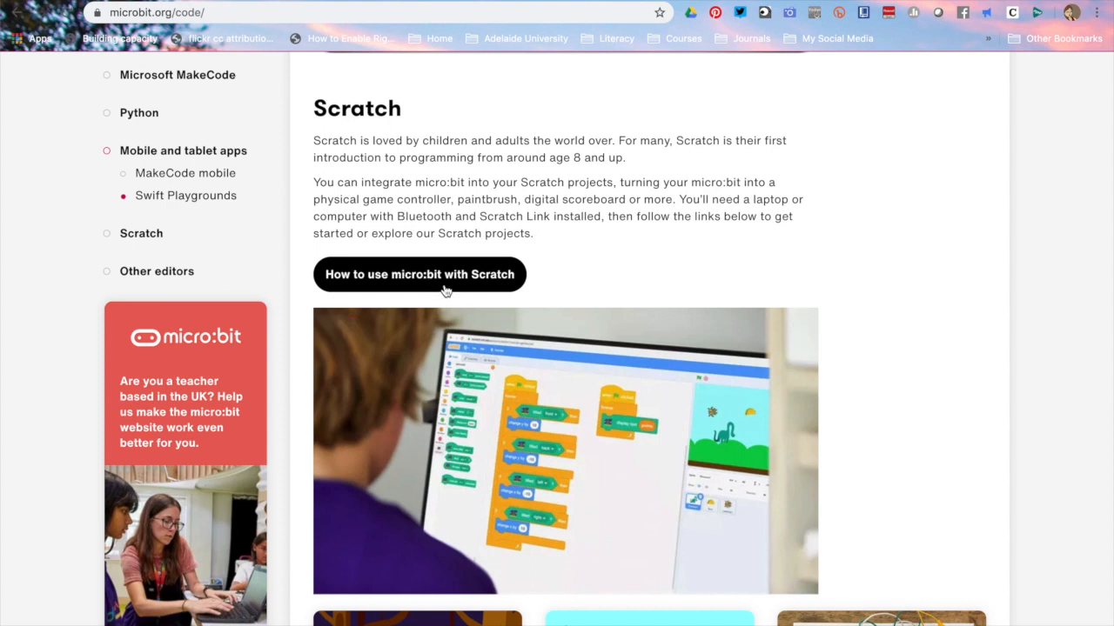
pyautogui.scroll(-3)
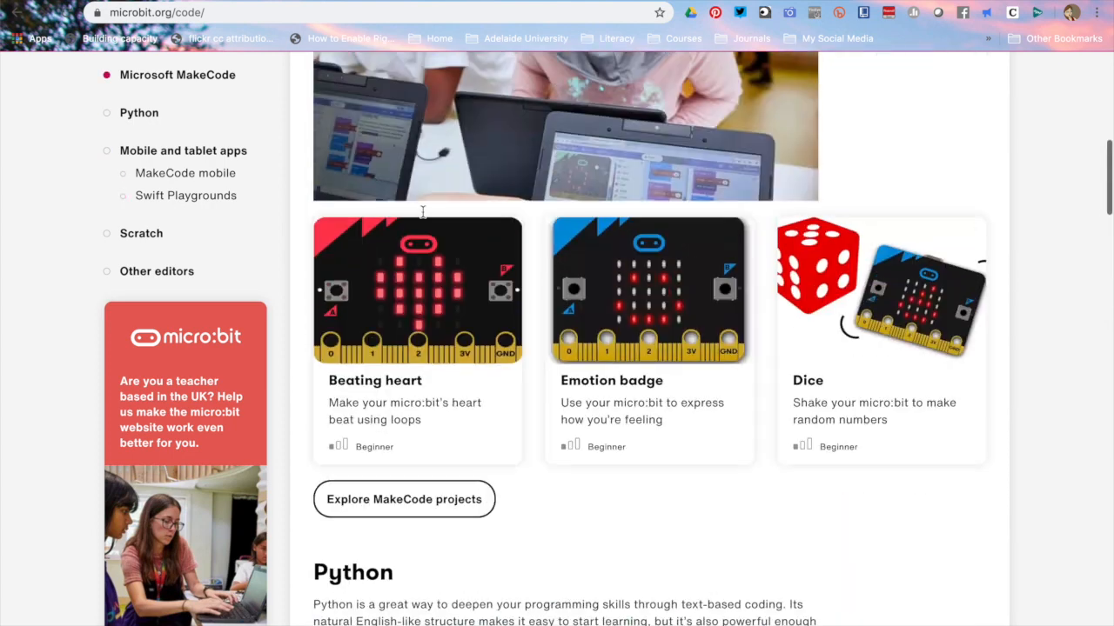
pyautogui.scroll(3)
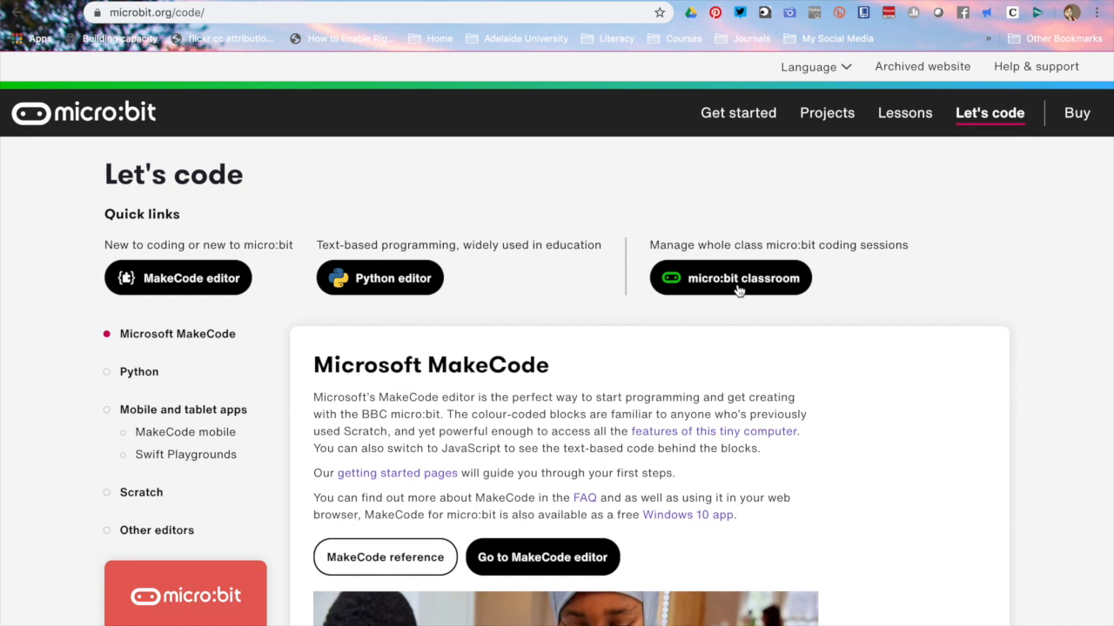
pyautogui.moveTo(755, 287)
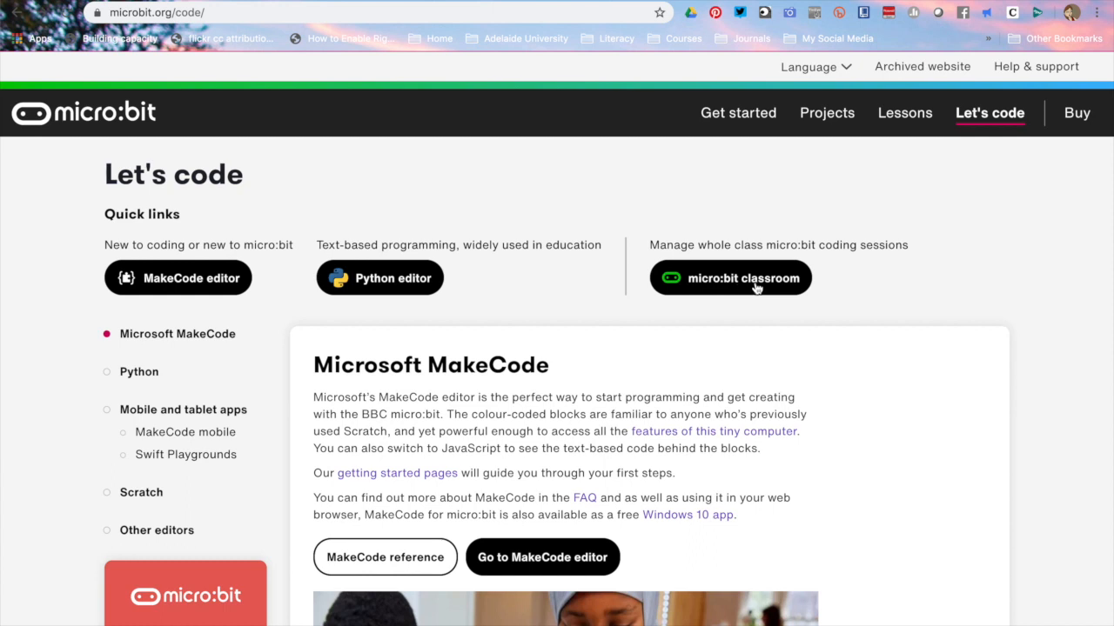
# Step: Launch a micro:bit classroom activity named 'First Class' using MakeCode
pyautogui.click(731, 278)
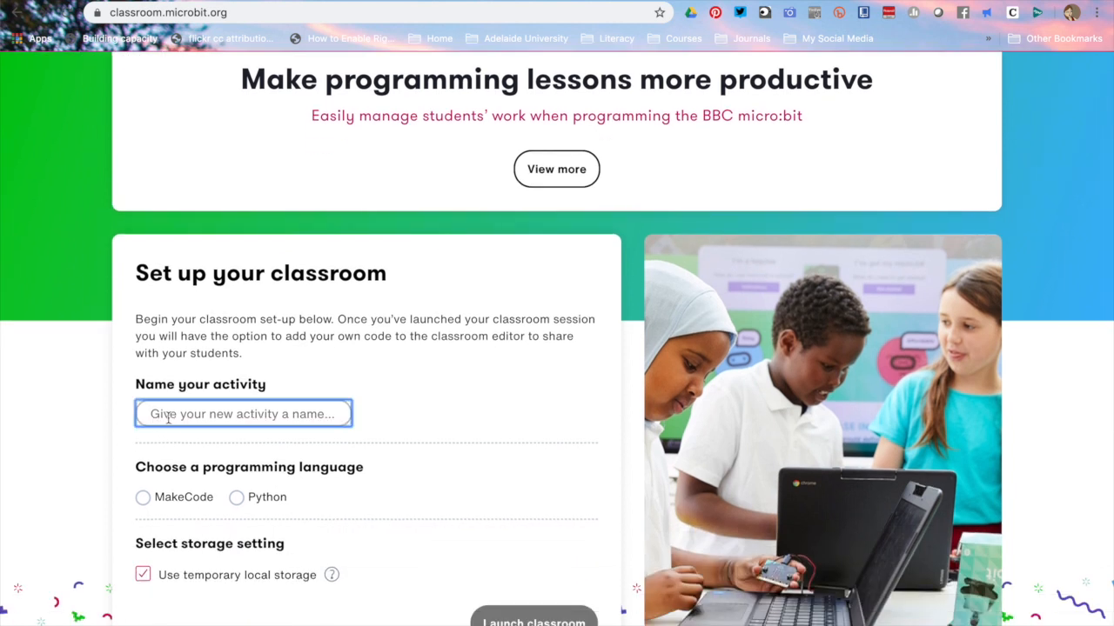
pyautogui.write('Fi')
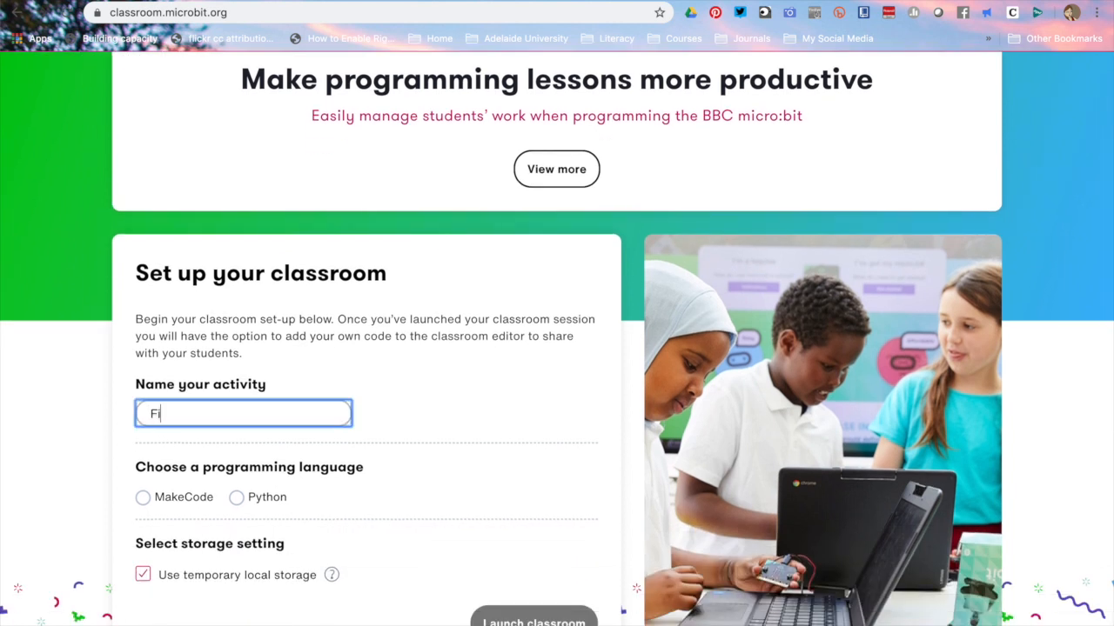
pyautogui.write('rst Class')
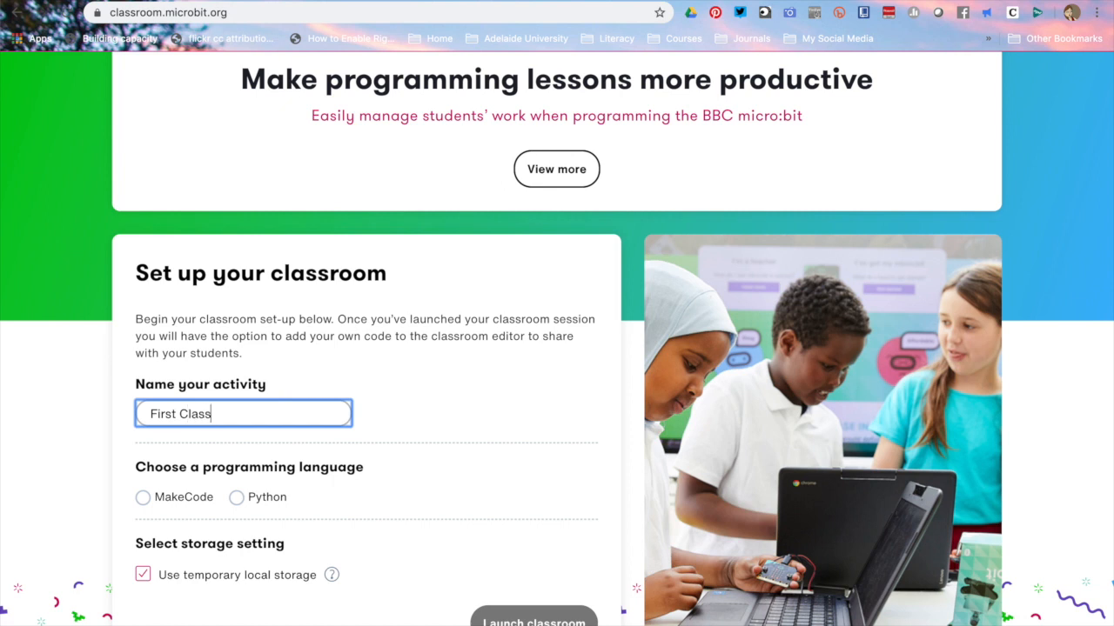
pyautogui.click(143, 498)
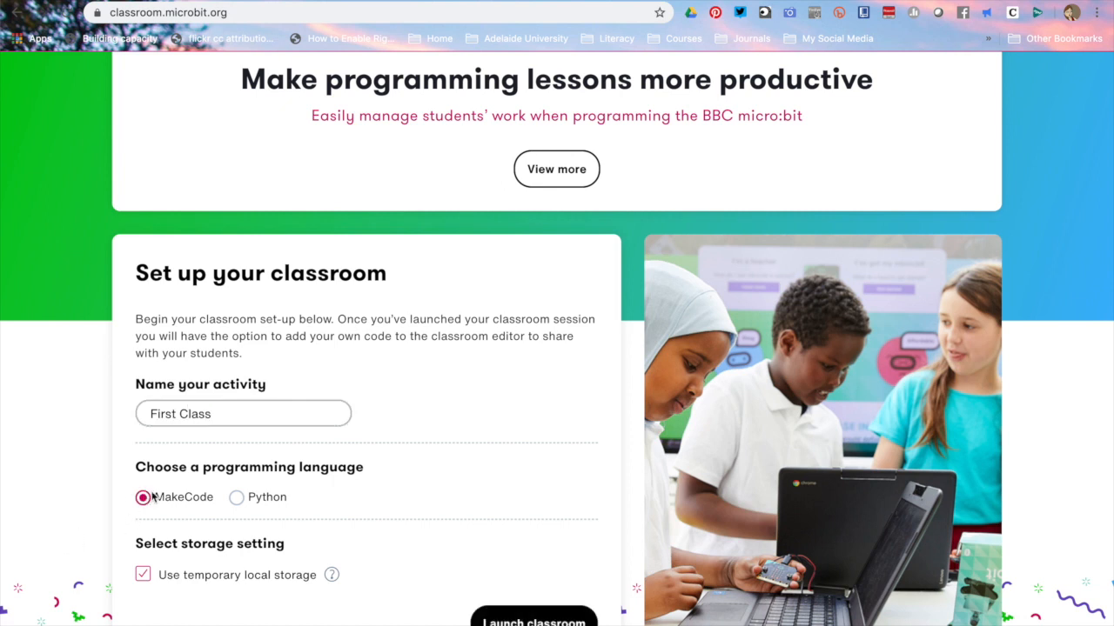
pyautogui.moveTo(388, 557)
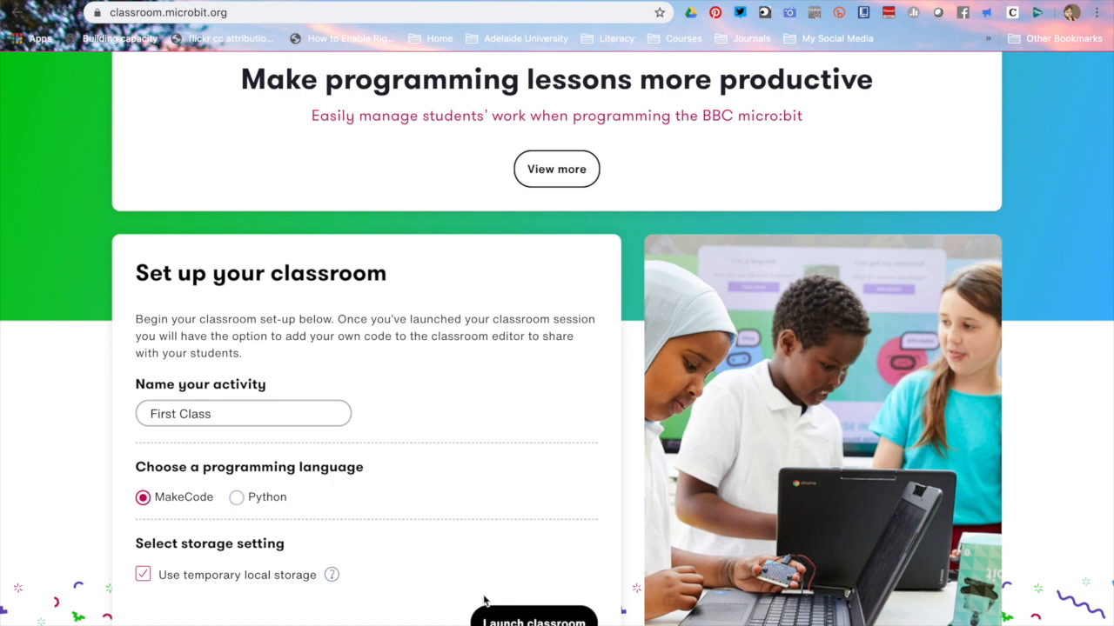
pyautogui.click(532, 620)
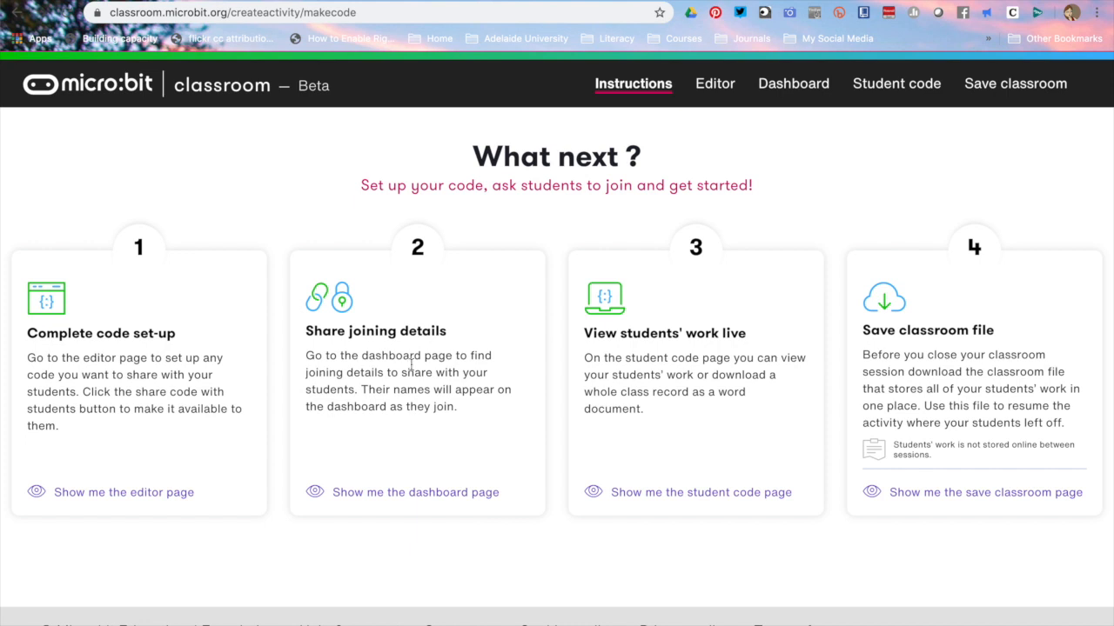
pyautogui.moveTo(396, 355)
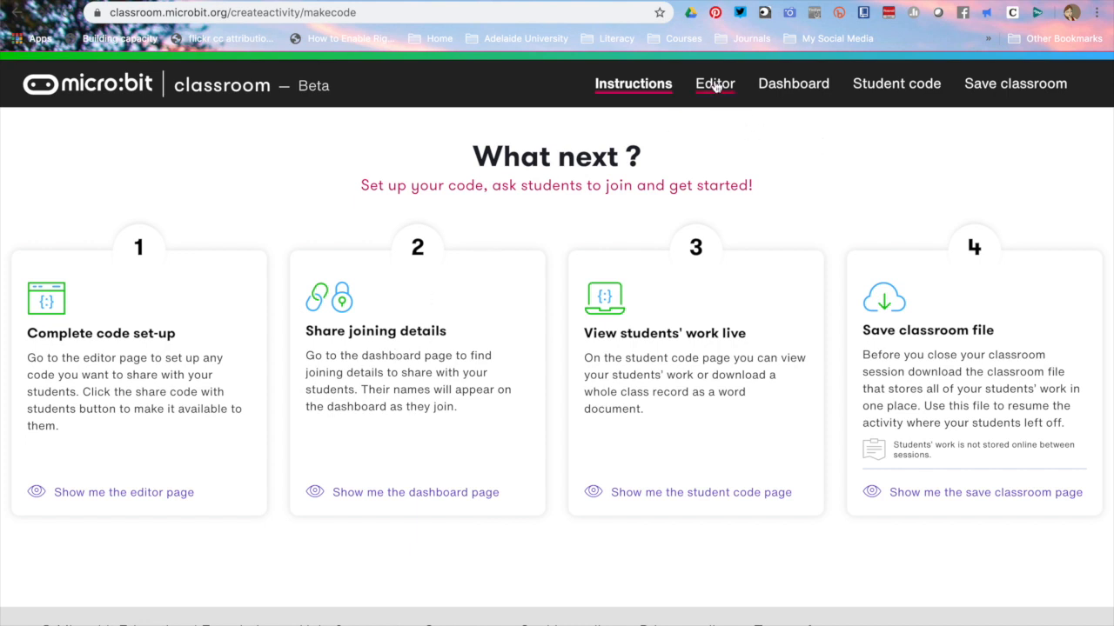
# Step: In the Editor, place a forever loop from Basic with heart icon, pauses and show leds blocks
pyautogui.click(713, 84)
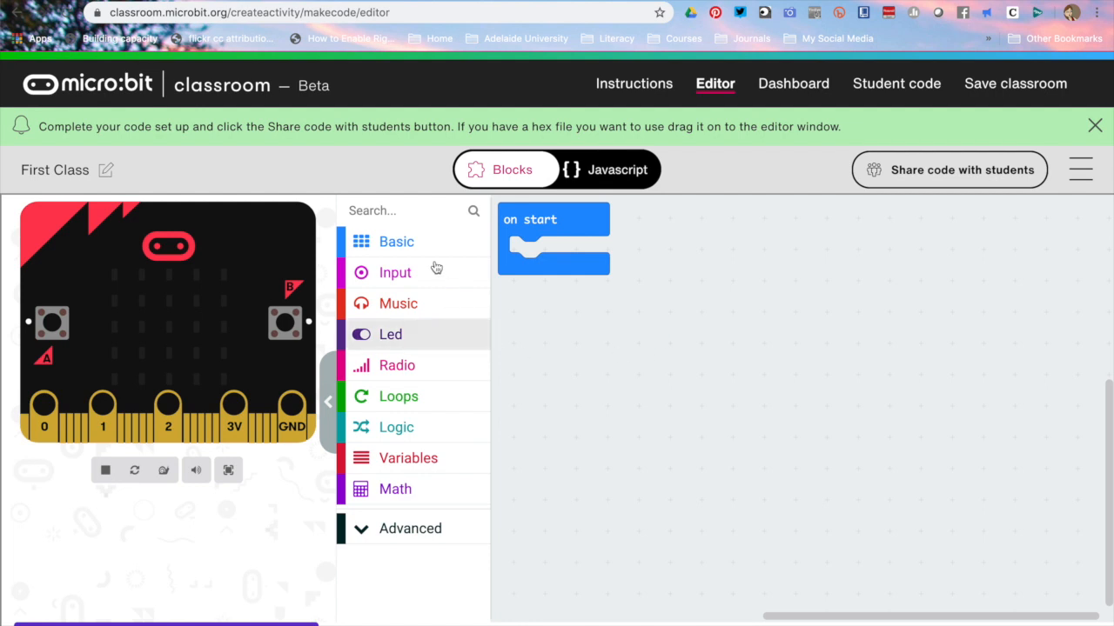
pyautogui.click(396, 242)
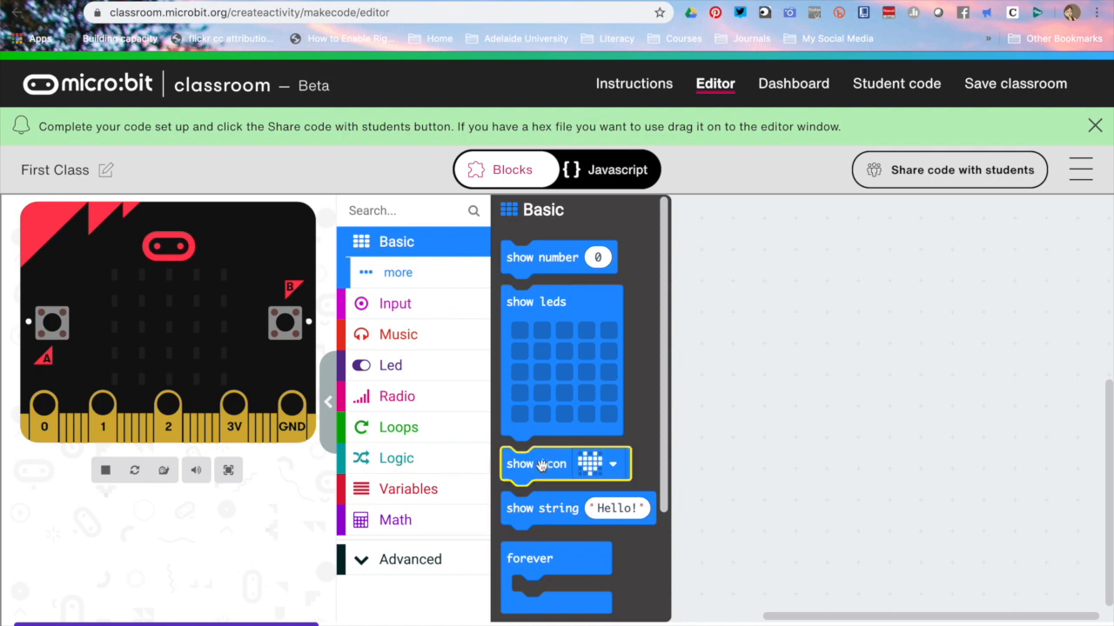
pyautogui.moveTo(564, 463); pyautogui.dragTo(724, 261)
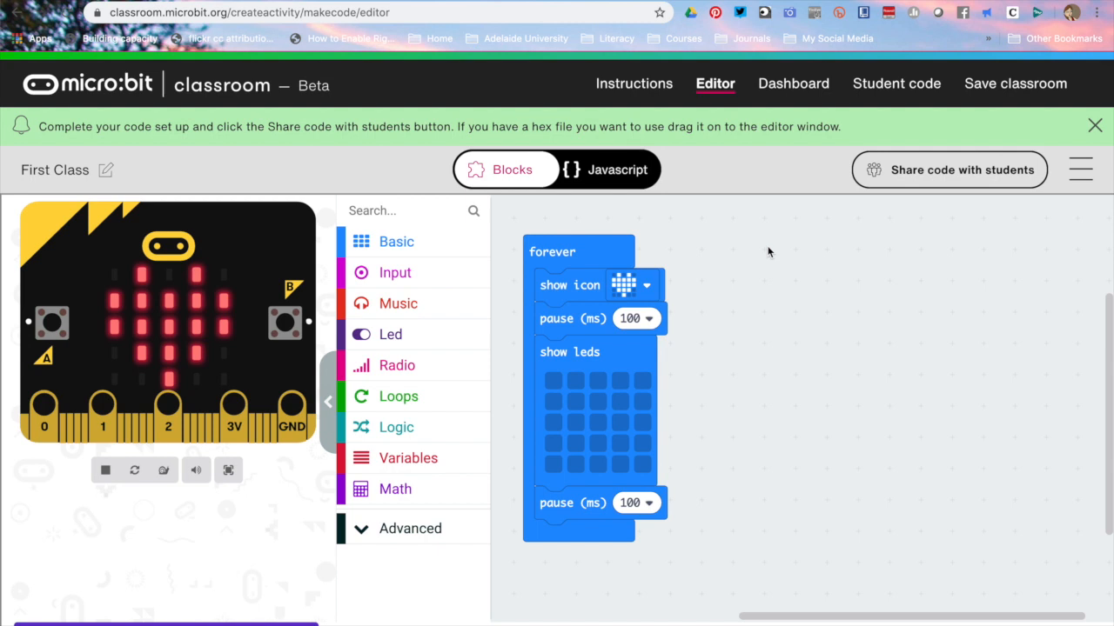
pyautogui.moveTo(787, 146)
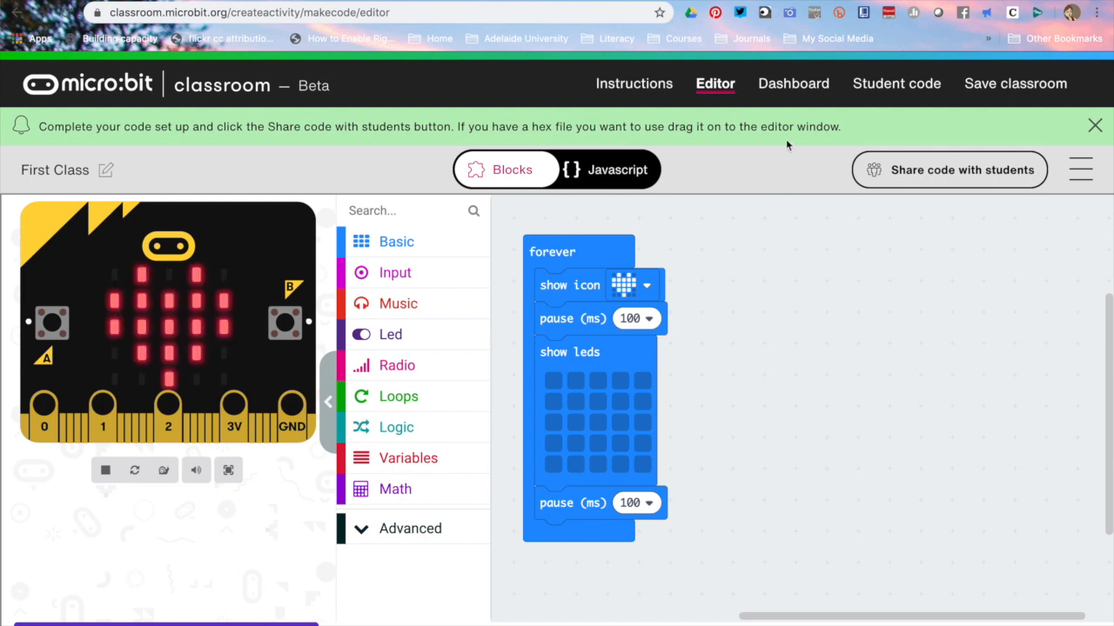
# Step: View the Dashboard joining details, then switch to the incognito window as the student
pyautogui.click(793, 84)
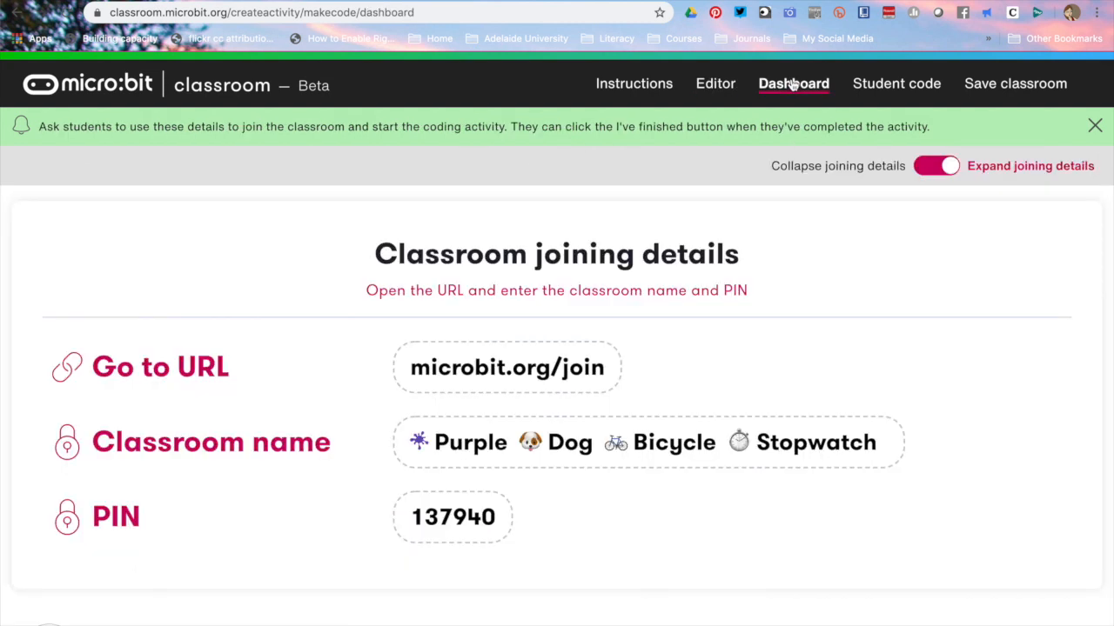
pyautogui.scroll(-3)
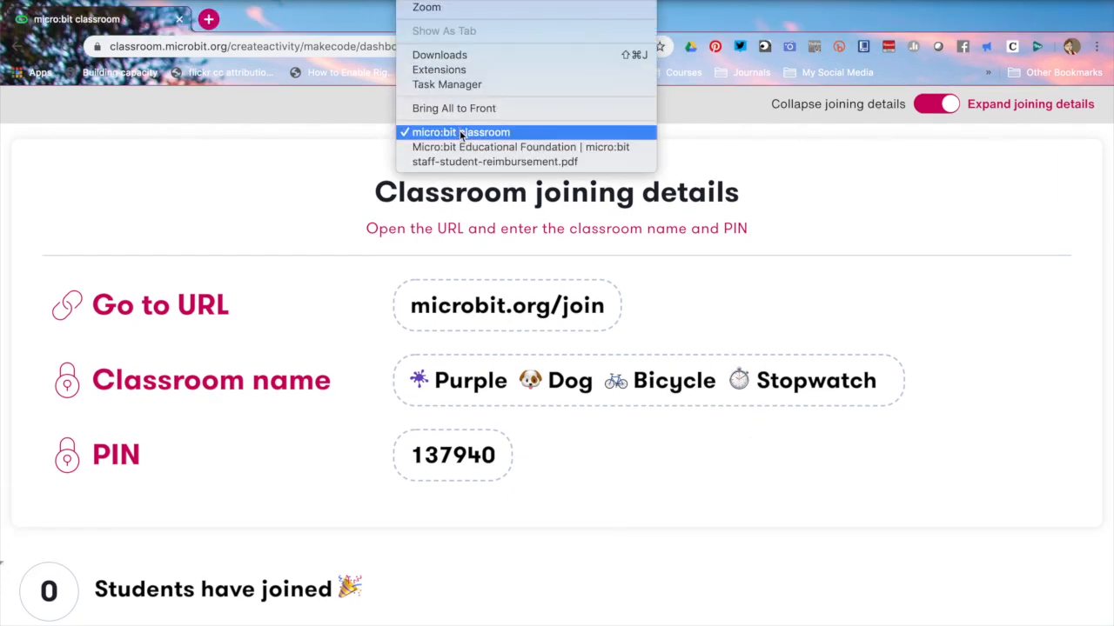
pyautogui.click(519, 146)
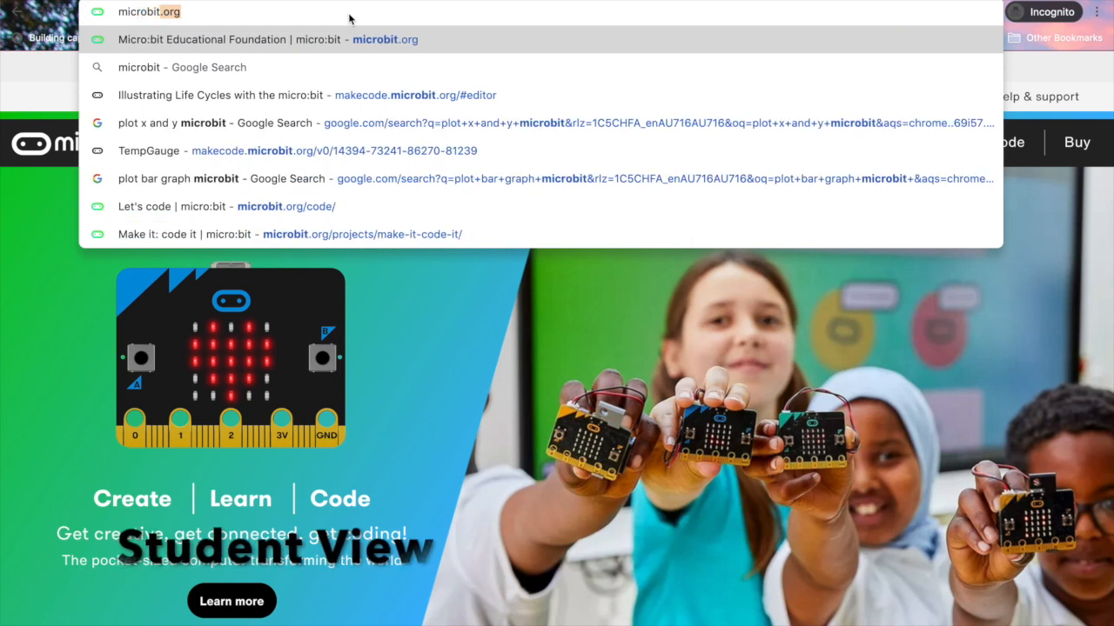
# Step: Join as a student with classroom name Purple Dog Bicycle Stopwatch and PIN 137940
pyautogui.write('/joinactivity')
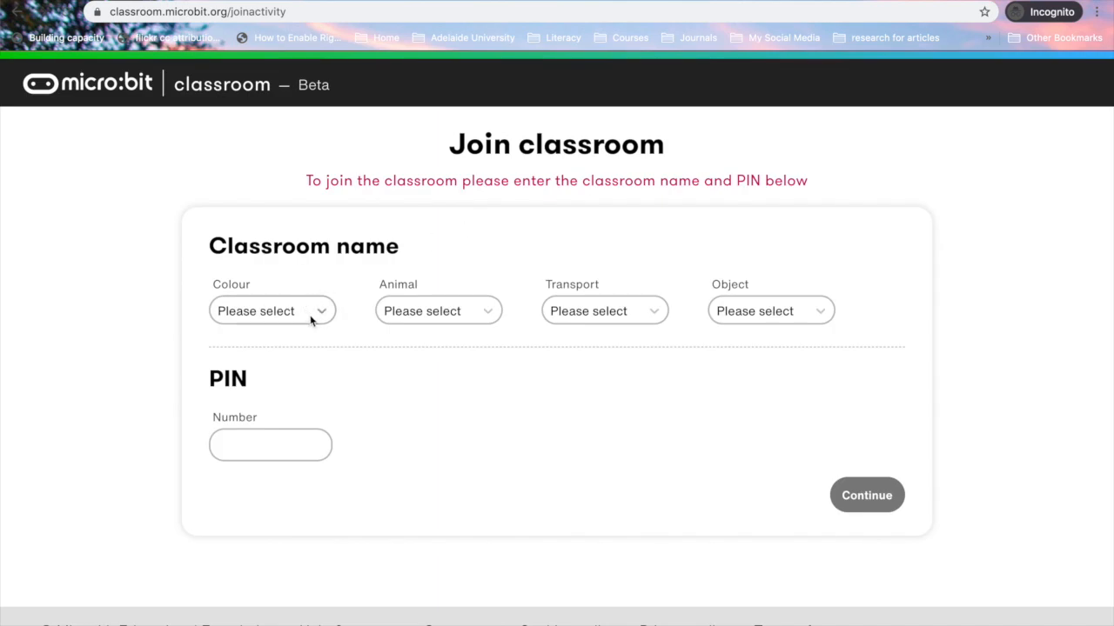
pyautogui.click(271, 310)
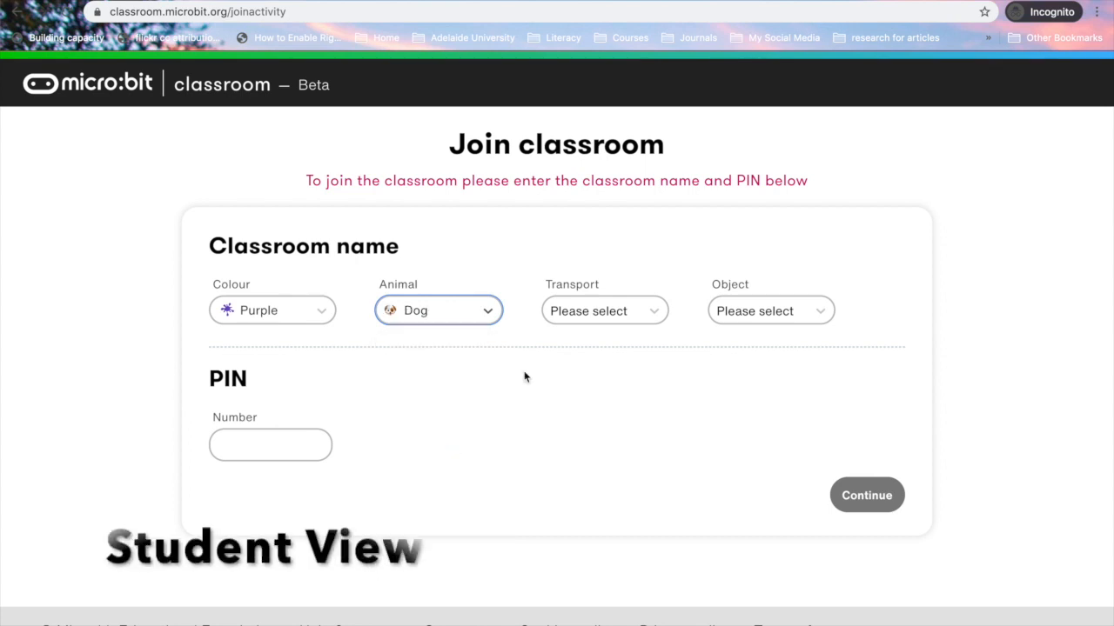
pyautogui.click(603, 310)
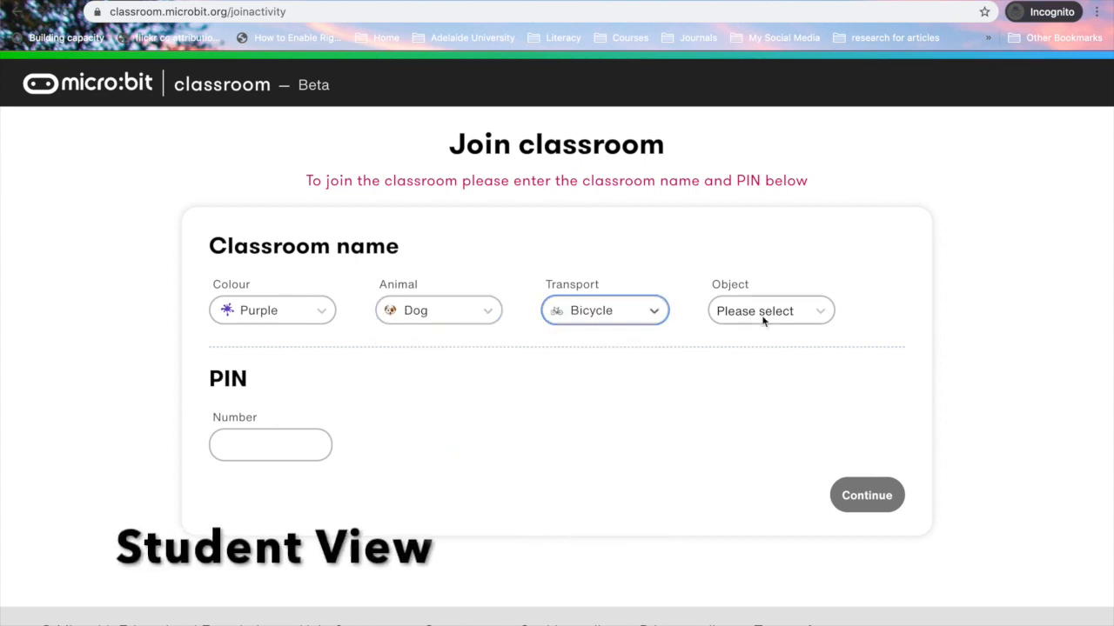
pyautogui.click(769, 310)
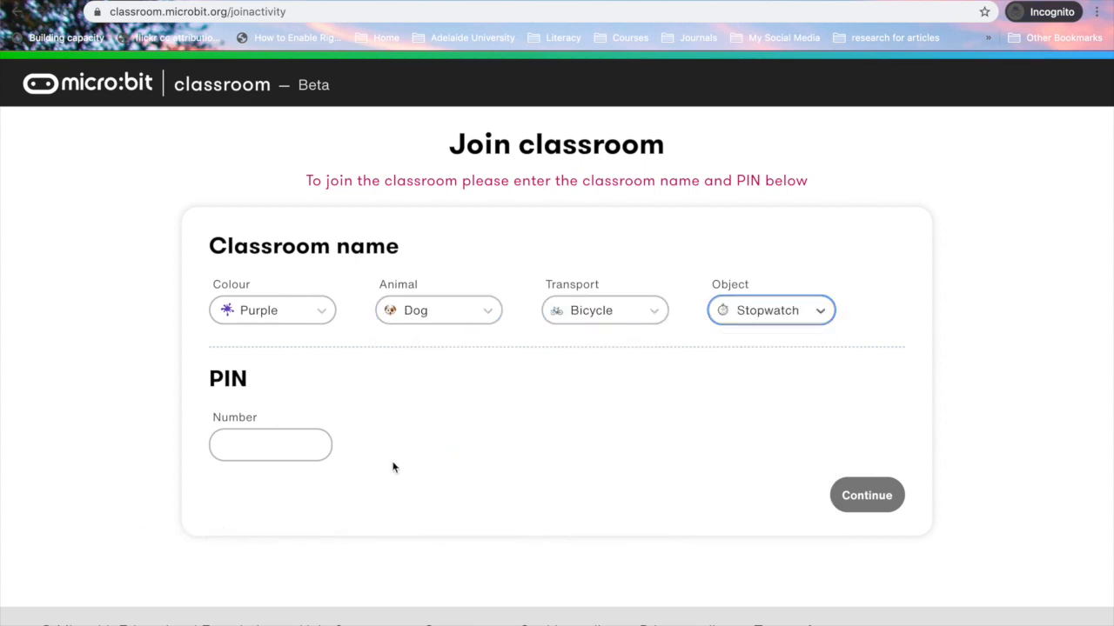
pyautogui.write('13794')
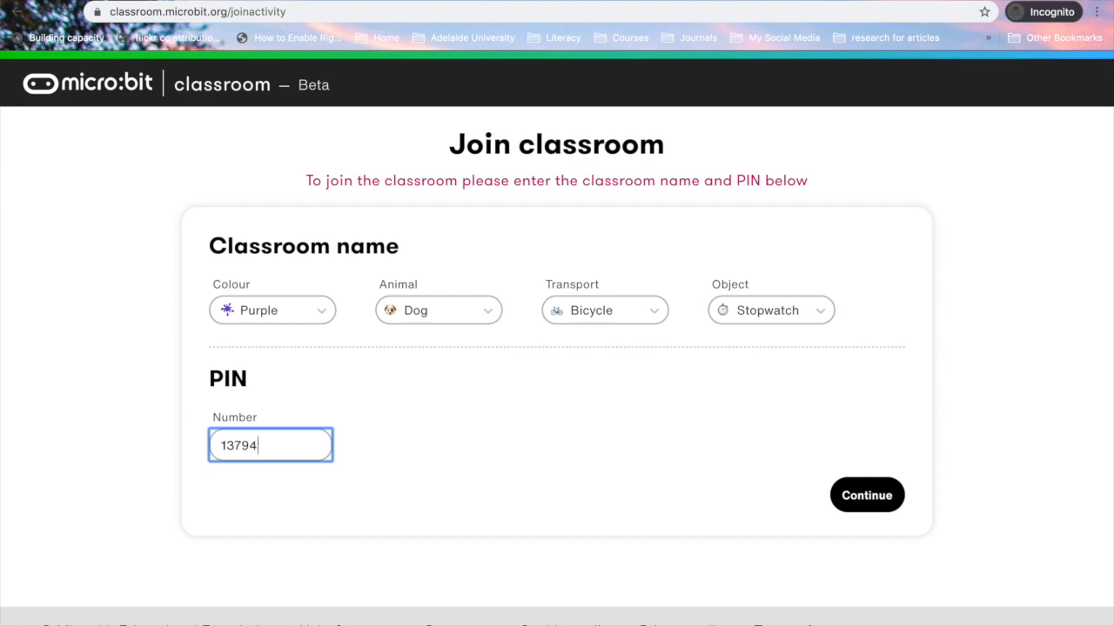
pyautogui.write('0')
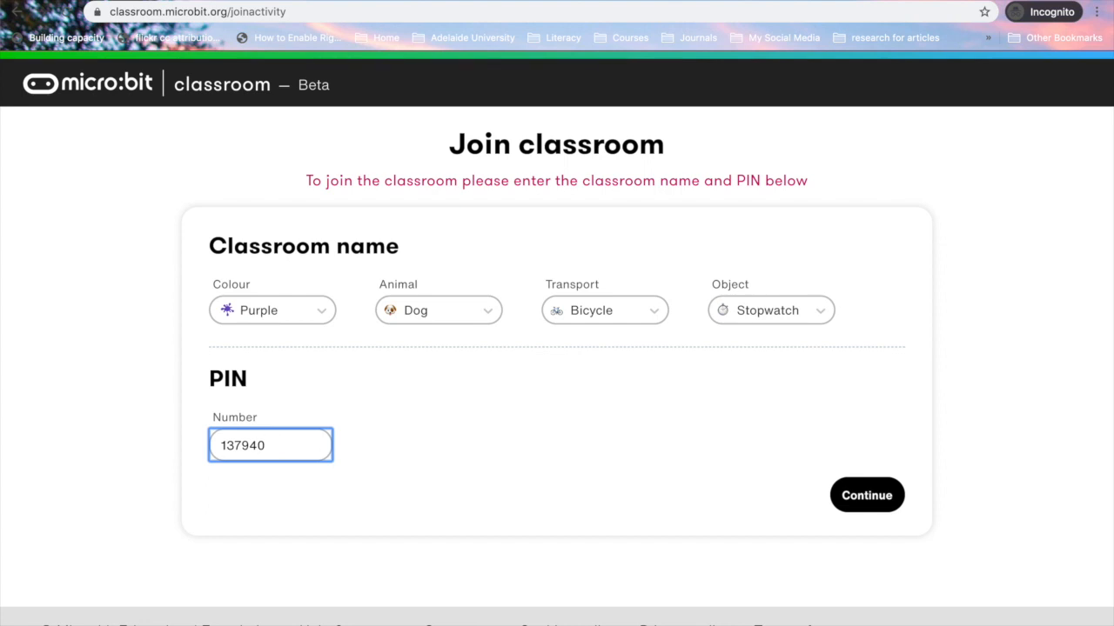
pyautogui.moveTo(842, 536)
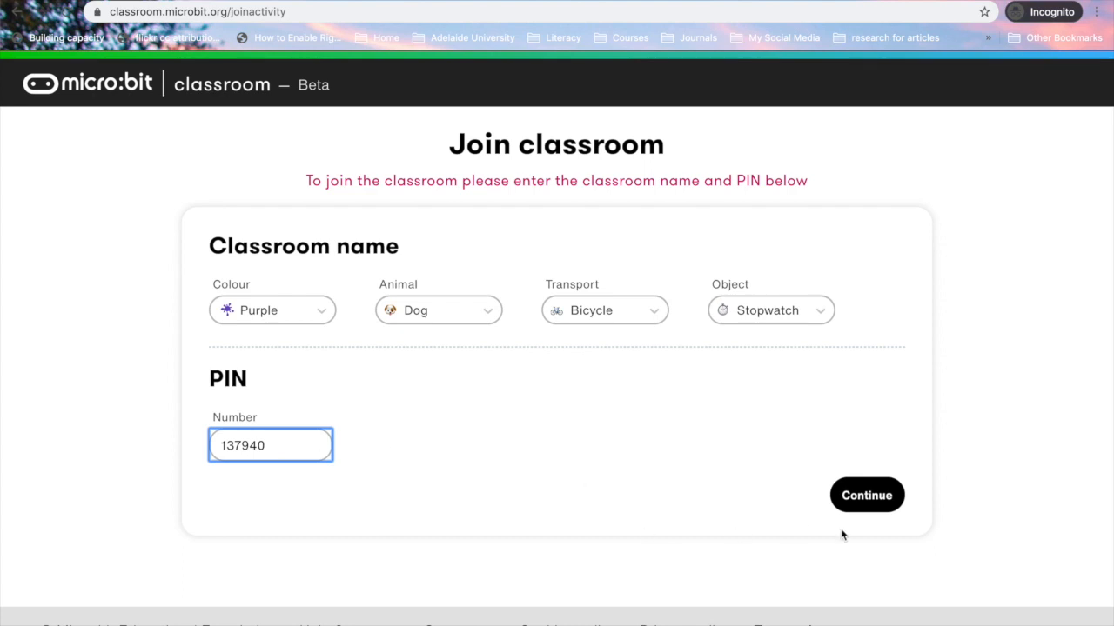
pyautogui.click(867, 495)
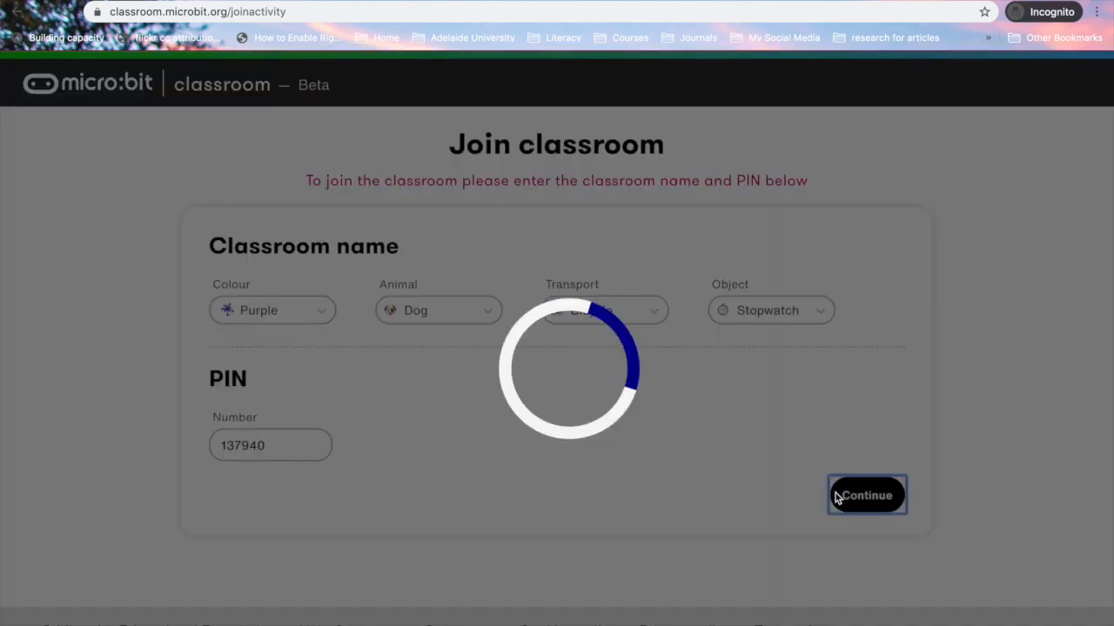
# Step: Enter the student name 'Meri' and continue into the block coding editor
pyautogui.click(866, 495)
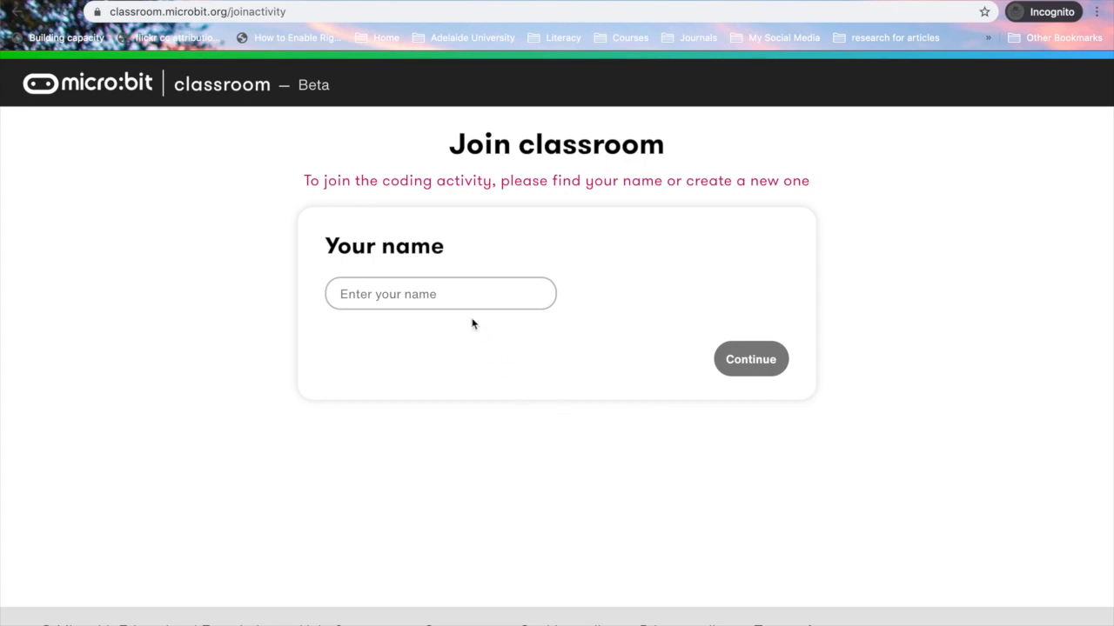
pyautogui.write('Meri')
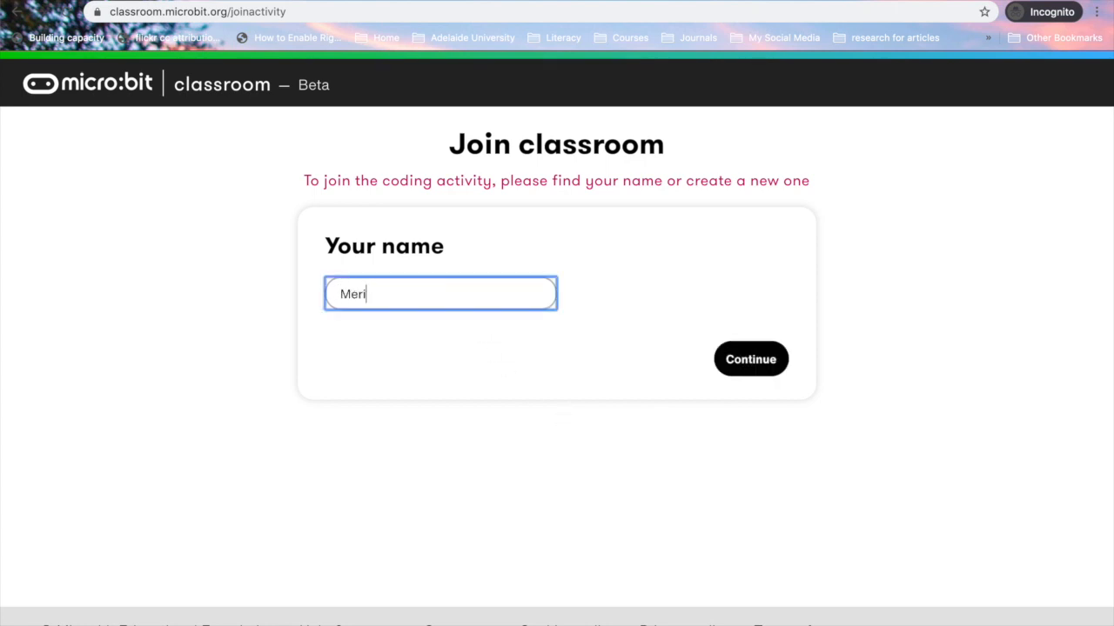
pyautogui.click(750, 358)
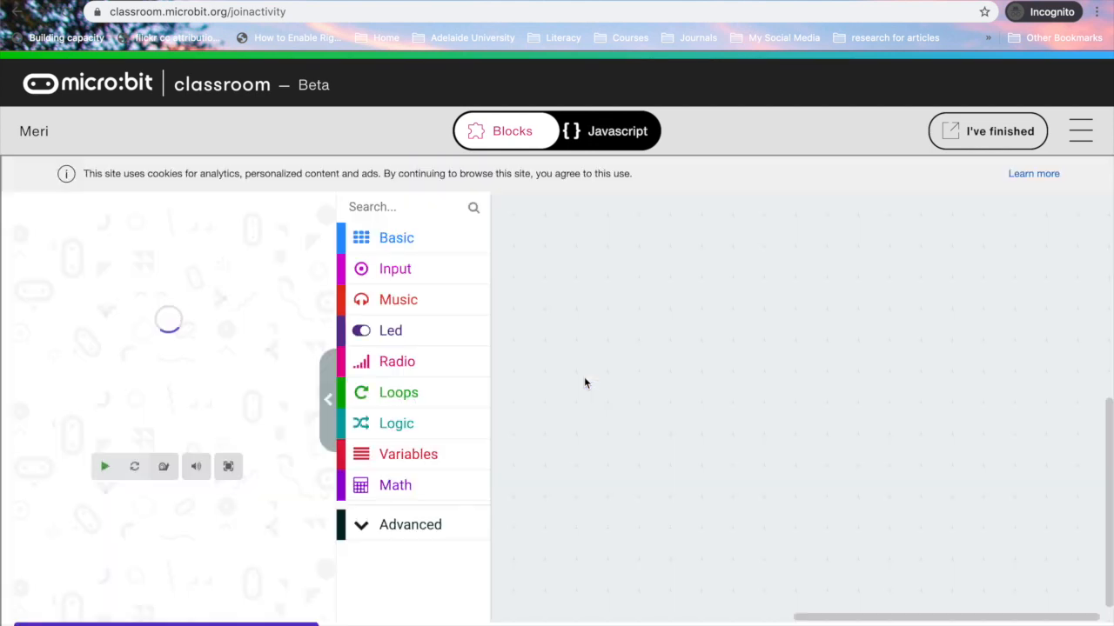
pyautogui.moveTo(780, 245)
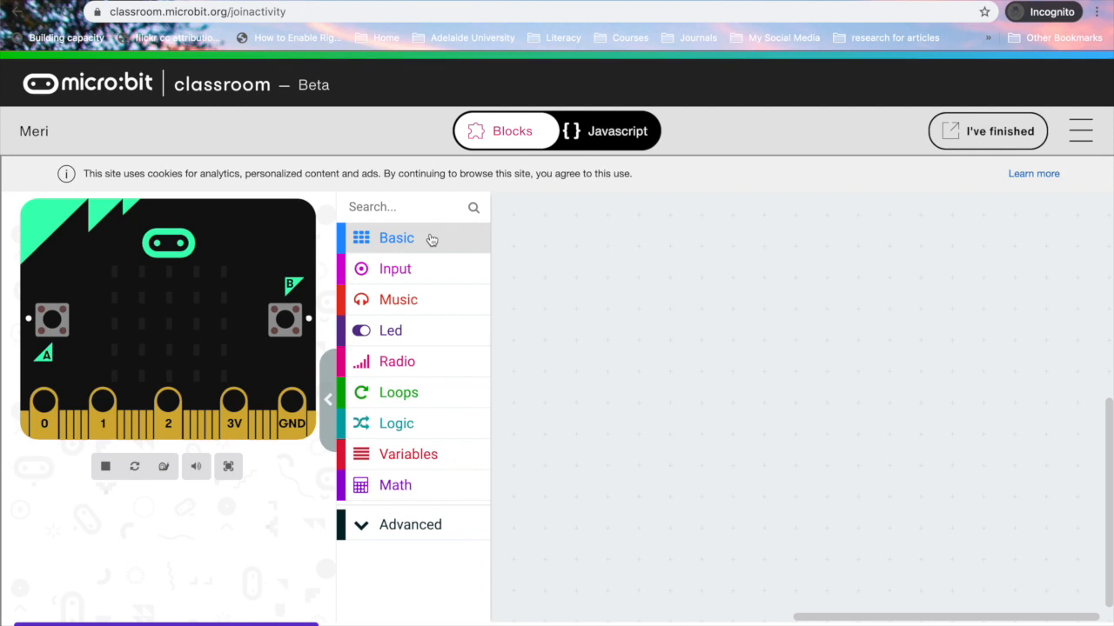
# Step: From Basic, add 100 ms pauses after the heart icon and after the show leds block
pyautogui.click(397, 236)
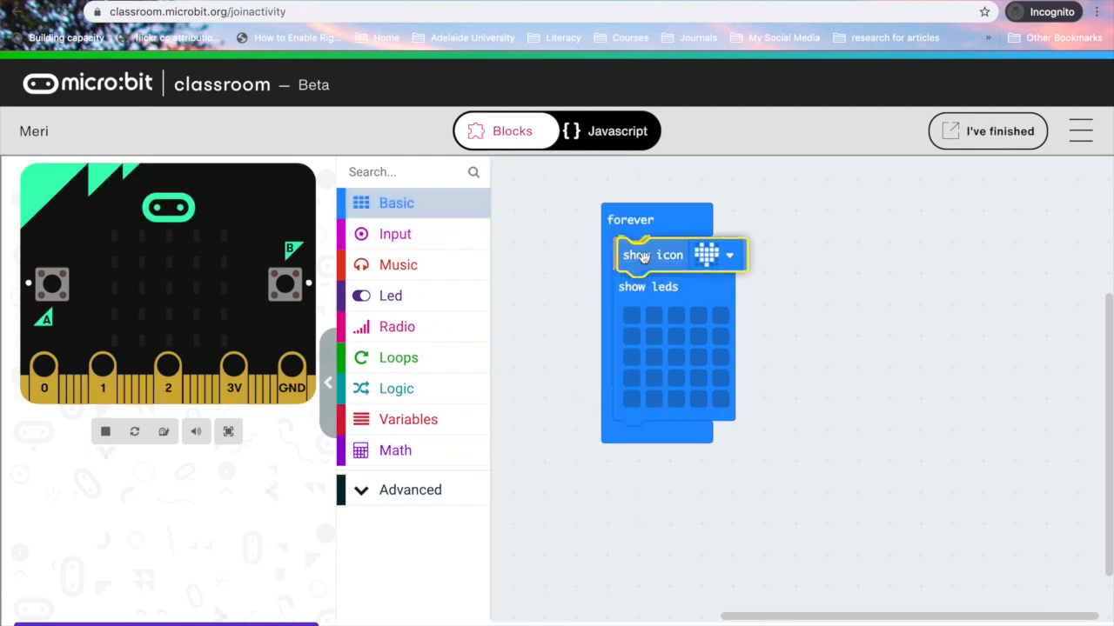
pyautogui.click(397, 202)
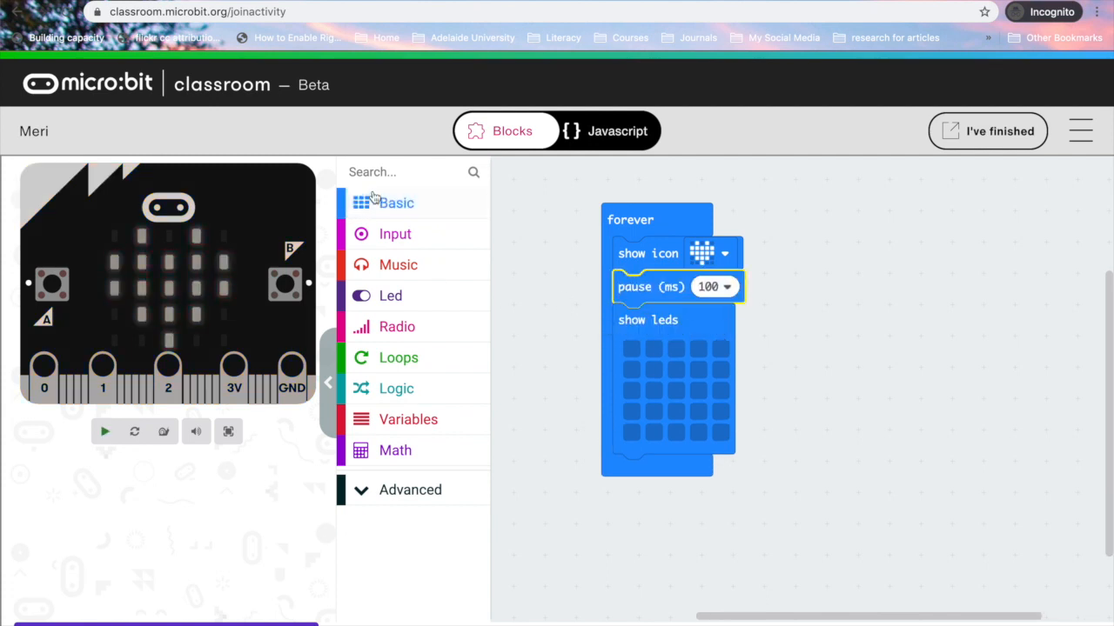
pyautogui.click(397, 202)
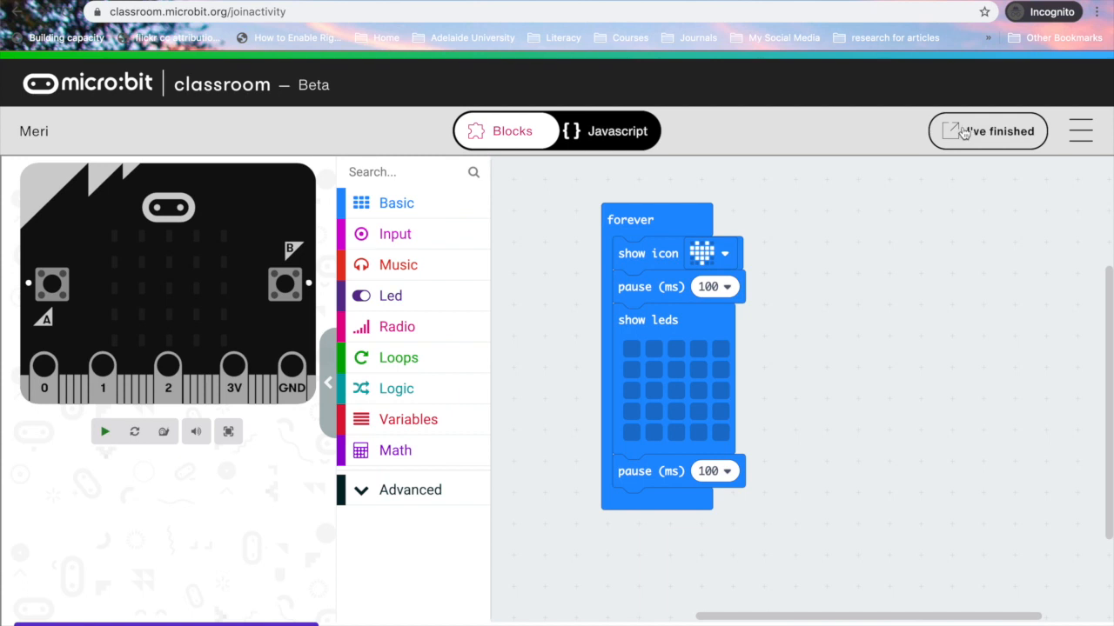
pyautogui.click(105, 431)
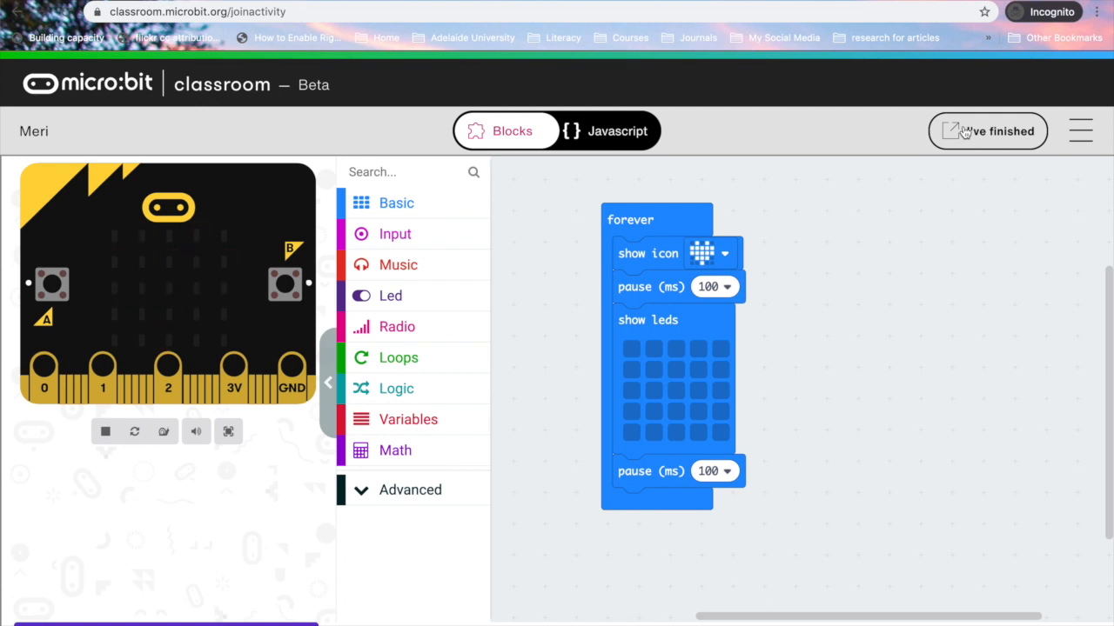
# Step: Finish the activity as Meri, rate it with the happiest face, and sign out
pyautogui.click(986, 130)
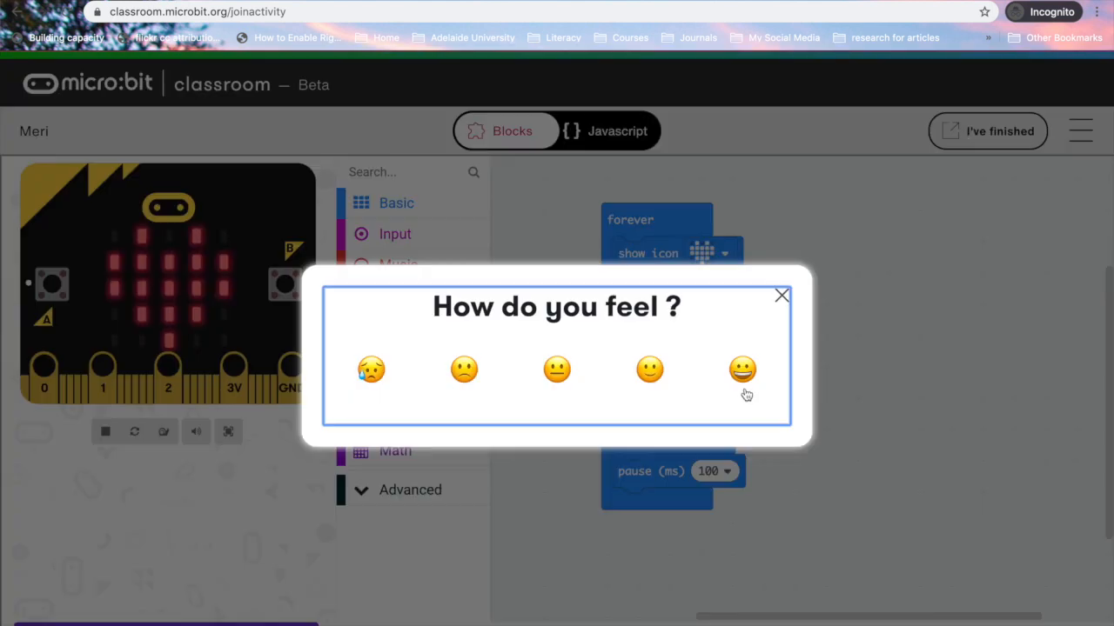
pyautogui.click(742, 369)
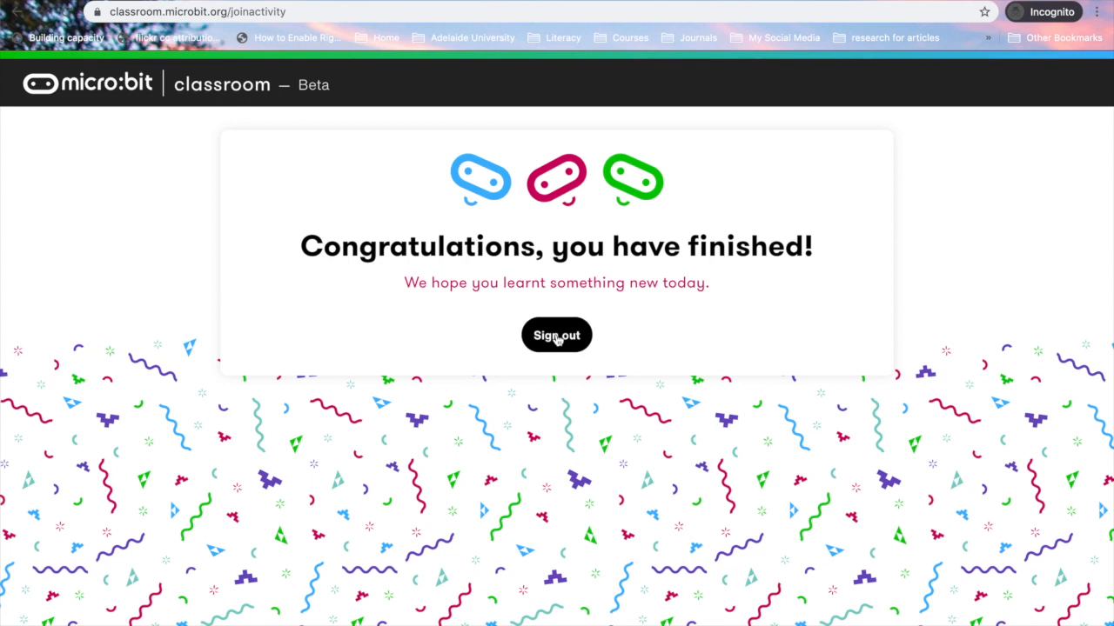
pyautogui.click(556, 334)
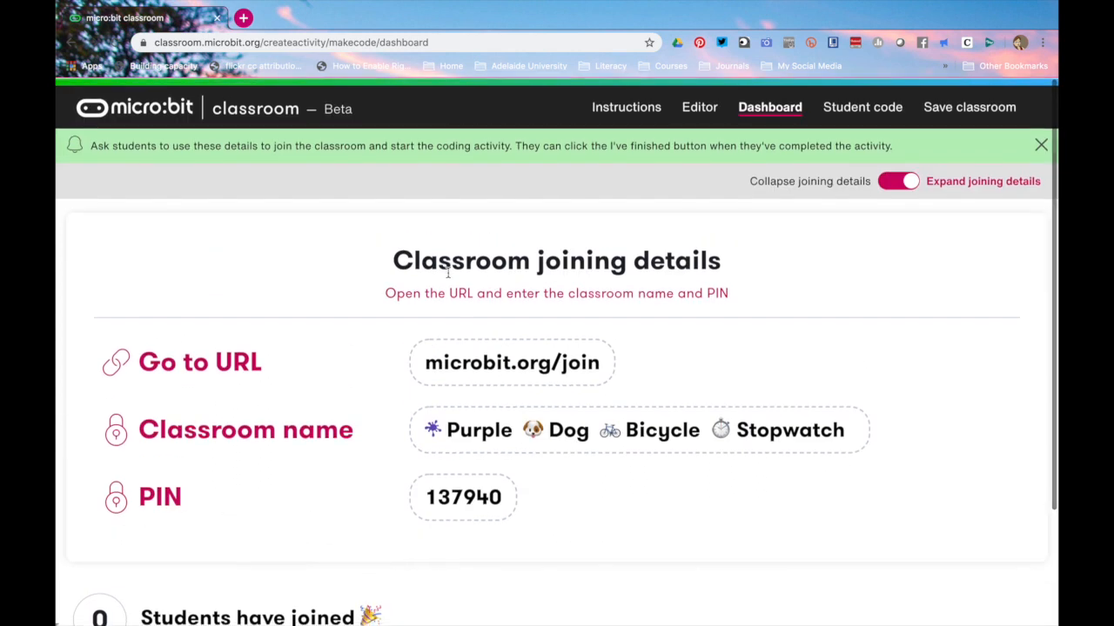
# Step: Scroll through Meri's forever loop code listed as Finished on the Student code page
pyautogui.scroll(-3)
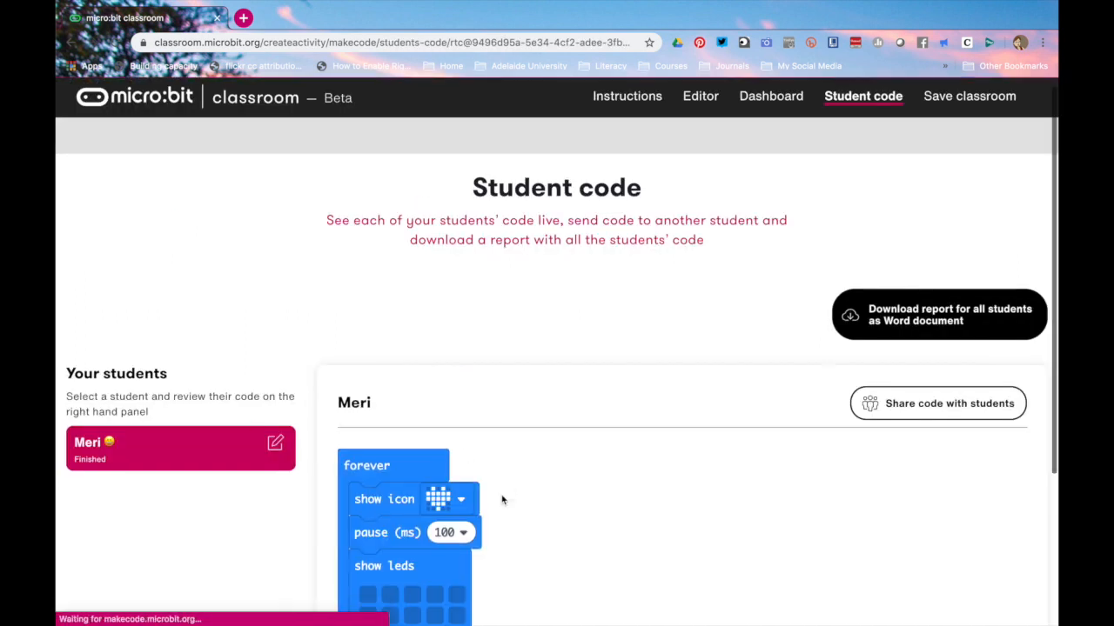
pyautogui.scroll(-3)
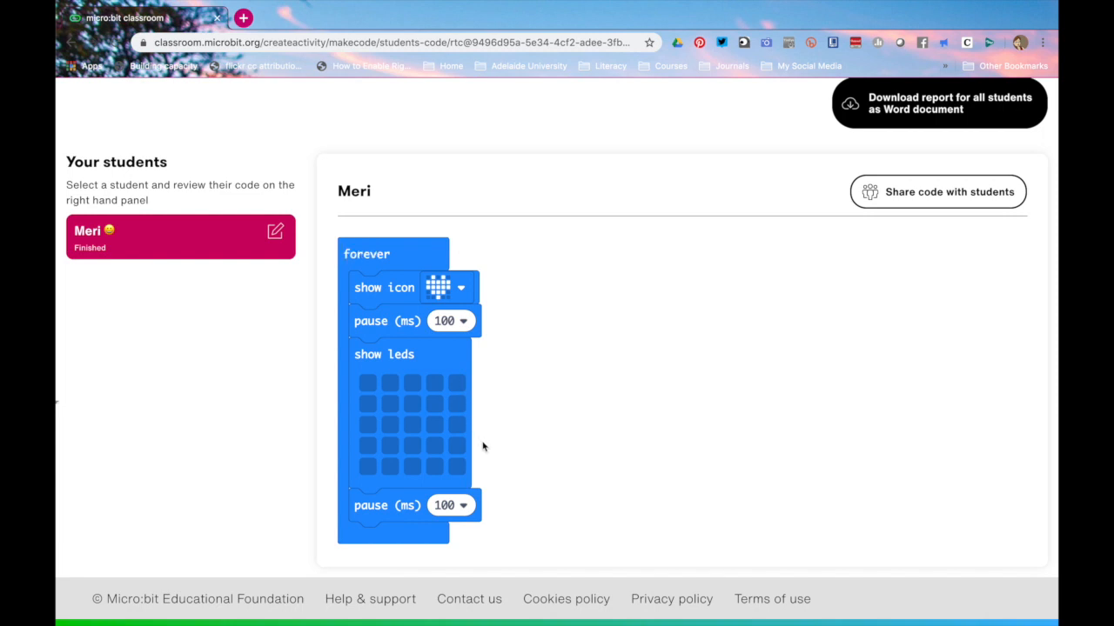
pyautogui.scroll(3)
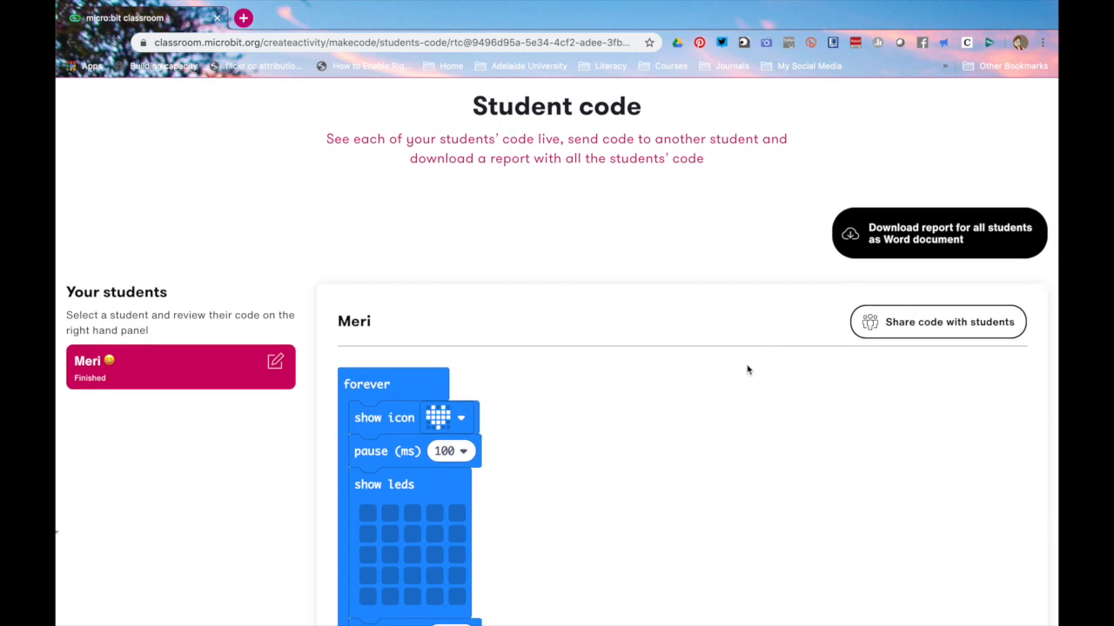
pyautogui.moveTo(992, 259)
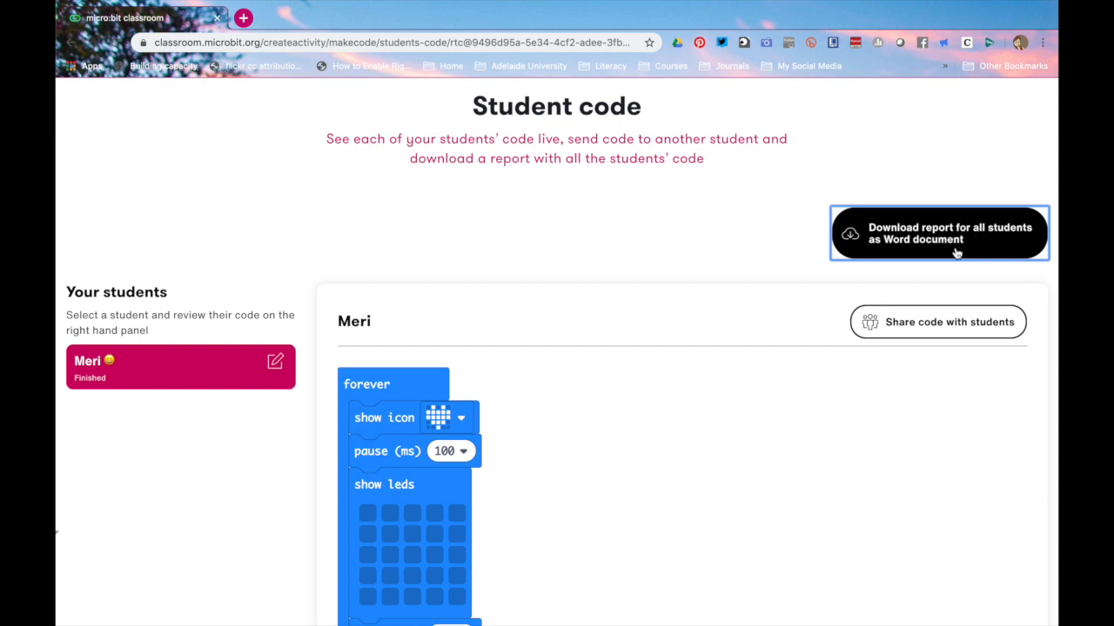
# Step: Download the all-students Word report and open its download options menu
pyautogui.click(938, 233)
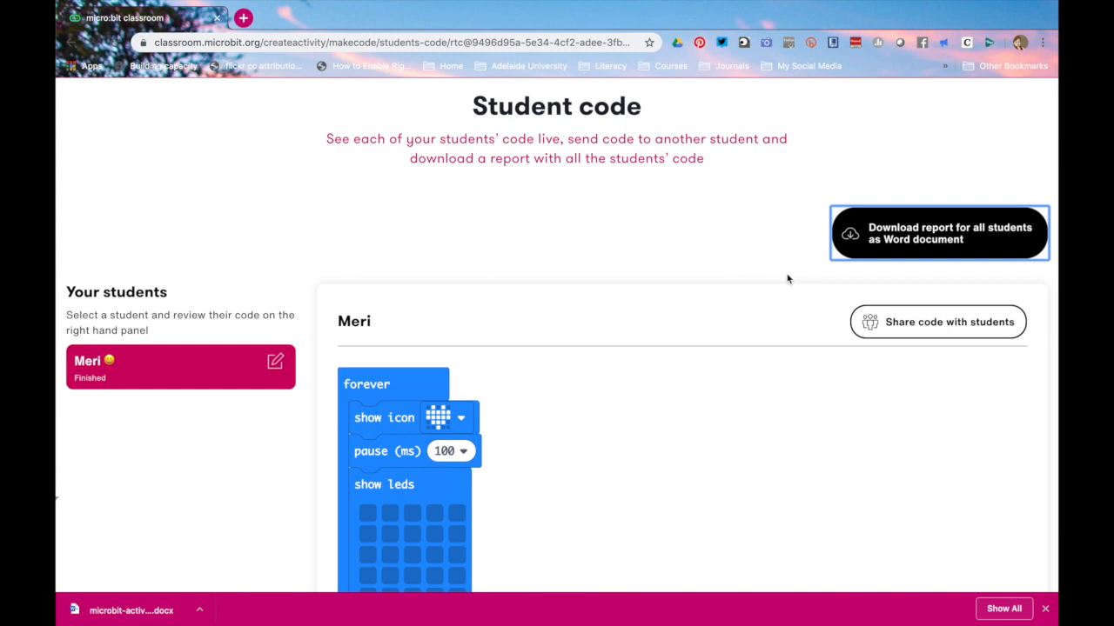
pyautogui.moveTo(153, 609)
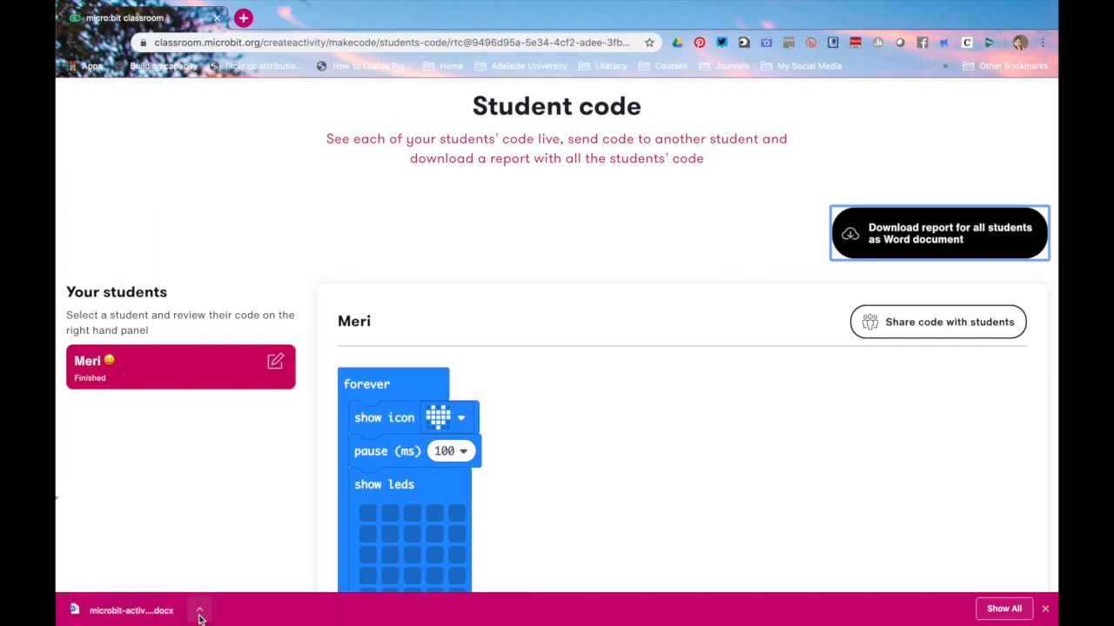
pyautogui.click(198, 609)
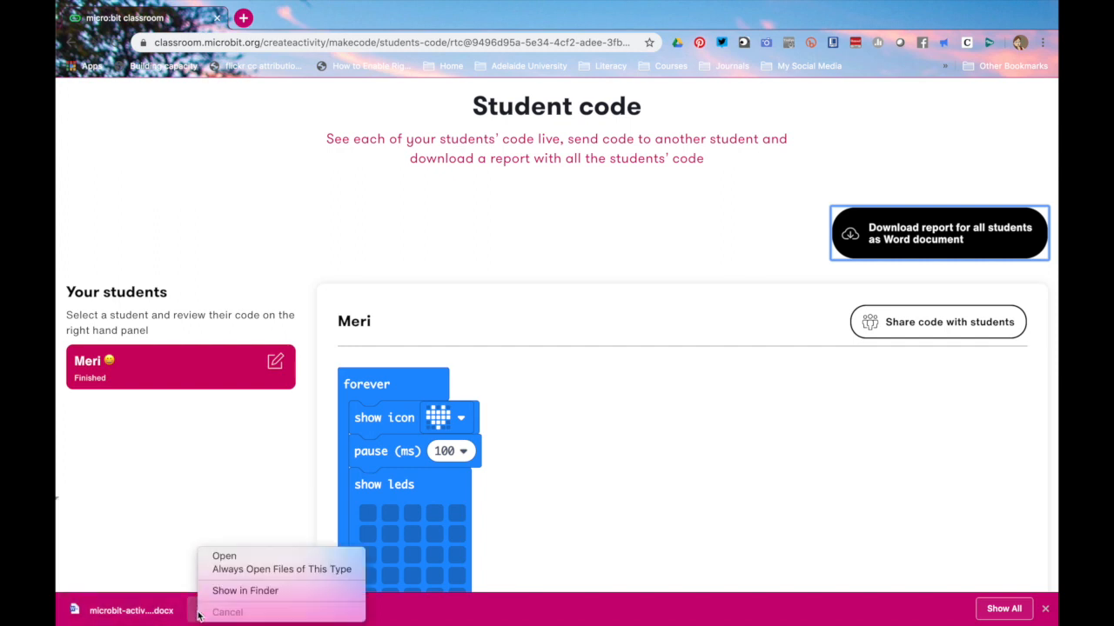
pyautogui.moveTo(246, 592)
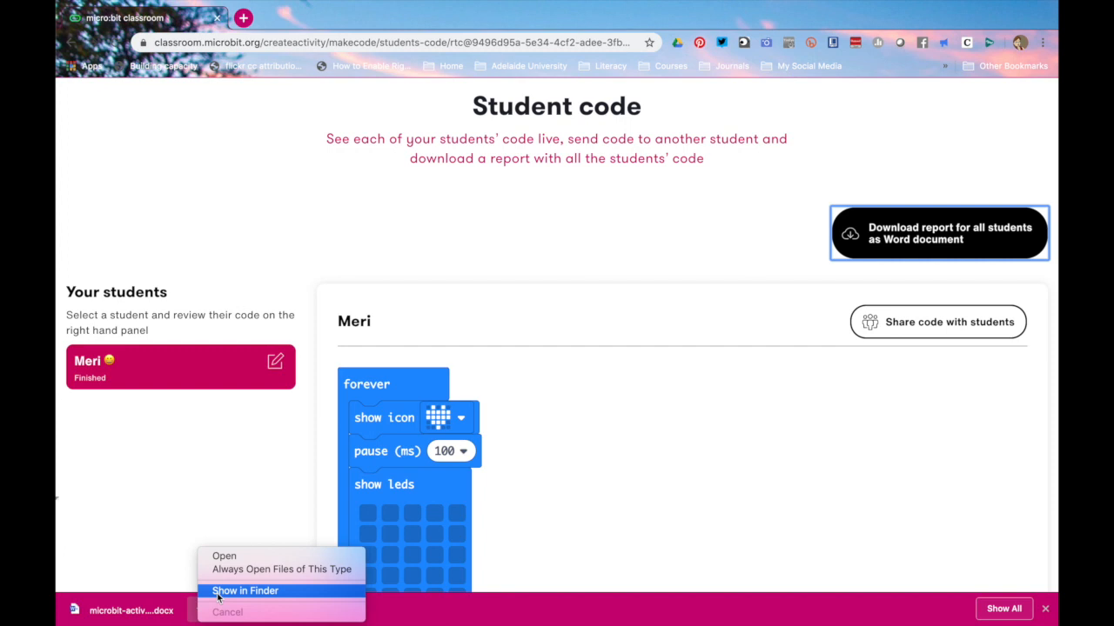
pyautogui.moveTo(247, 592)
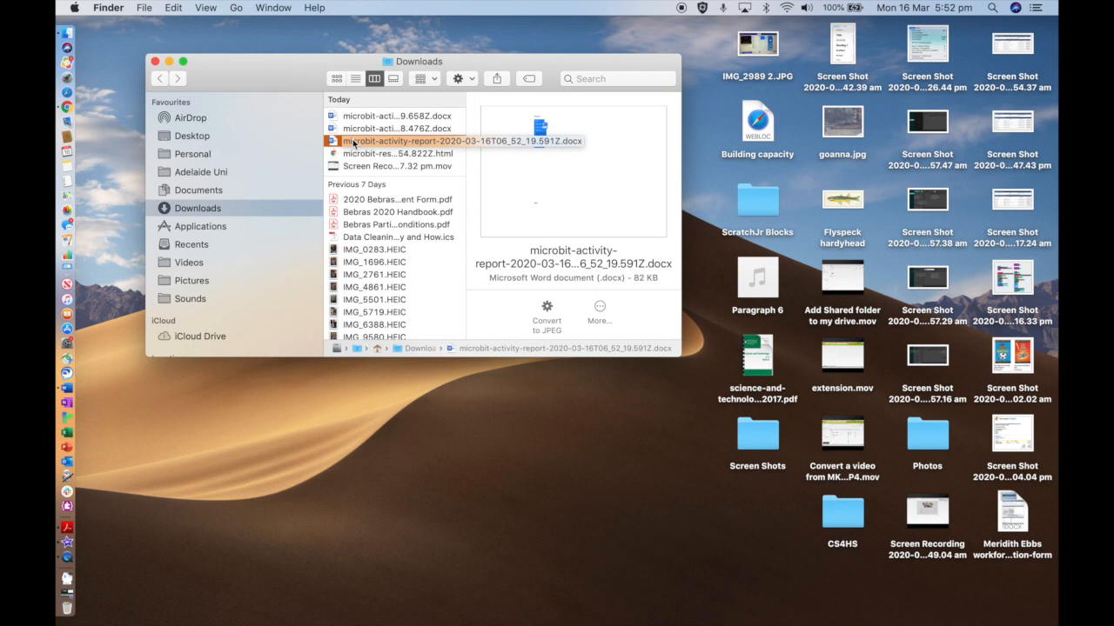
# Step: Open the report .docx in full-screen Word and look over the Teacher and Meri code sections
pyautogui.doubleClick(461, 140)
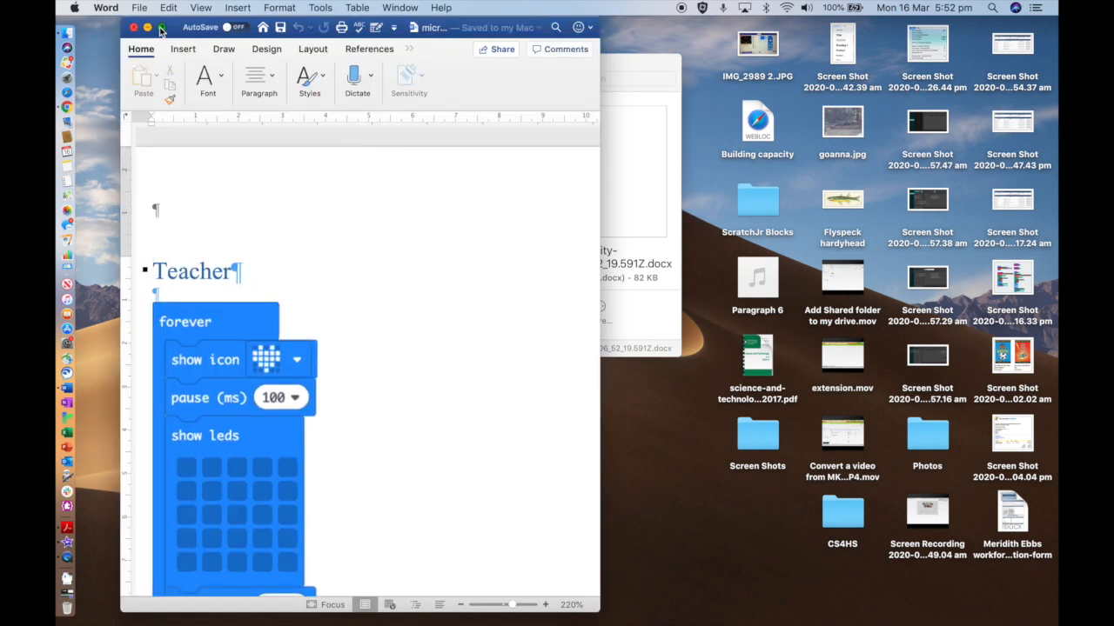
pyautogui.click(147, 28)
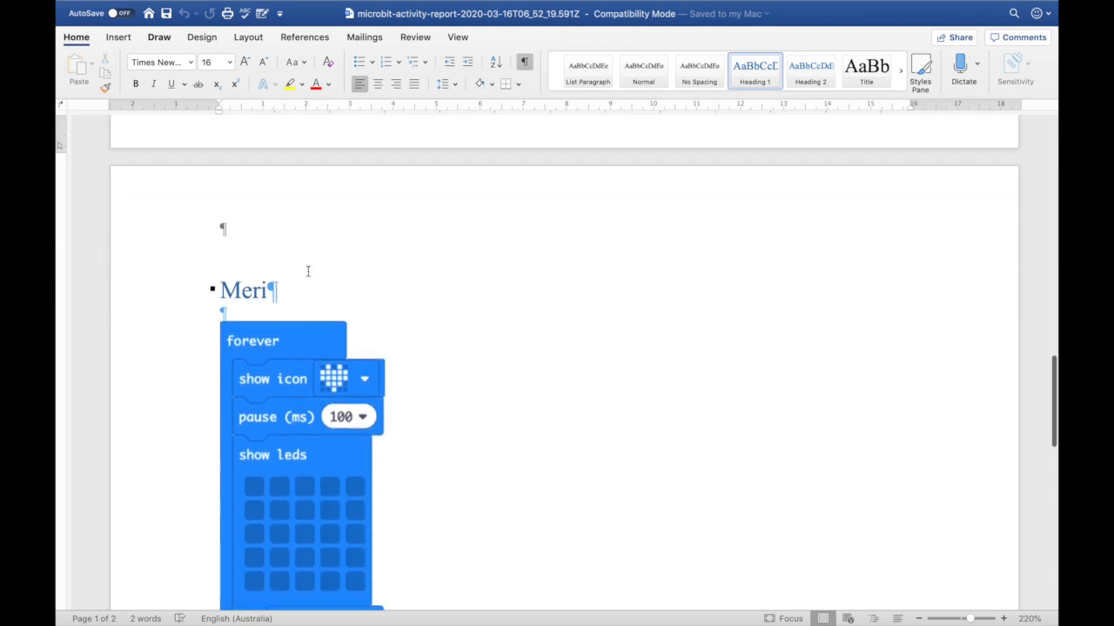
pyautogui.scroll(3)
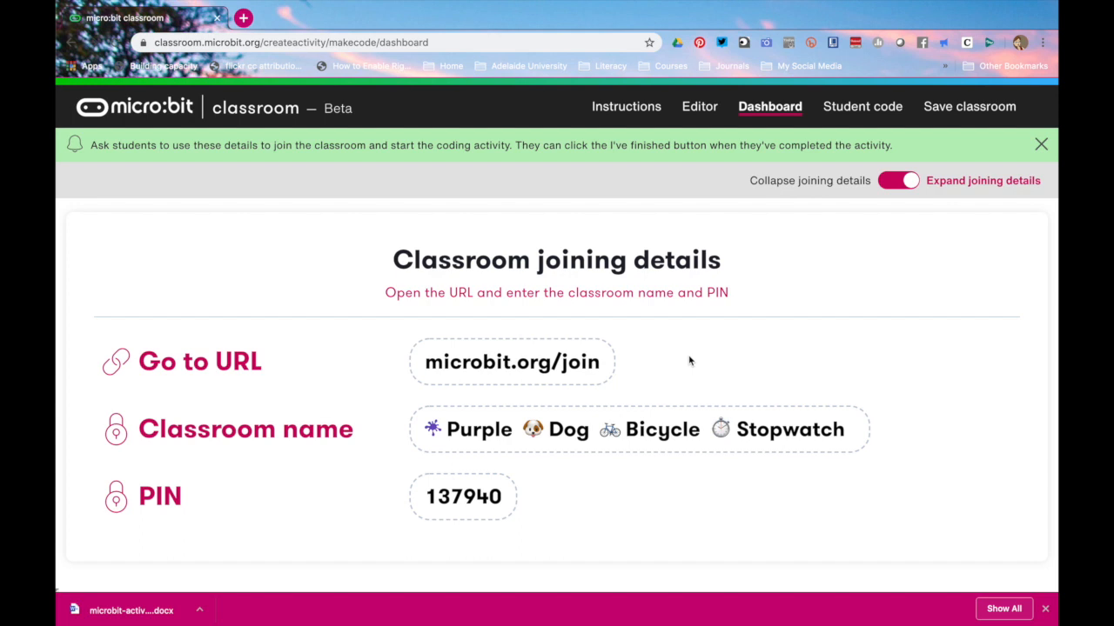
# Step: Go to the Student code page and open the Edit student dialog for Meri
pyautogui.click(861, 107)
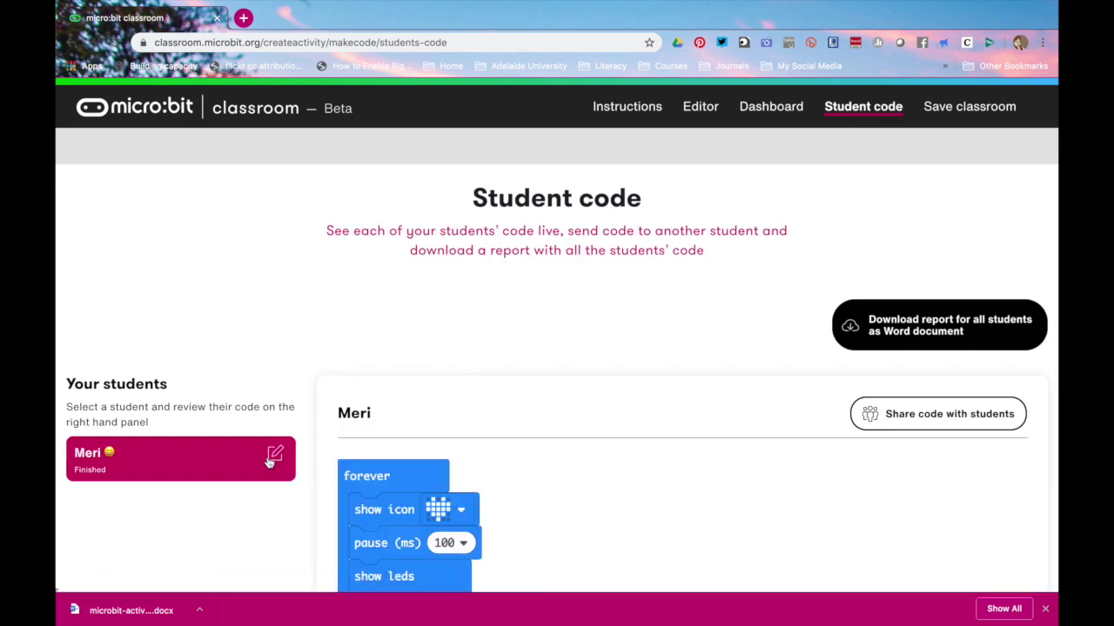
pyautogui.moveTo(258, 463)
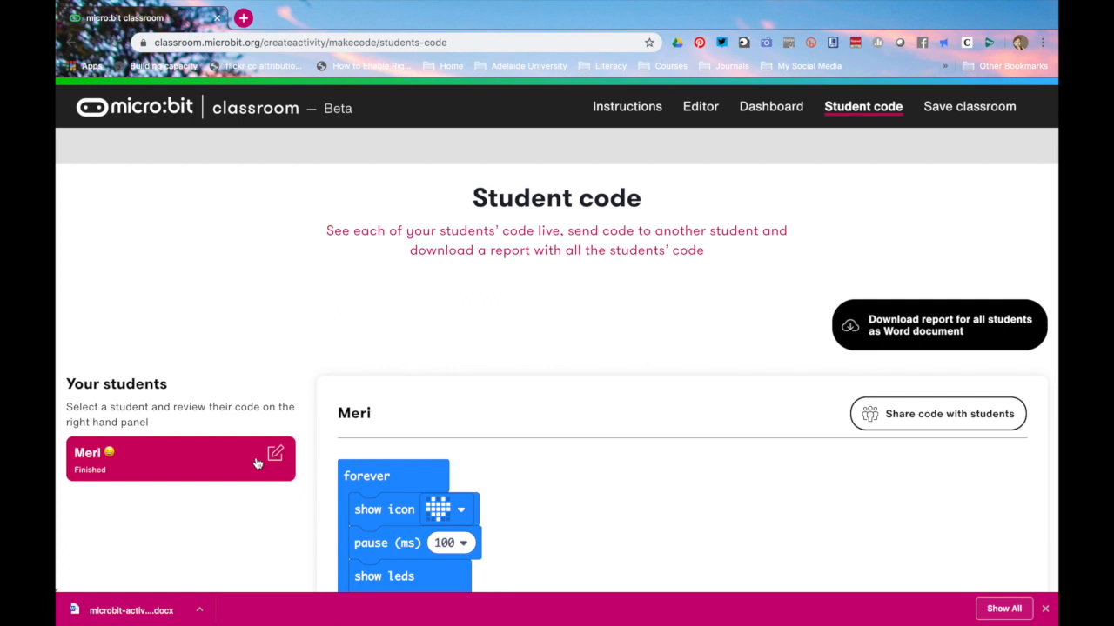
pyautogui.click(275, 452)
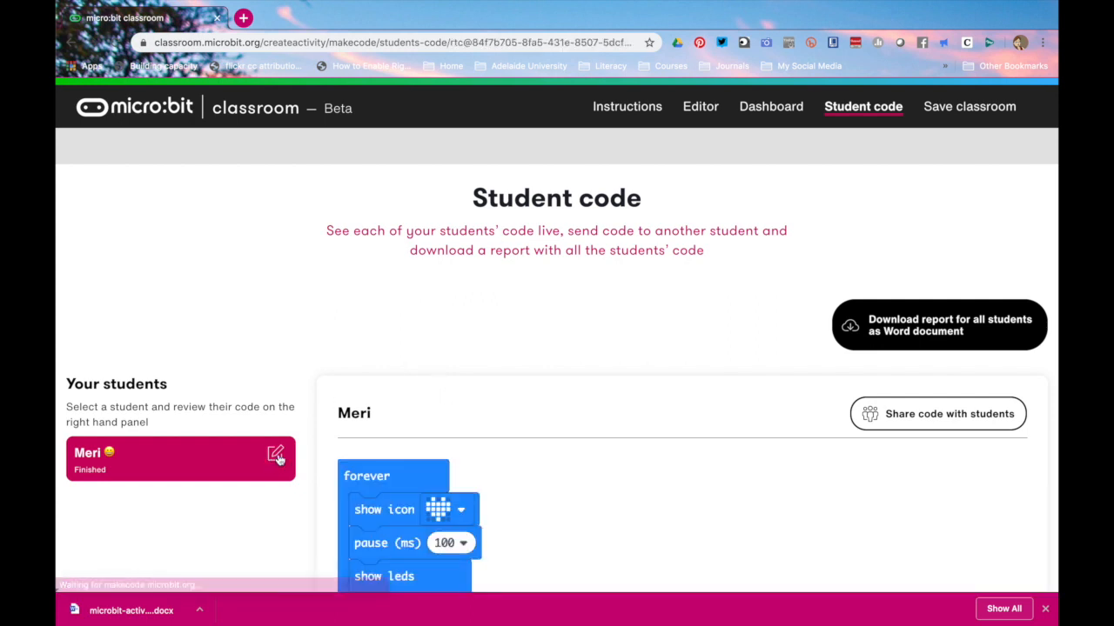
pyautogui.click(275, 454)
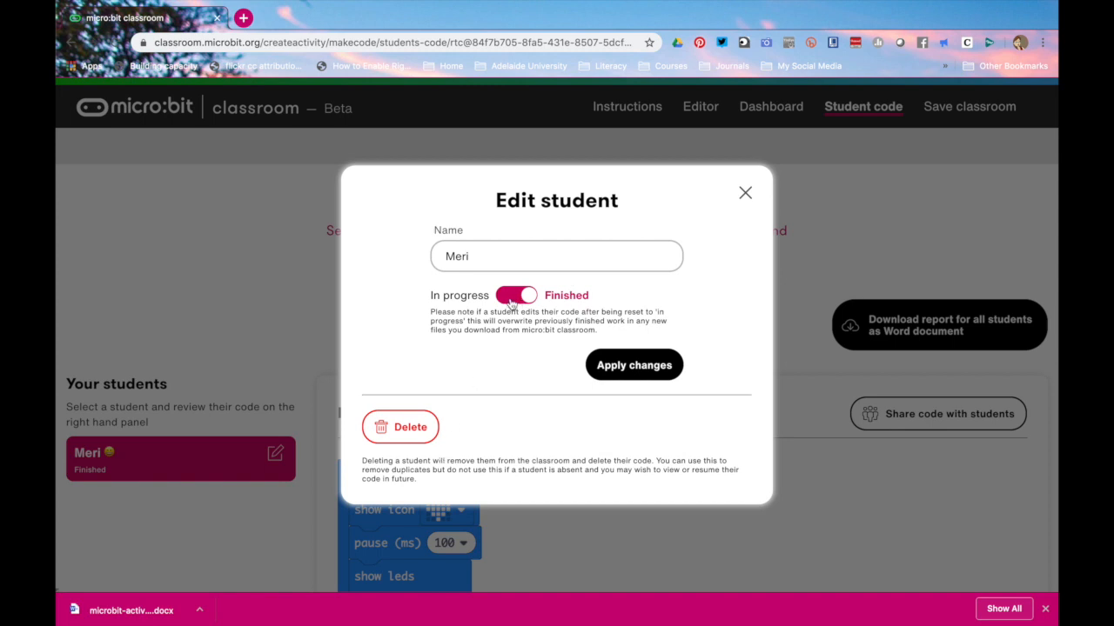
# Step: Set Meri's status to In progress, rename her to Meridith, and apply the changes
pyautogui.click(515, 296)
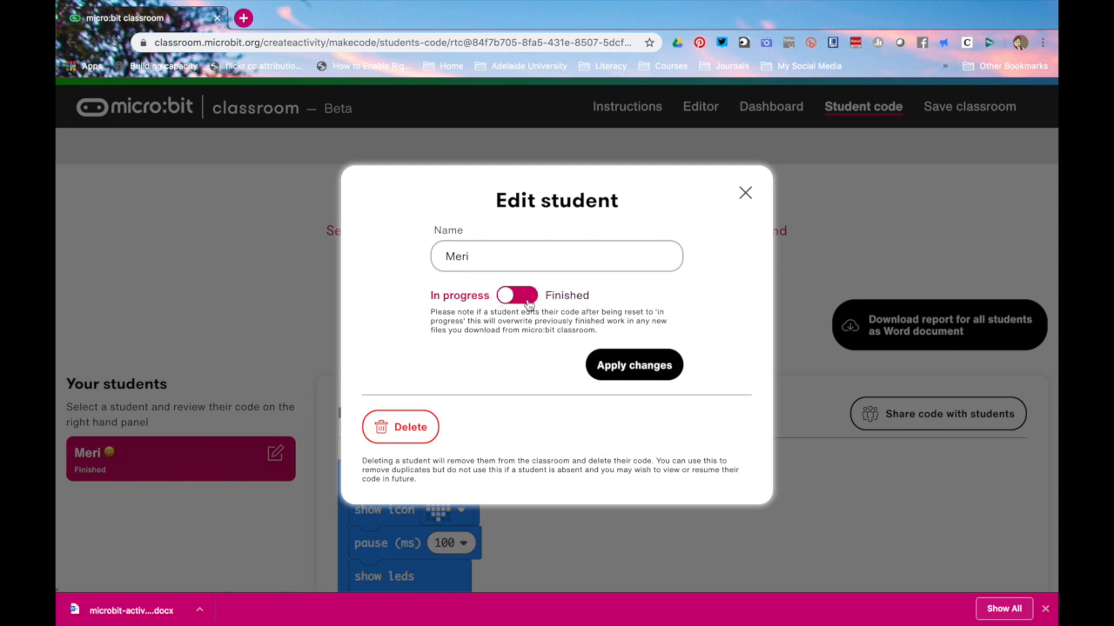
pyautogui.click(515, 295)
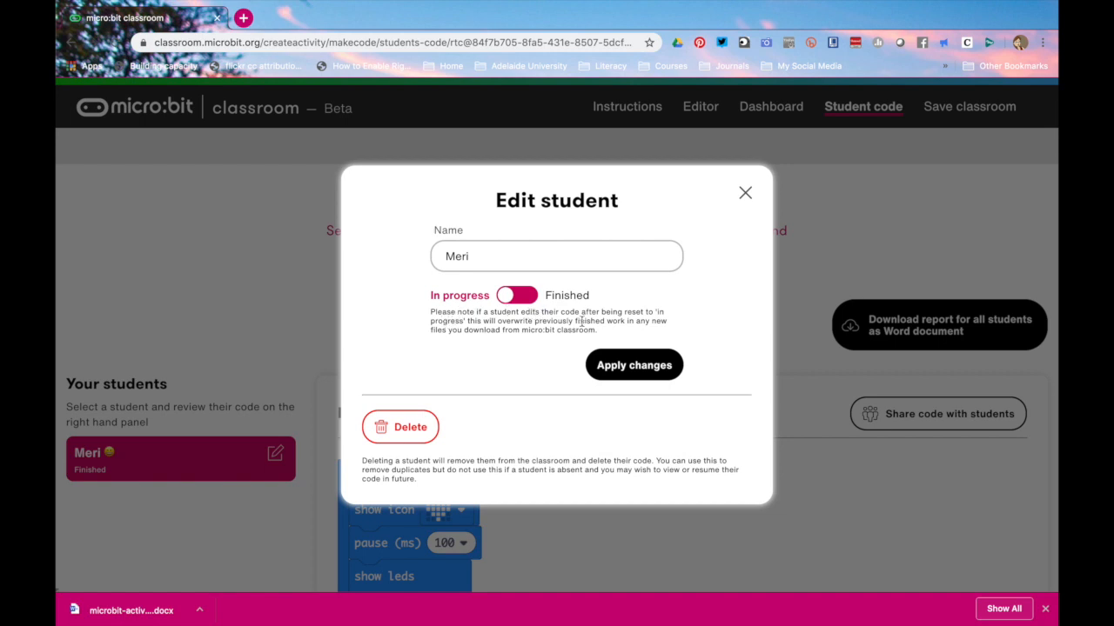
pyautogui.moveTo(497, 339)
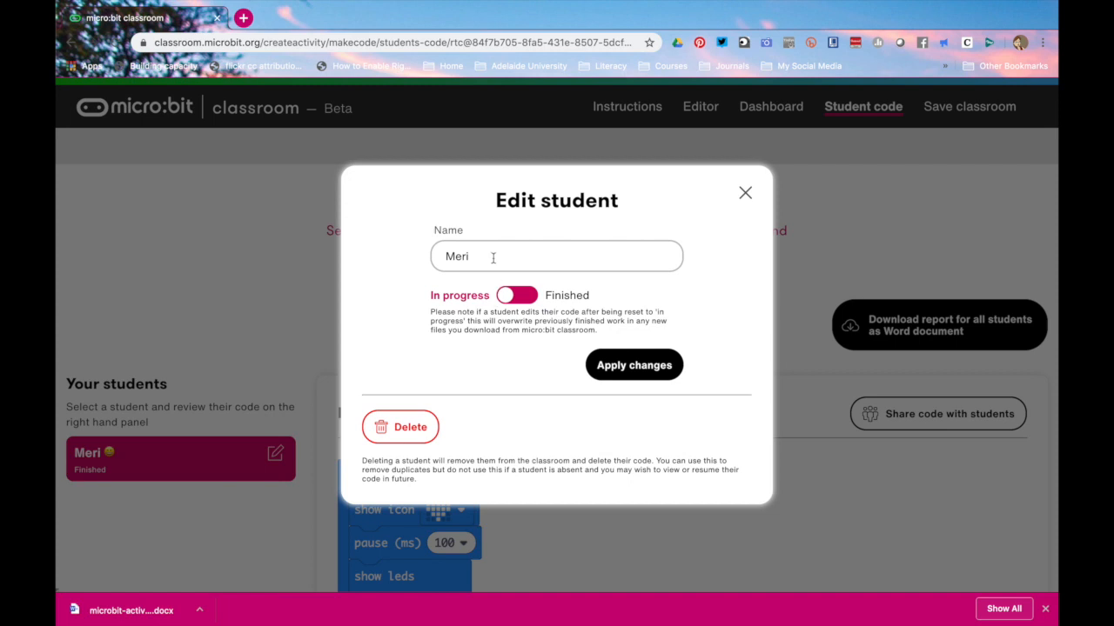
pyautogui.click(557, 256)
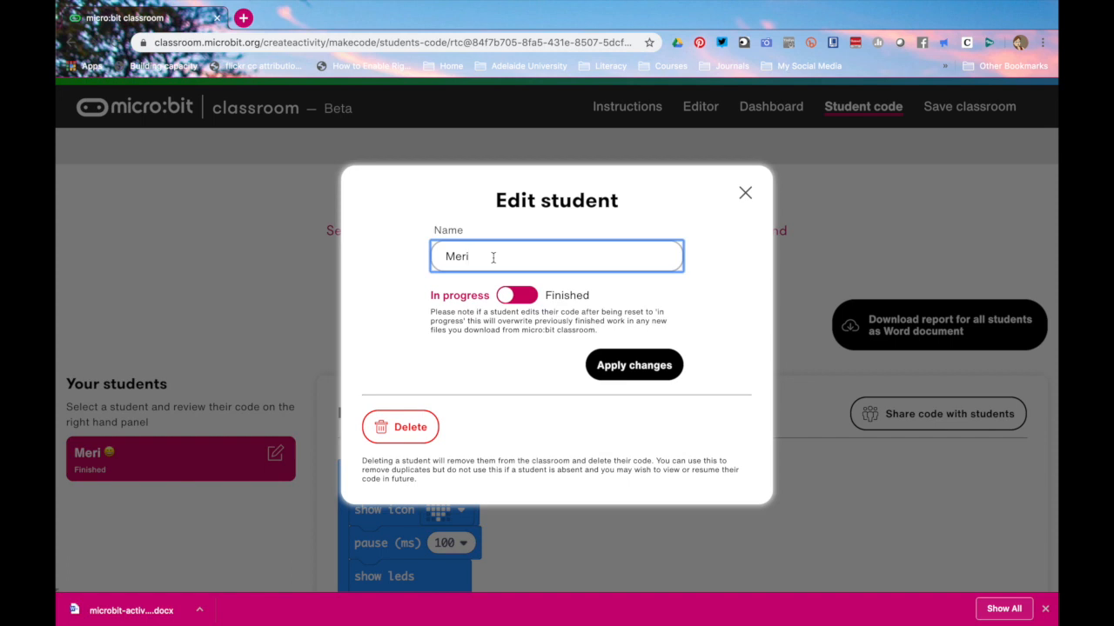
pyautogui.write('dith')
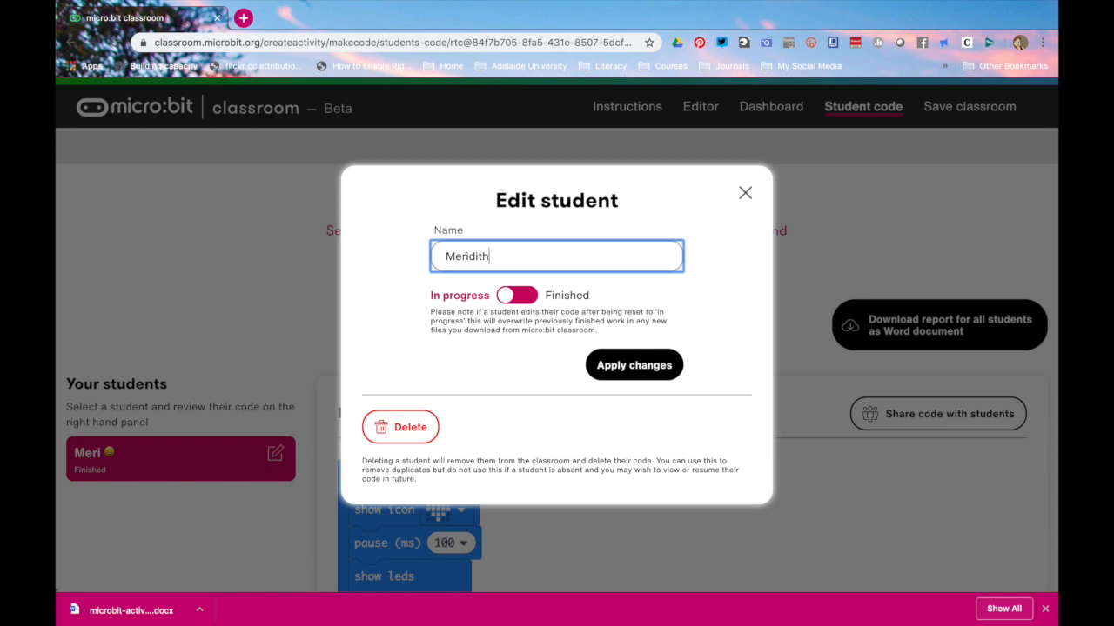
pyautogui.click(633, 366)
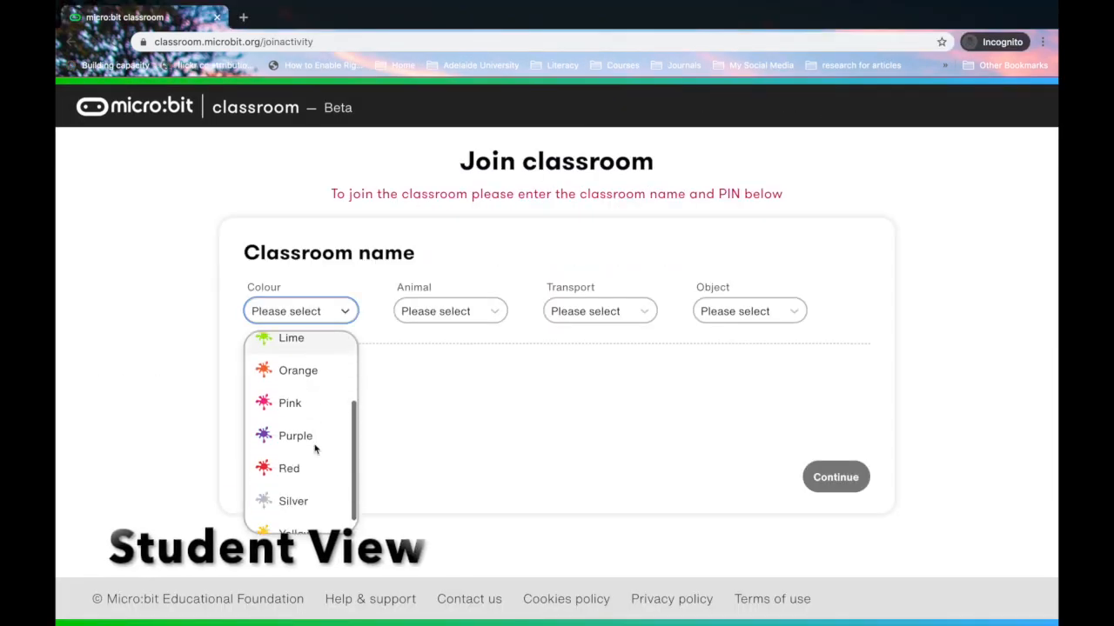
pyautogui.click(296, 435)
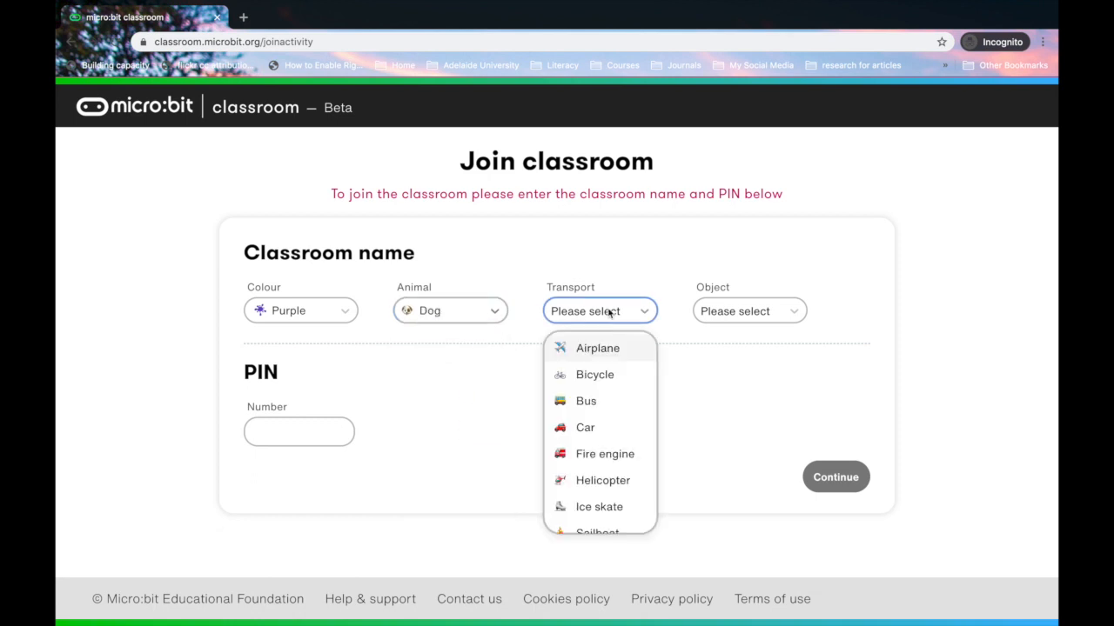
pyautogui.click(595, 374)
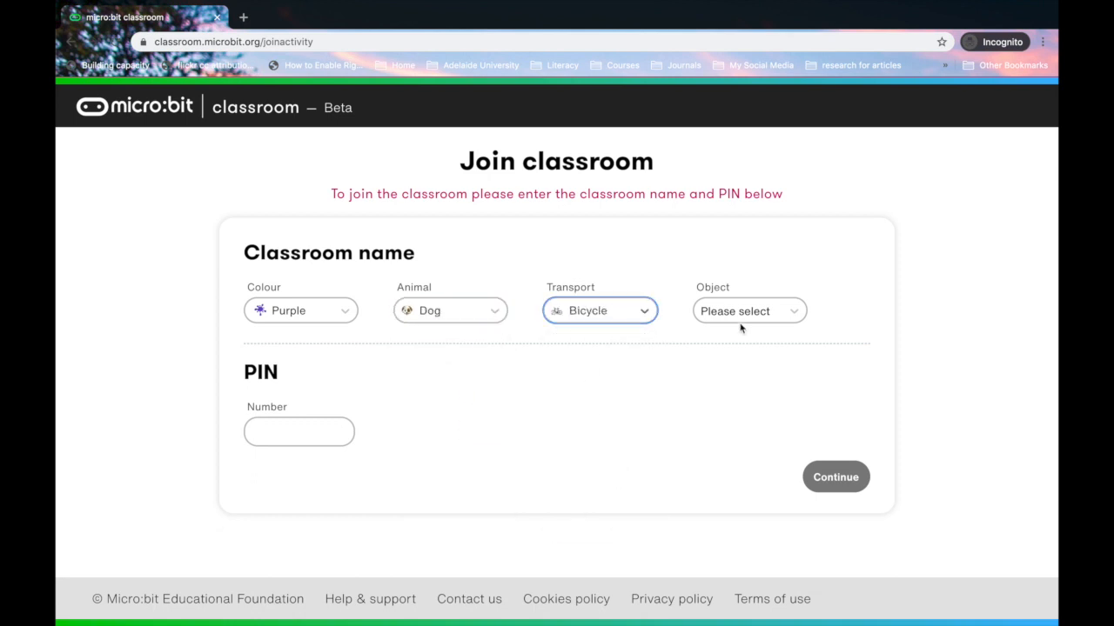
pyautogui.click(748, 310)
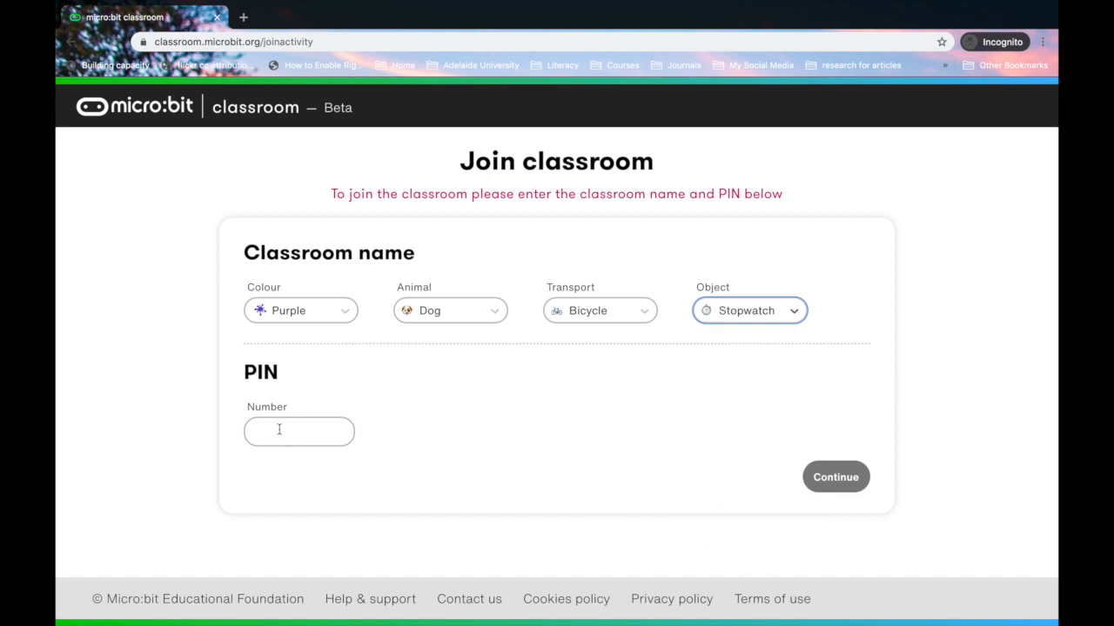
pyautogui.write('134')
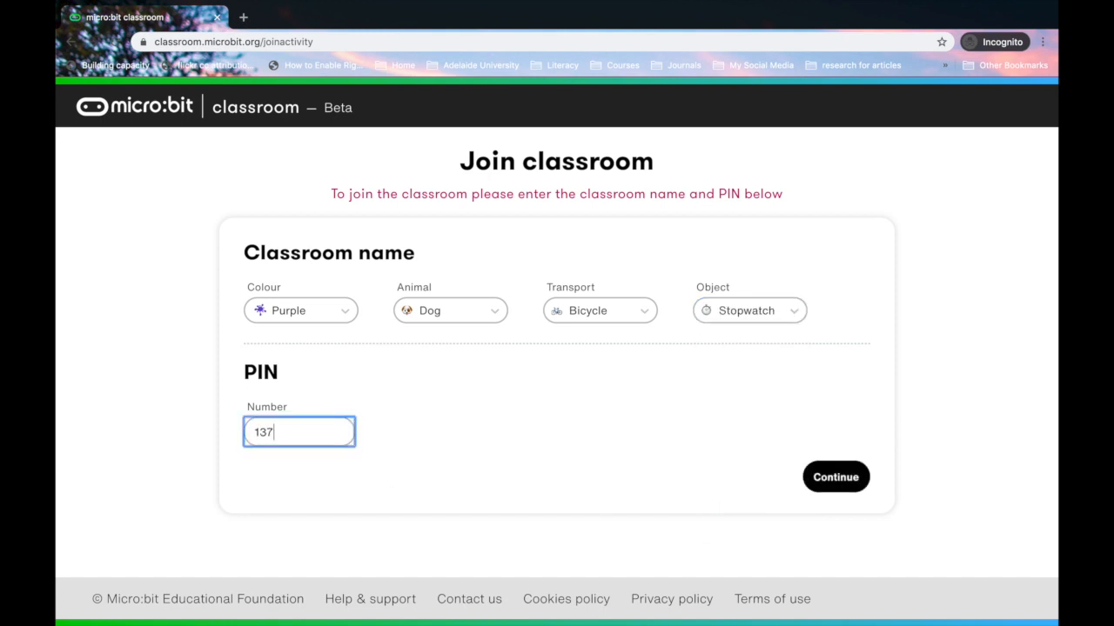
pyautogui.write('940')
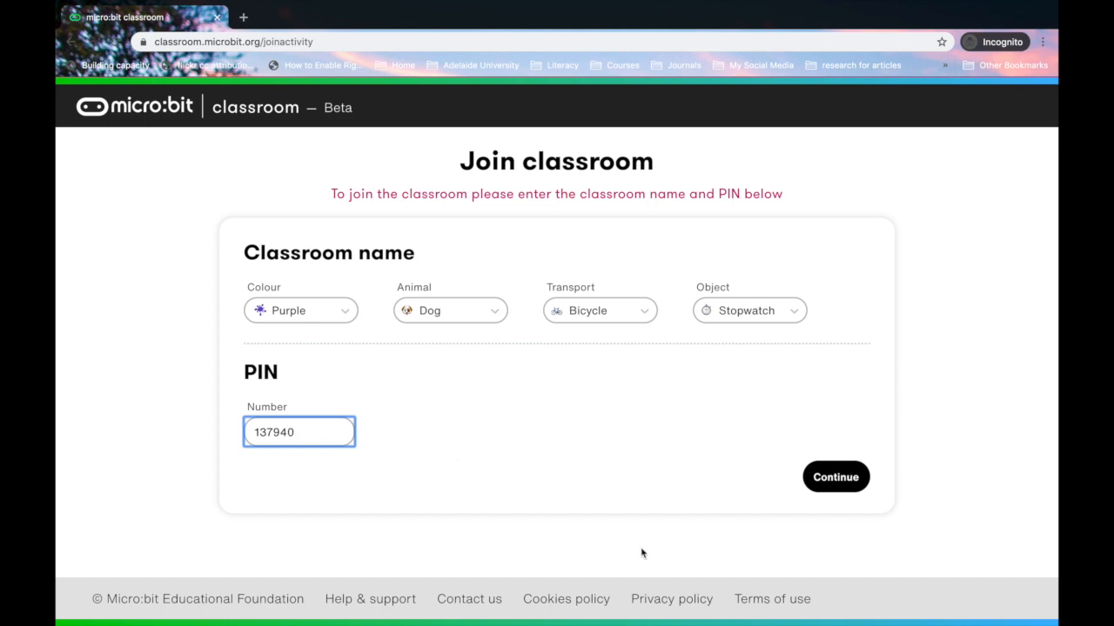
pyautogui.click(835, 477)
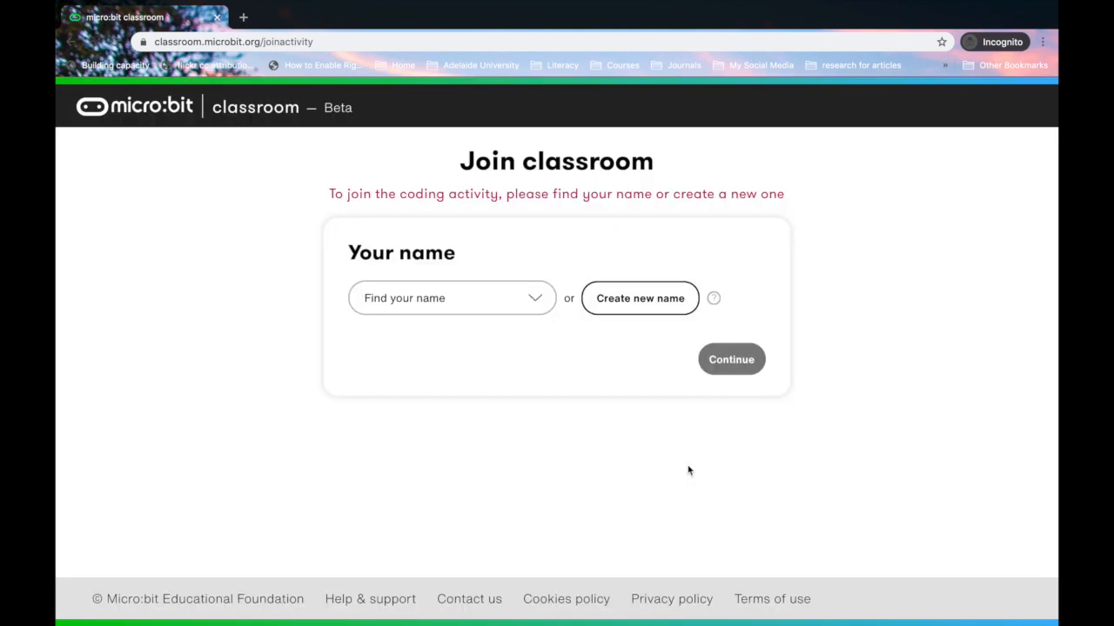
# Step: Identify as Meridith and enter the classroom's starter code editor
pyautogui.write('Meridith')
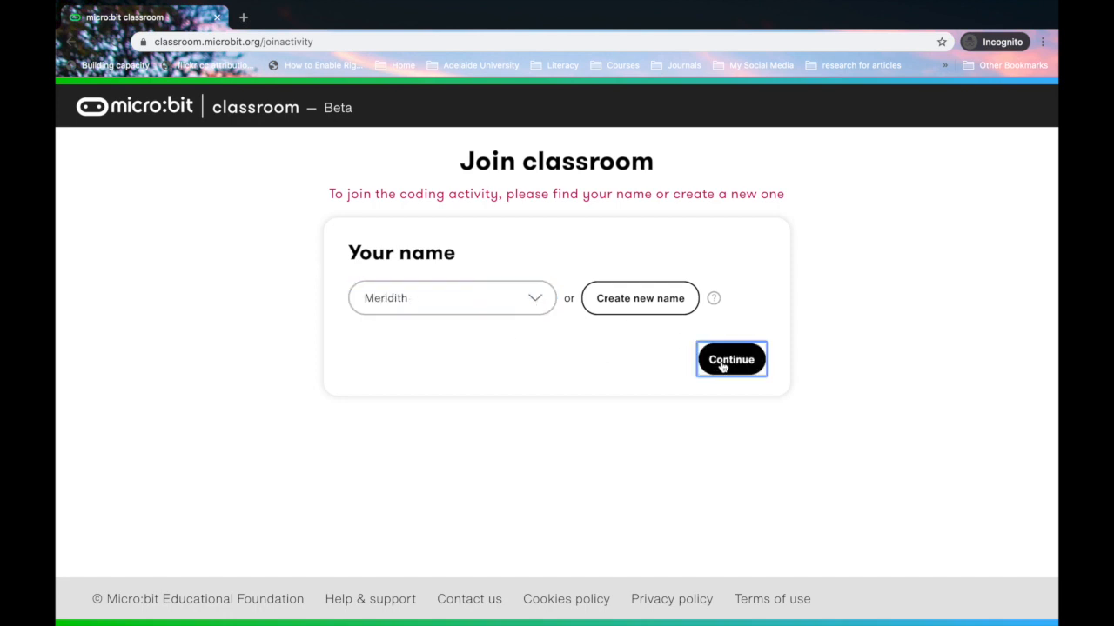
pyautogui.click(731, 359)
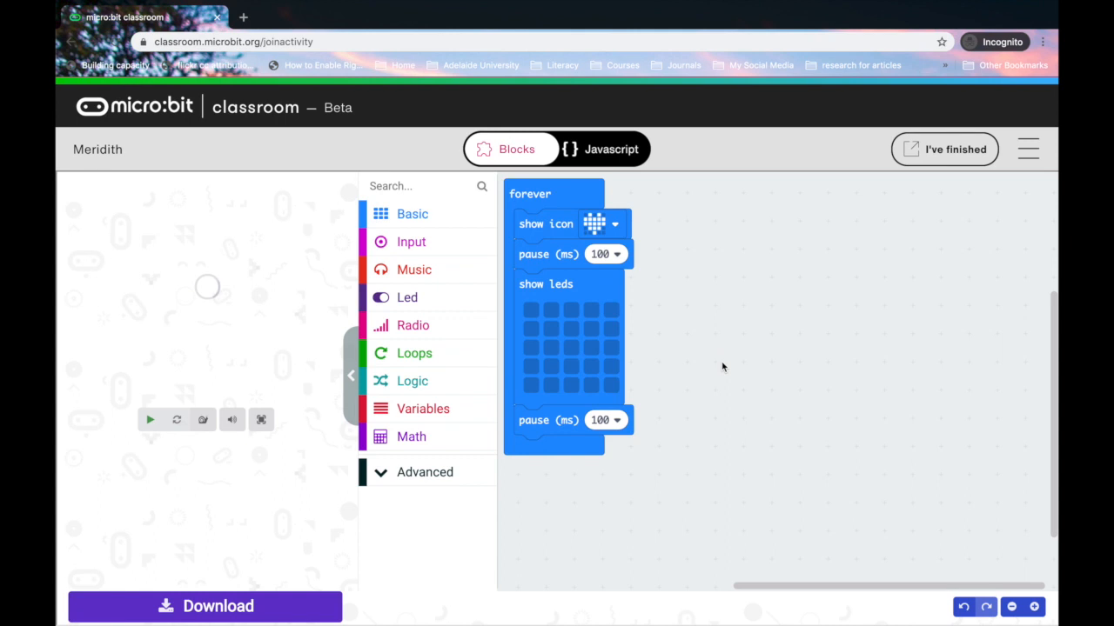
# Step: Switch to the teacher's First Class editor window with the heart starter code
pyautogui.click(150, 419)
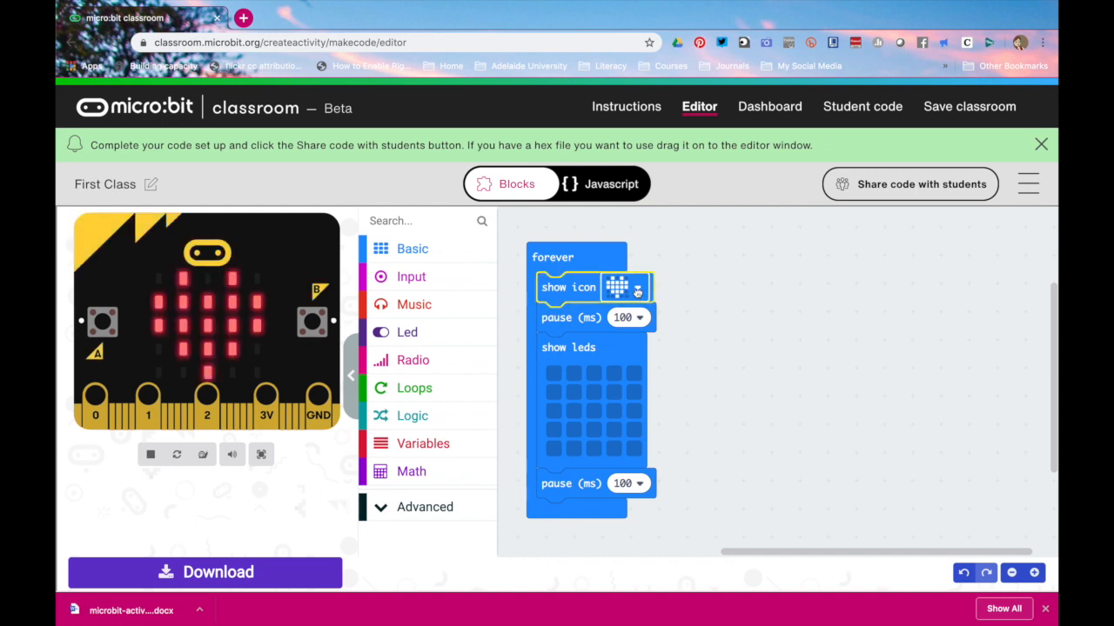
# Step: Append a show icon block with a different icon and a 100 ms pause to the forever loop
pyautogui.click(634, 287)
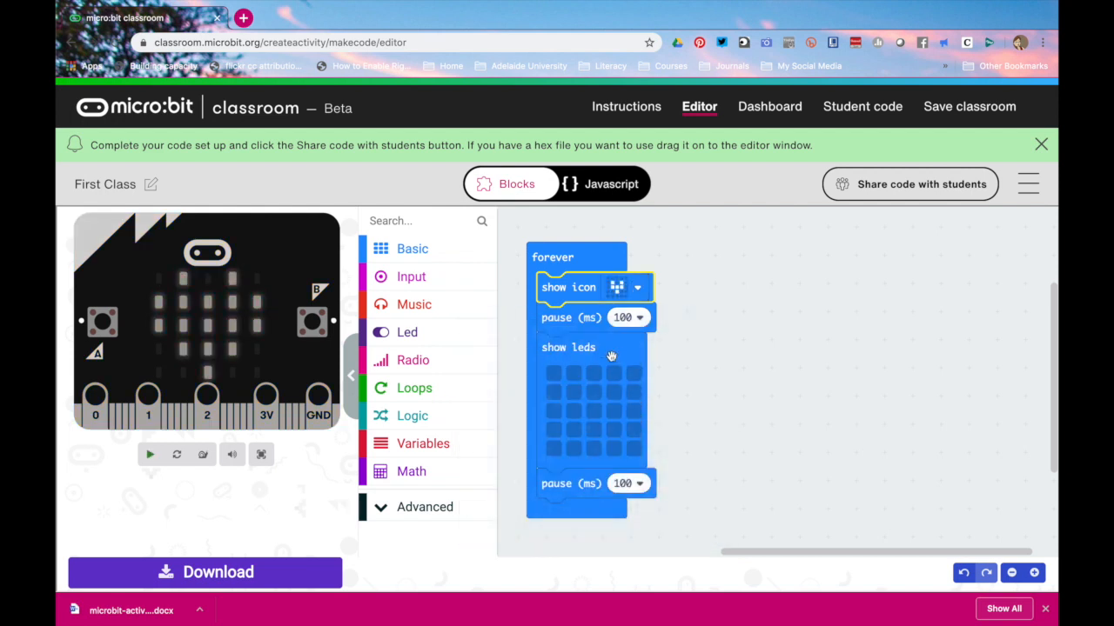
pyautogui.click(410, 249)
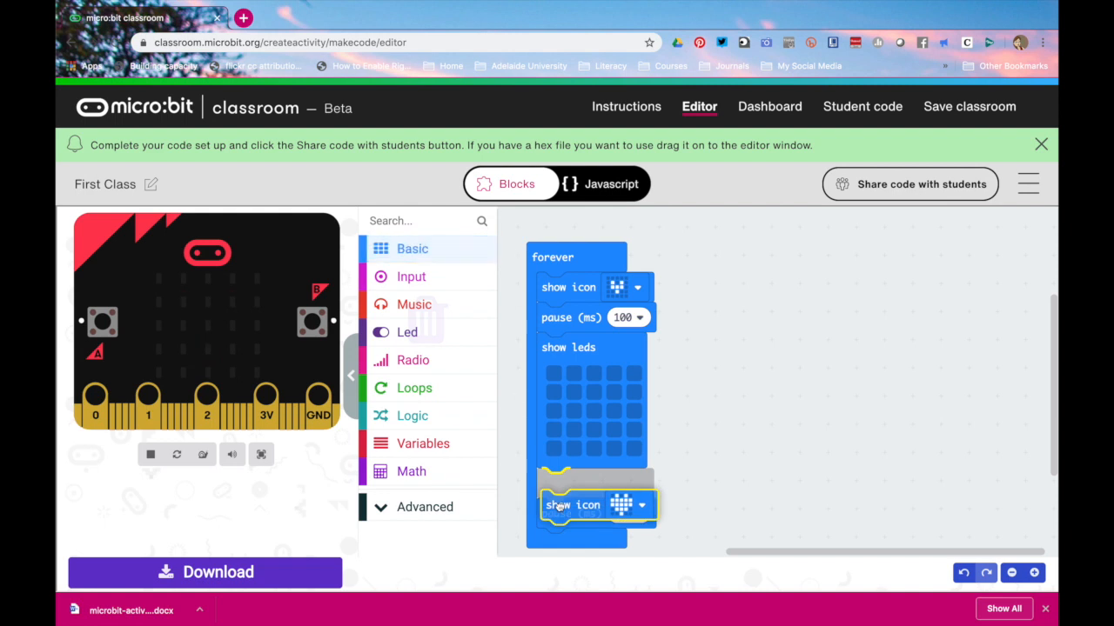
pyautogui.click(410, 249)
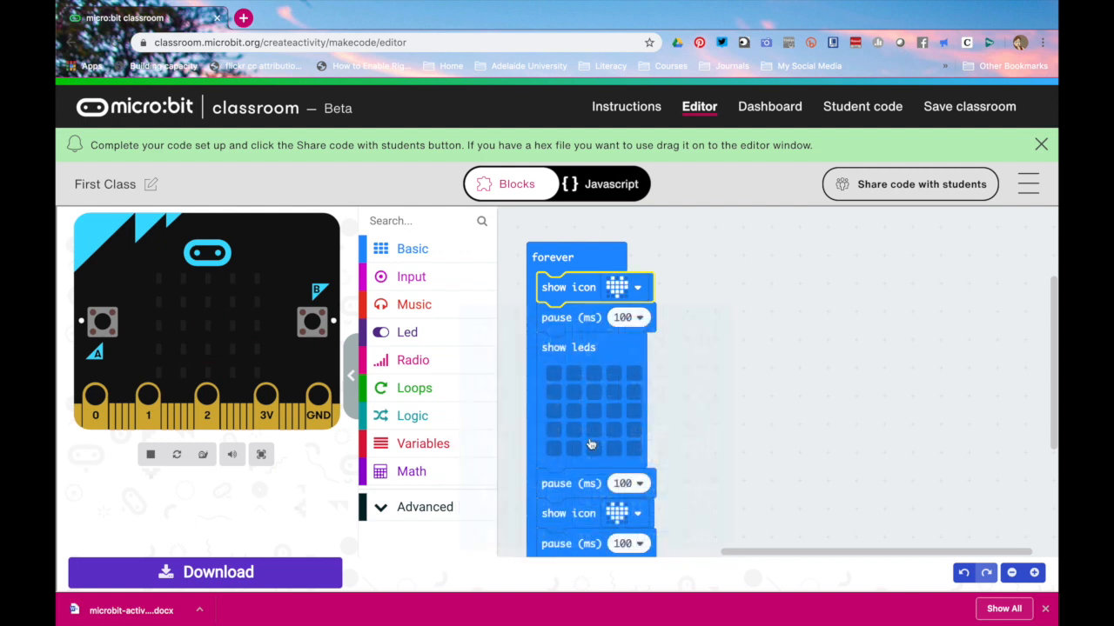
pyautogui.click(616, 287)
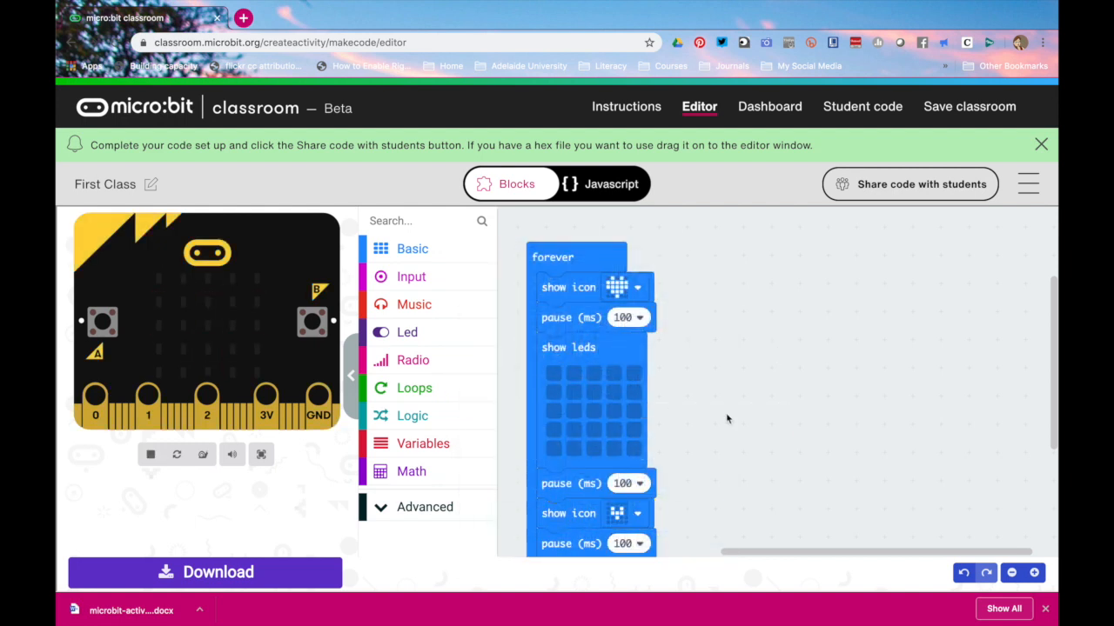
pyautogui.moveTo(940, 225)
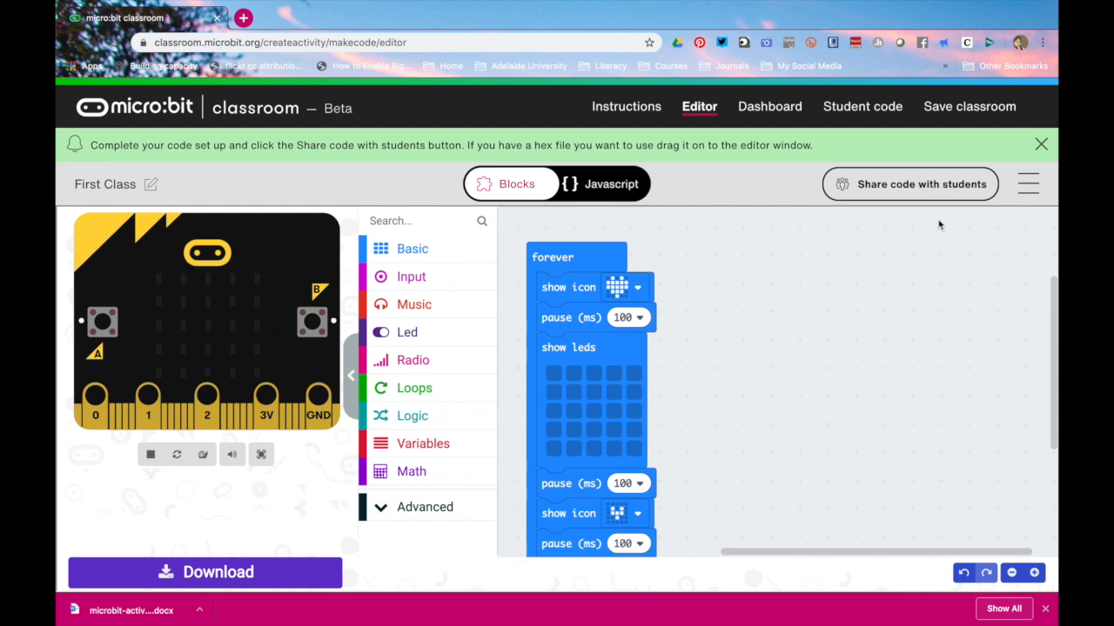
pyautogui.moveTo(913, 194)
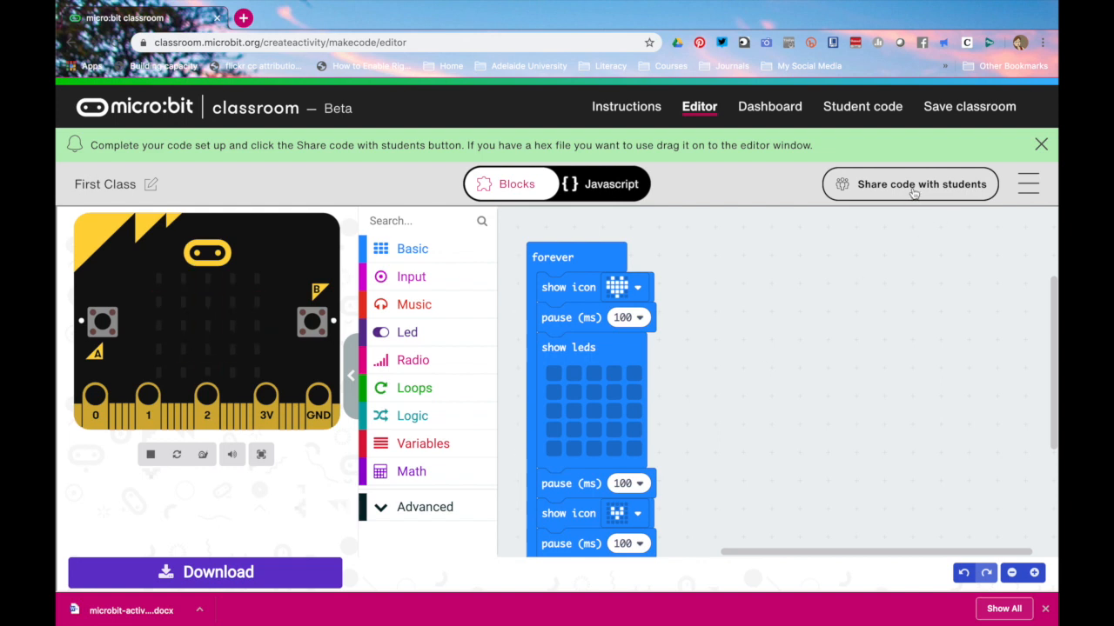
# Step: Share the updated code with All students and dismiss the sent confirmation
pyautogui.click(909, 184)
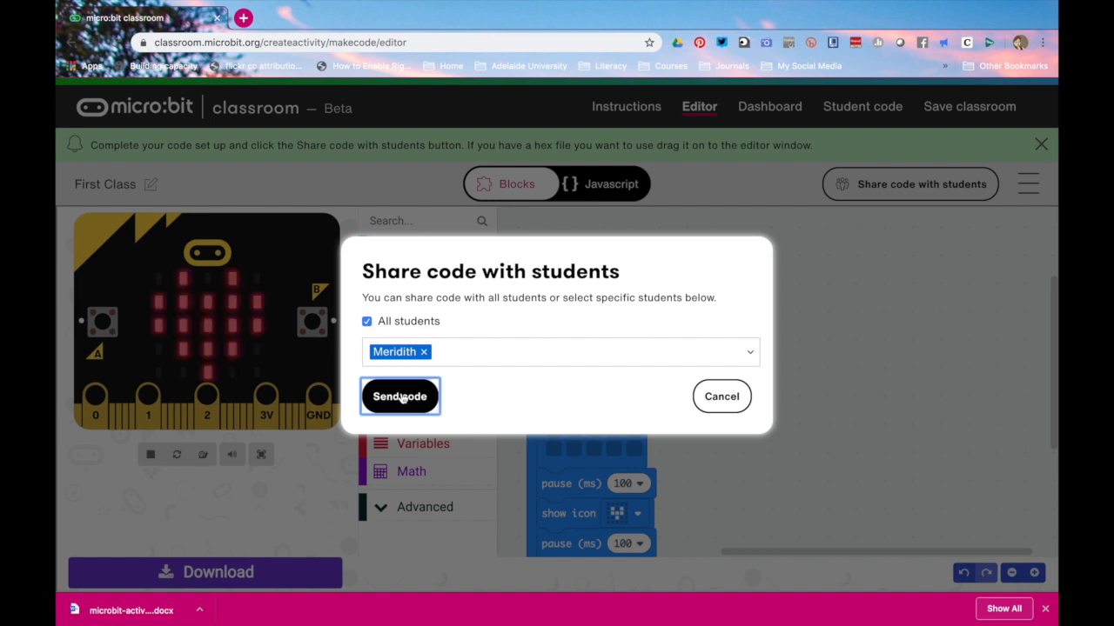
pyautogui.click(400, 397)
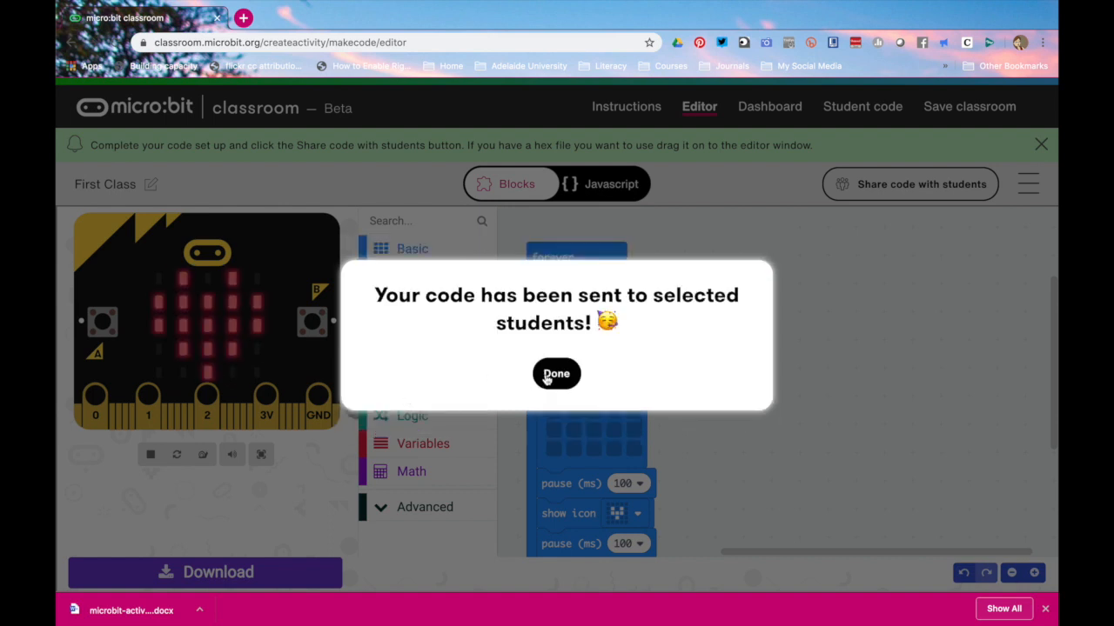
pyautogui.click(555, 373)
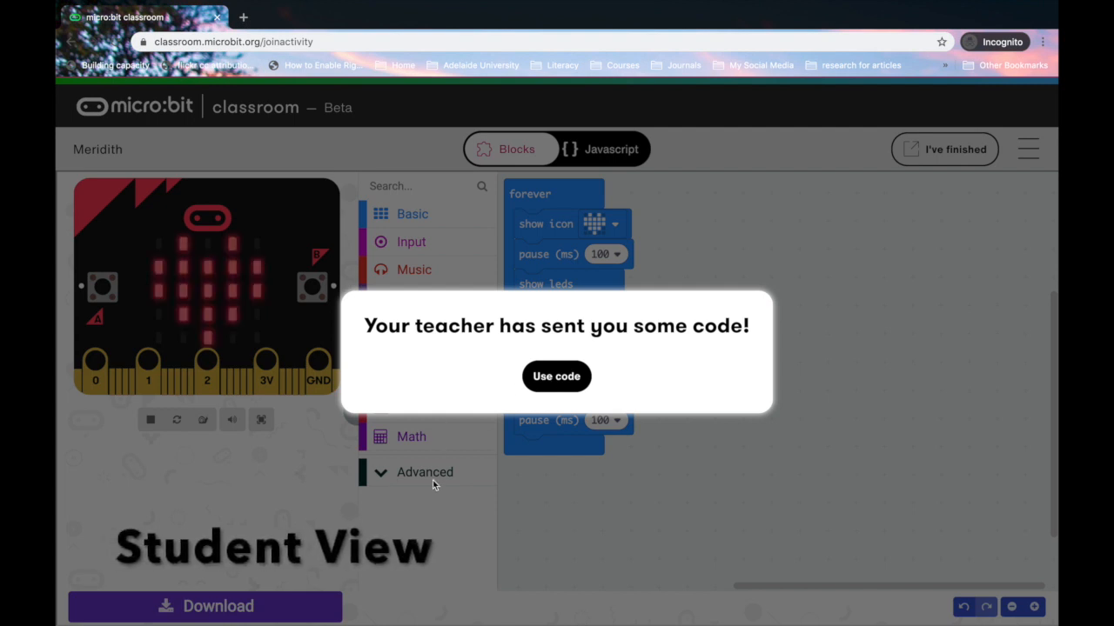
pyautogui.moveTo(557, 376)
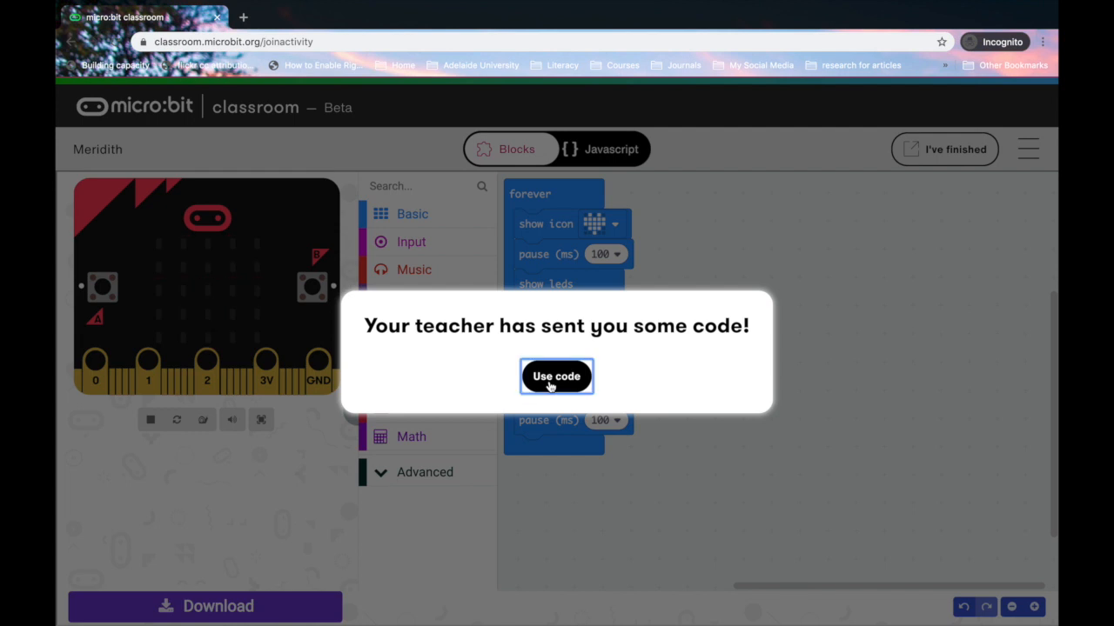
# Step: Accept the teacher's sent code so Meridith's loop gains the extra show icon and pause
pyautogui.click(557, 376)
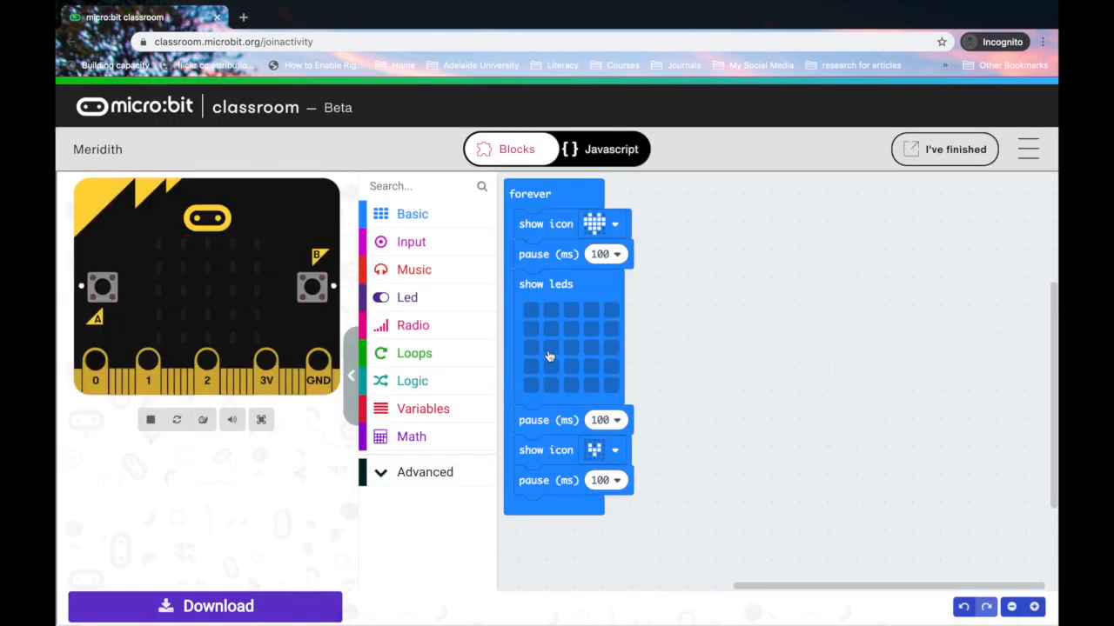
pyautogui.moveTo(703, 364)
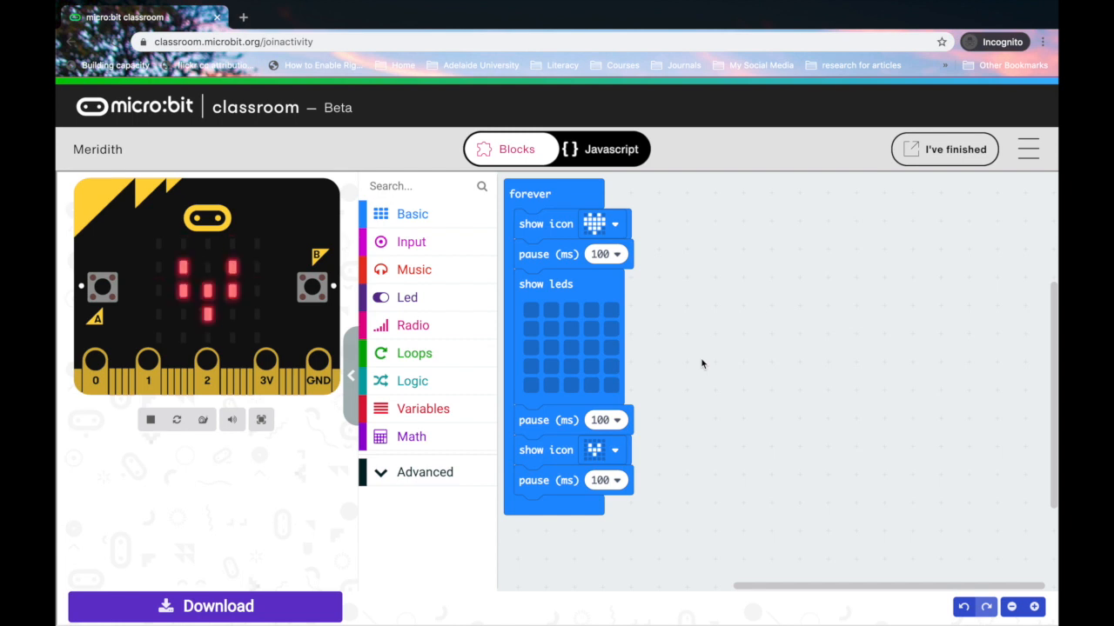
pyautogui.moveTo(605, 360)
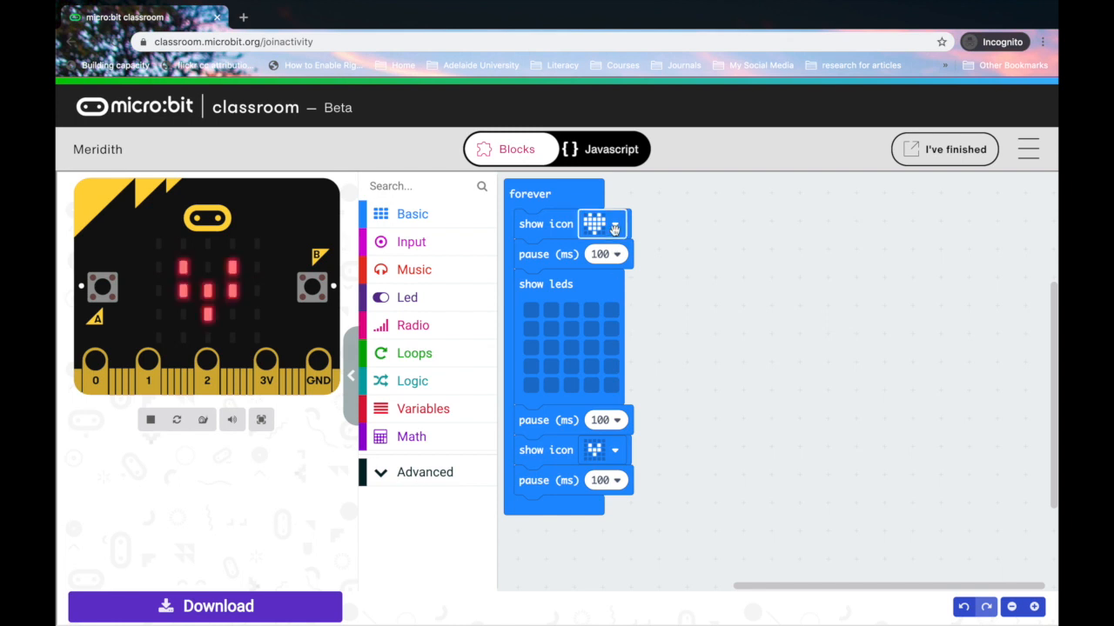
pyautogui.moveTo(612, 227)
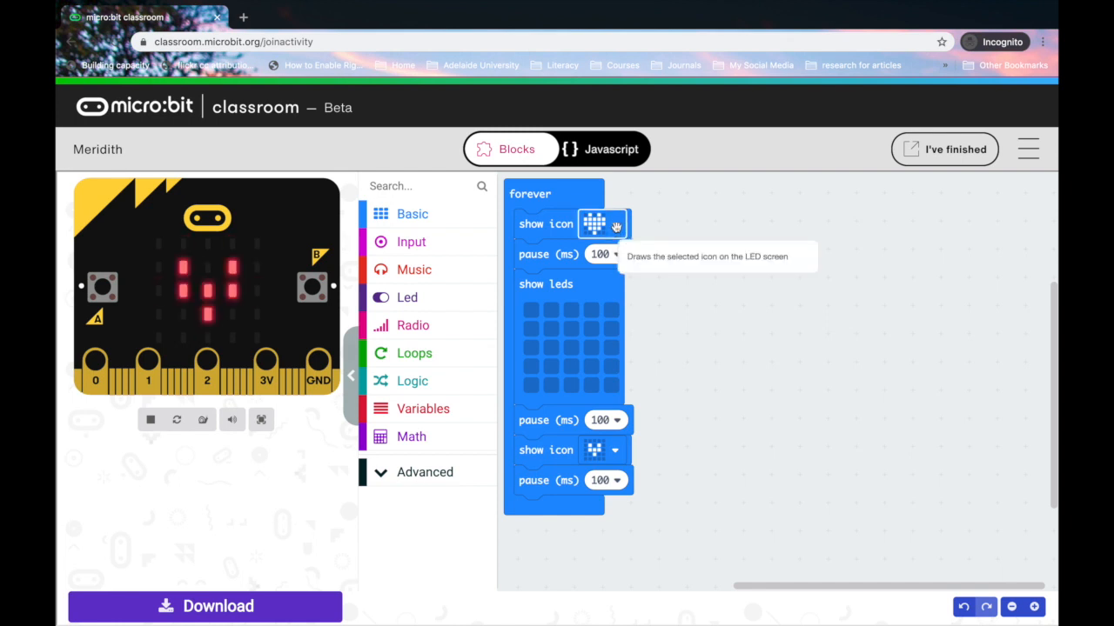
pyautogui.moveTo(668, 259)
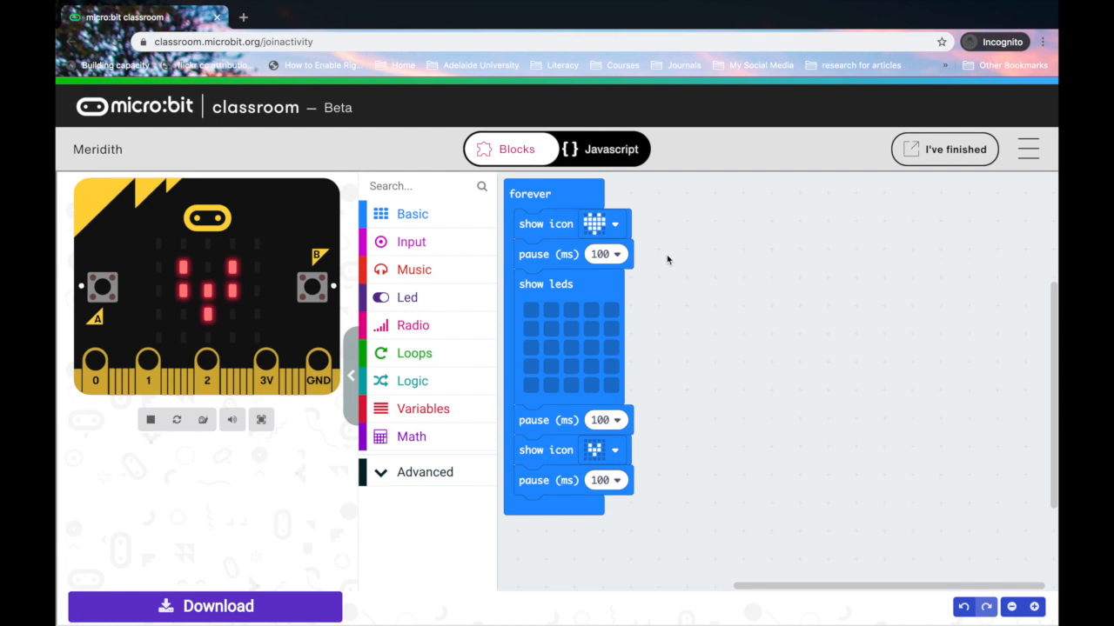
pyautogui.click(612, 222)
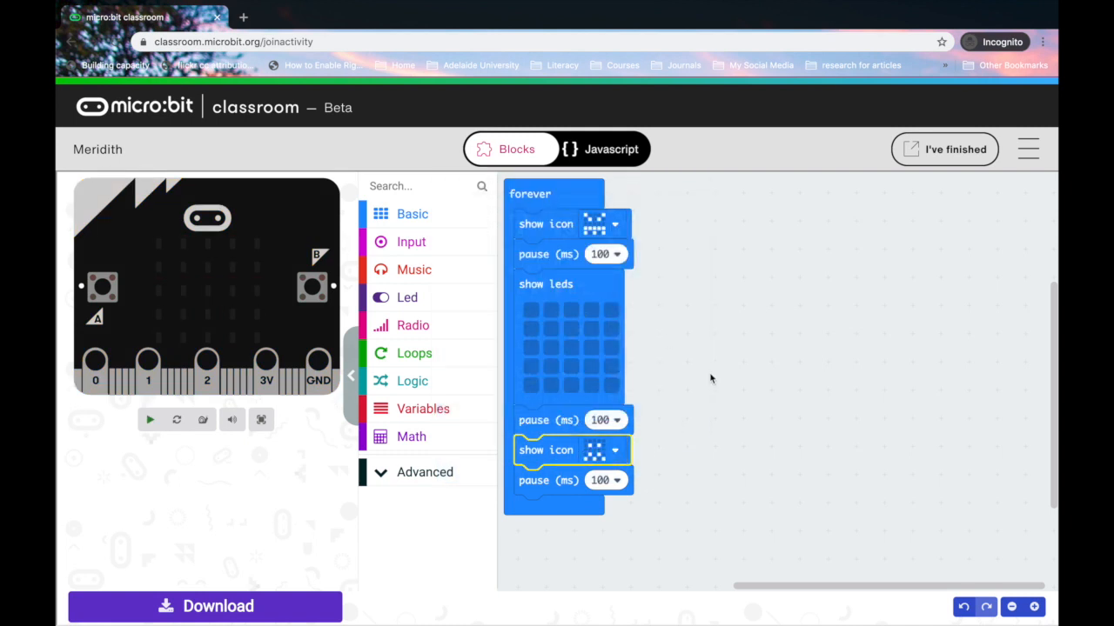
# Step: Rearrange the loop so the show icon and pause sit inside it without the empty LED grid, checking in the simulator
pyautogui.click(149, 420)
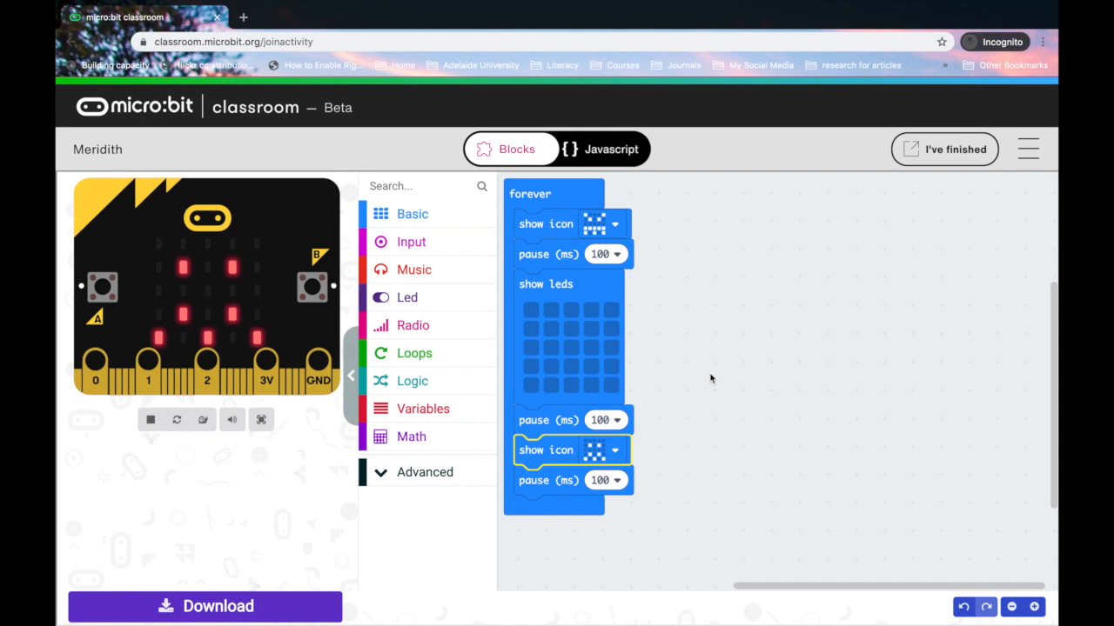
pyautogui.moveTo(644, 419)
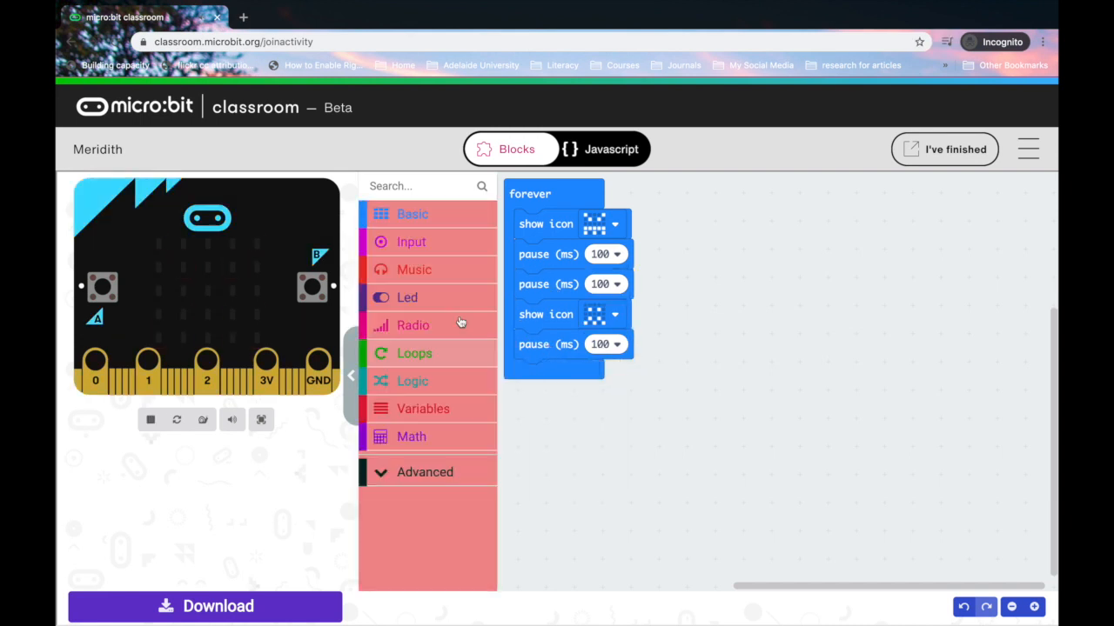
pyautogui.moveTo(548, 313); pyautogui.dragTo(696, 332)
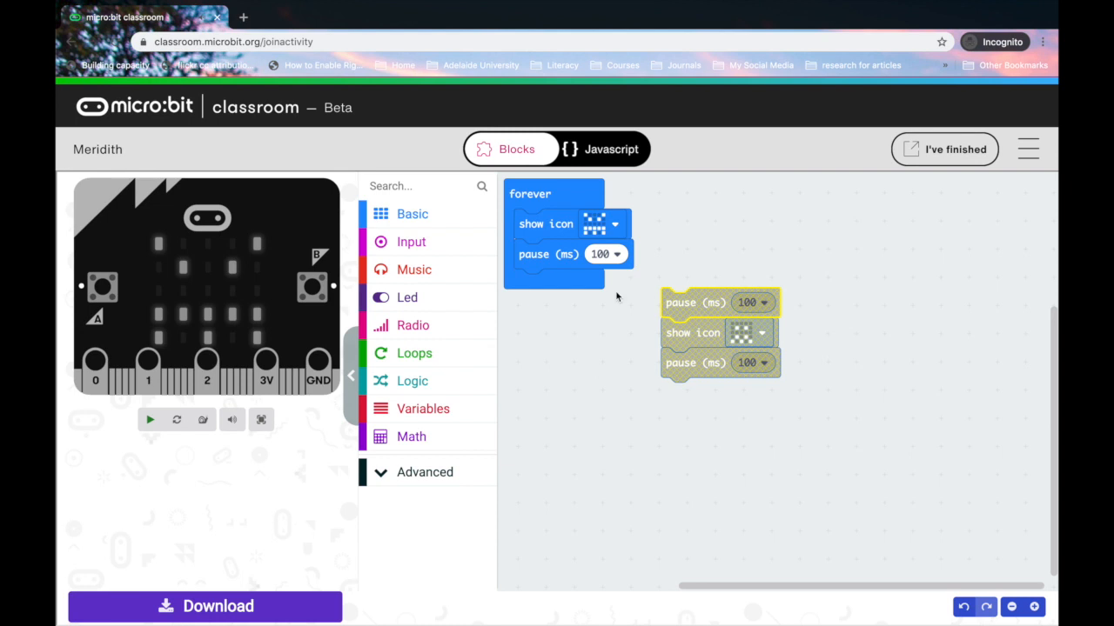
pyautogui.moveTo(720, 334); pyautogui.dragTo(557, 280)
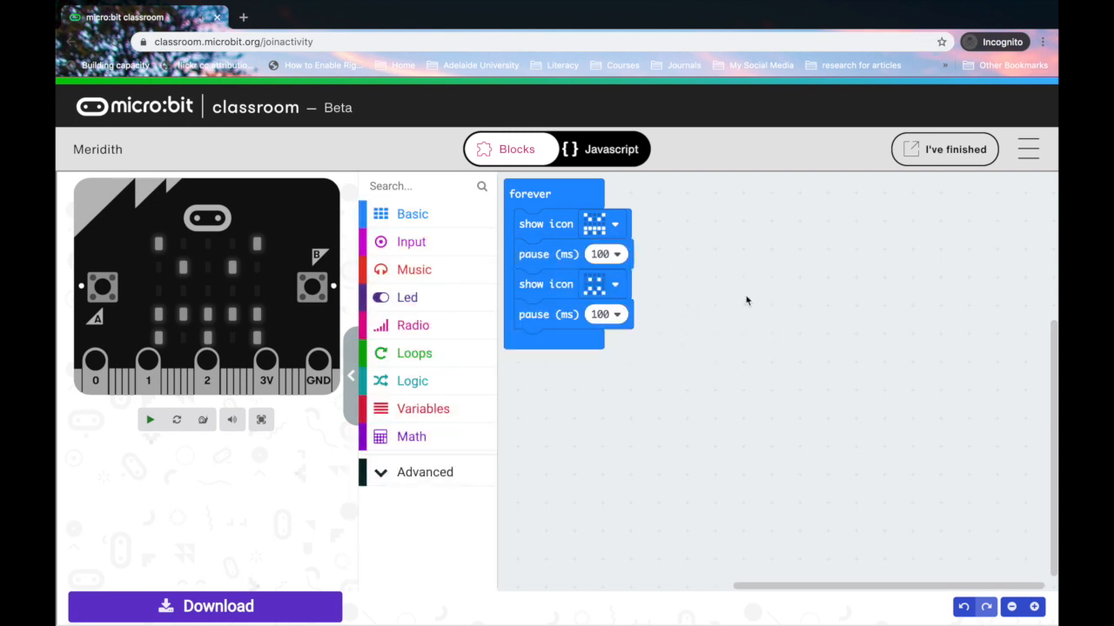
pyautogui.click(149, 420)
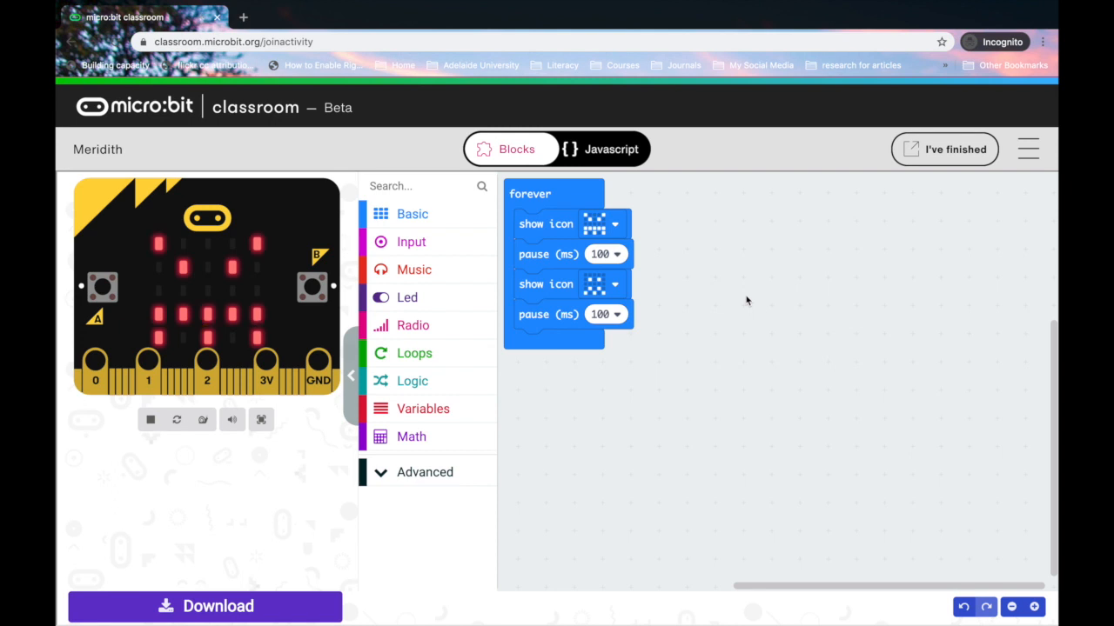
# Step: Set both pauses to 500 ms, run the slower animation, and mark the activity as finished
pyautogui.click(606, 254)
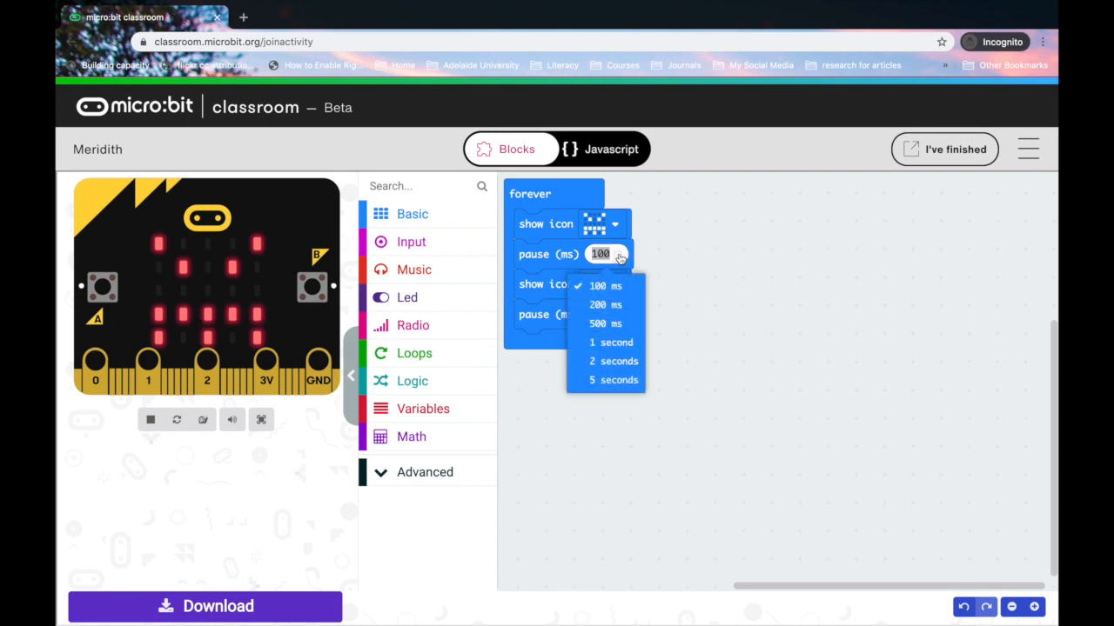
pyautogui.click(605, 321)
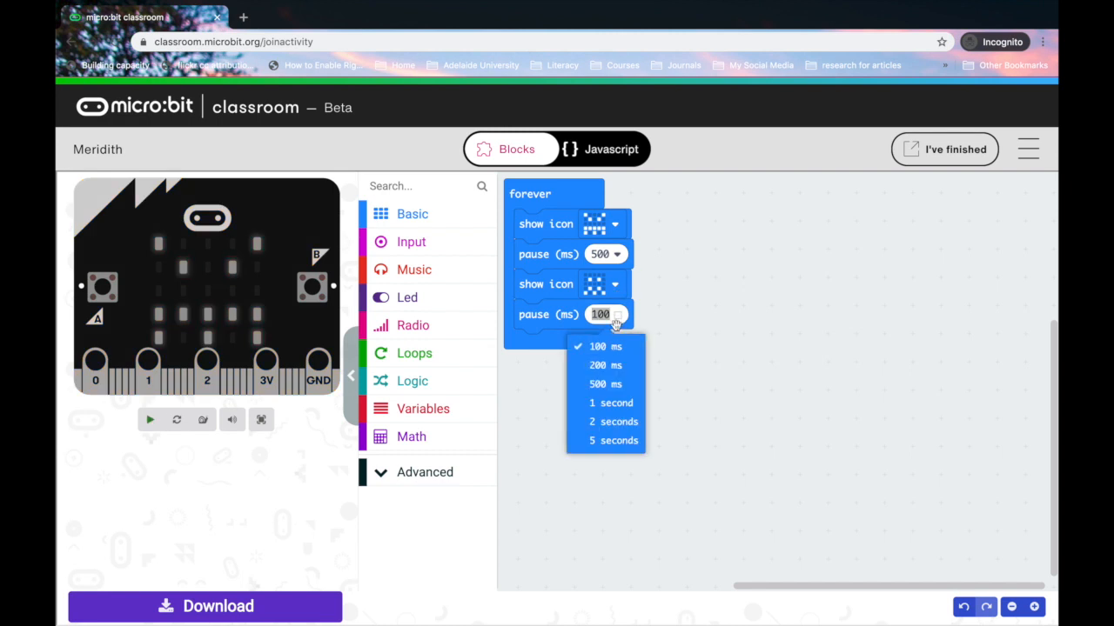
pyautogui.click(606, 384)
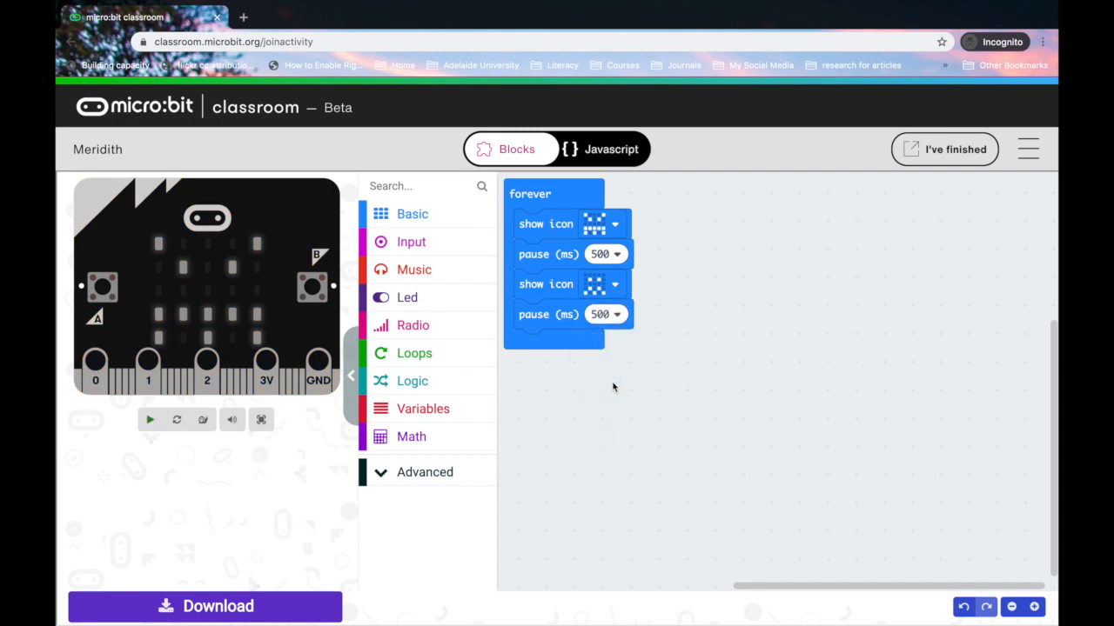
pyautogui.click(149, 419)
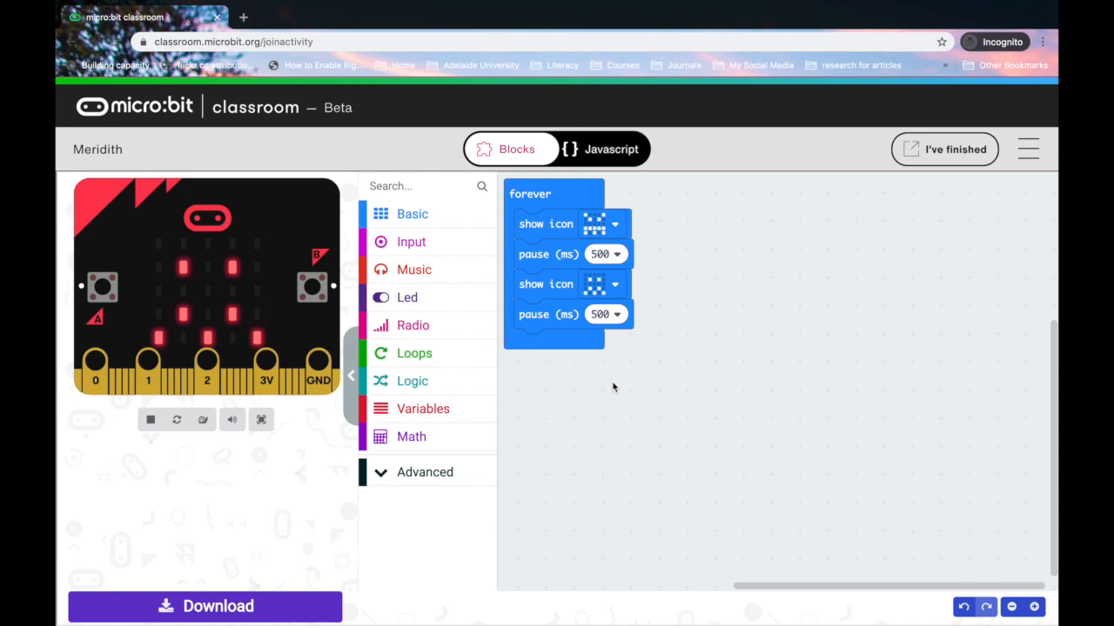
pyautogui.click(943, 149)
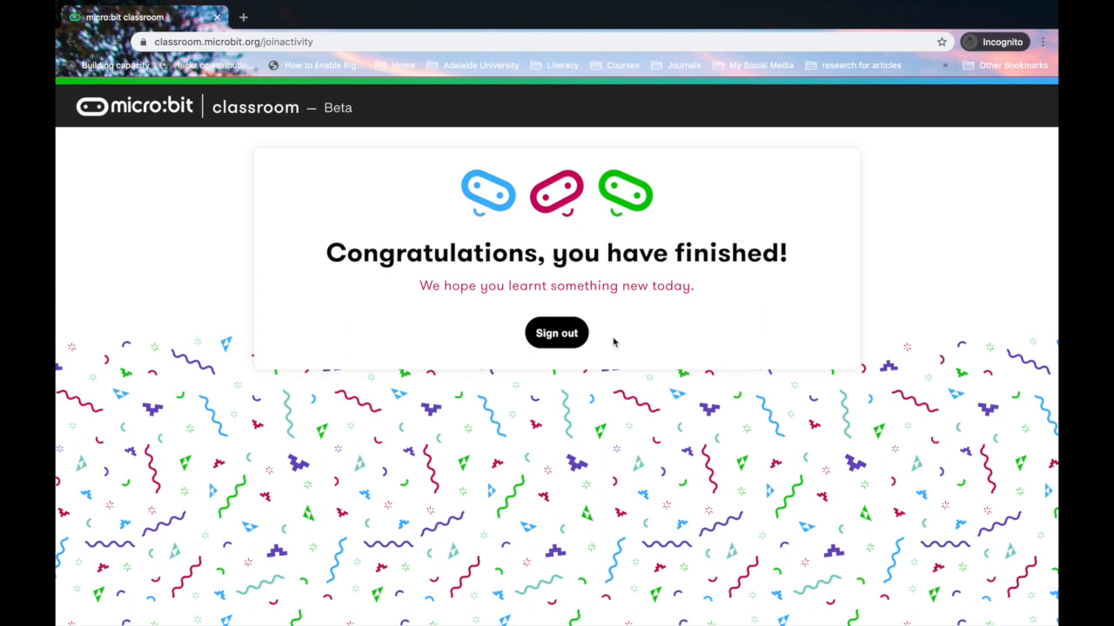
# Step: Sign Meridith out, then show the teacher dashboard with joining details collapsed and her finished code opened
pyautogui.click(557, 332)
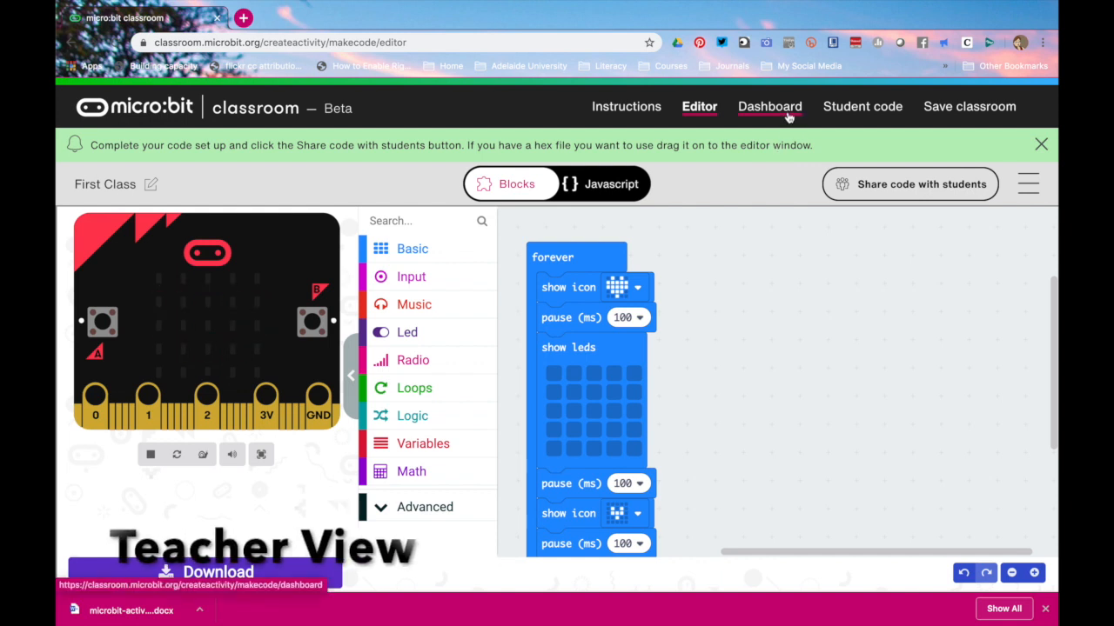
pyautogui.click(769, 106)
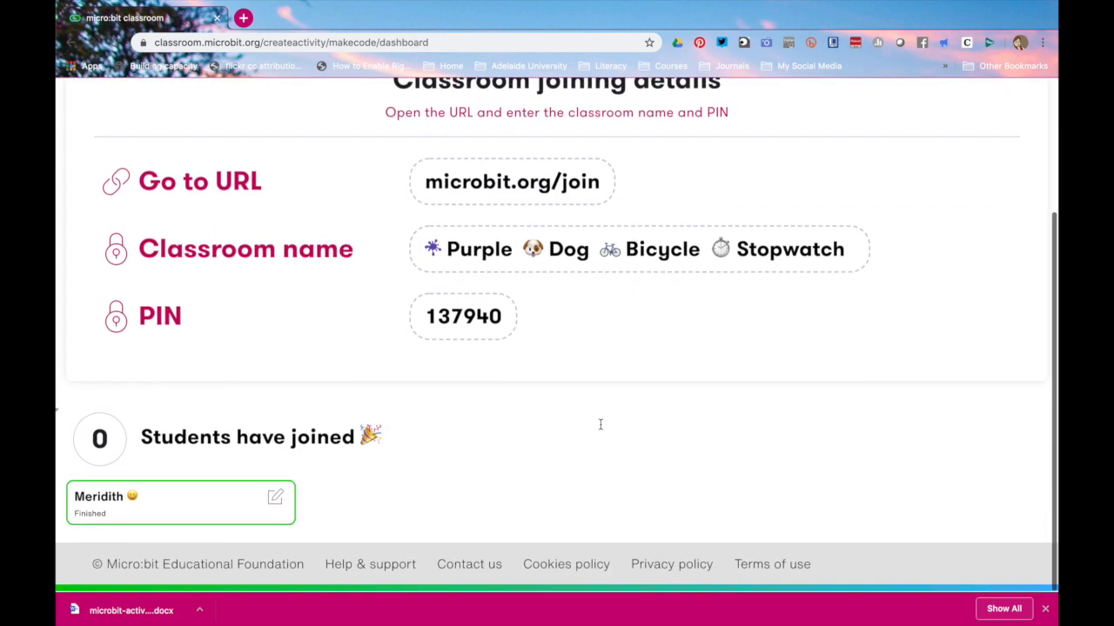
pyautogui.scroll(3)
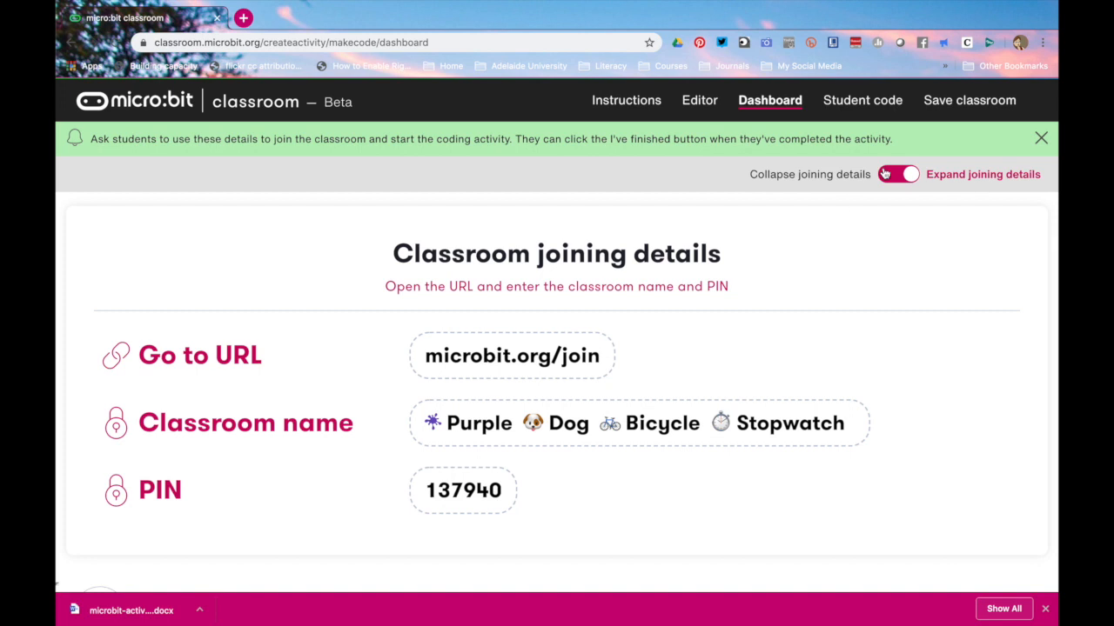
pyautogui.click(898, 174)
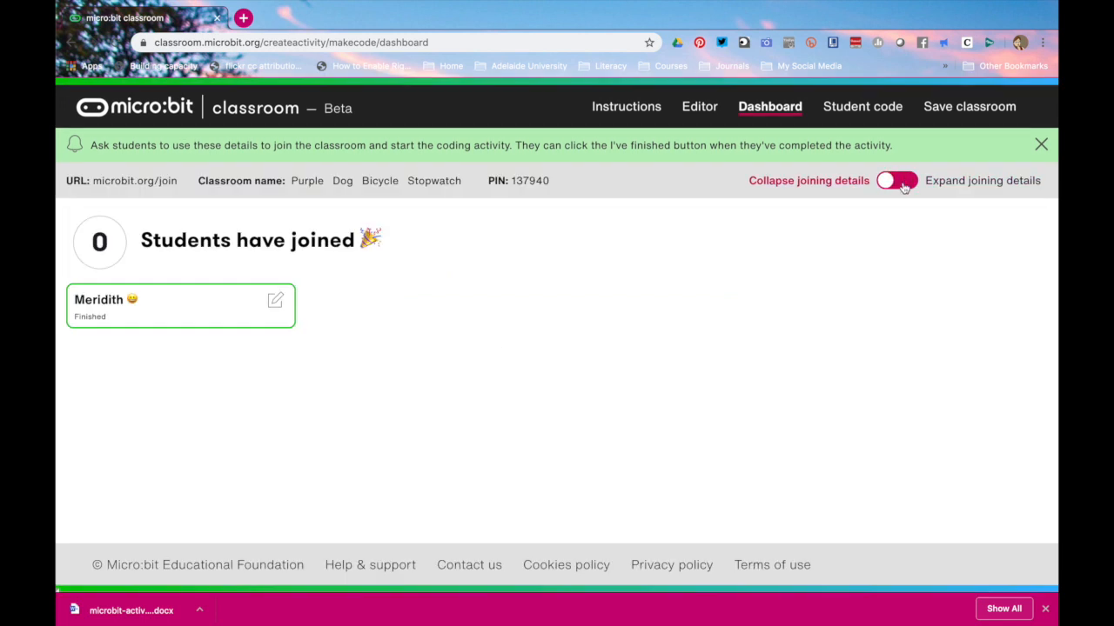
pyautogui.moveTo(282, 350)
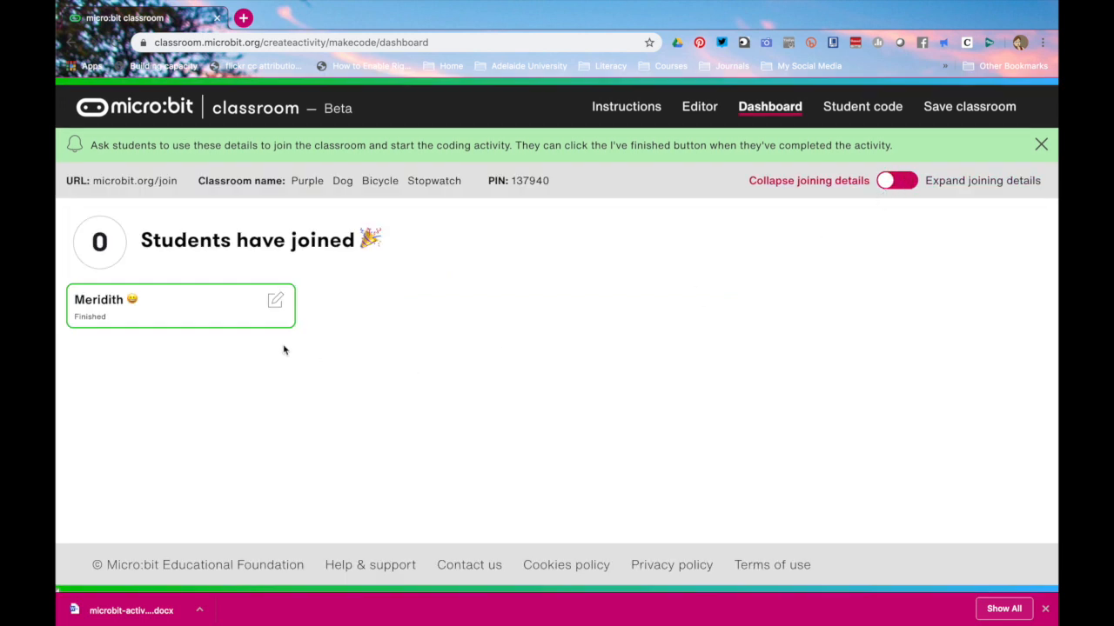
pyautogui.click(863, 106)
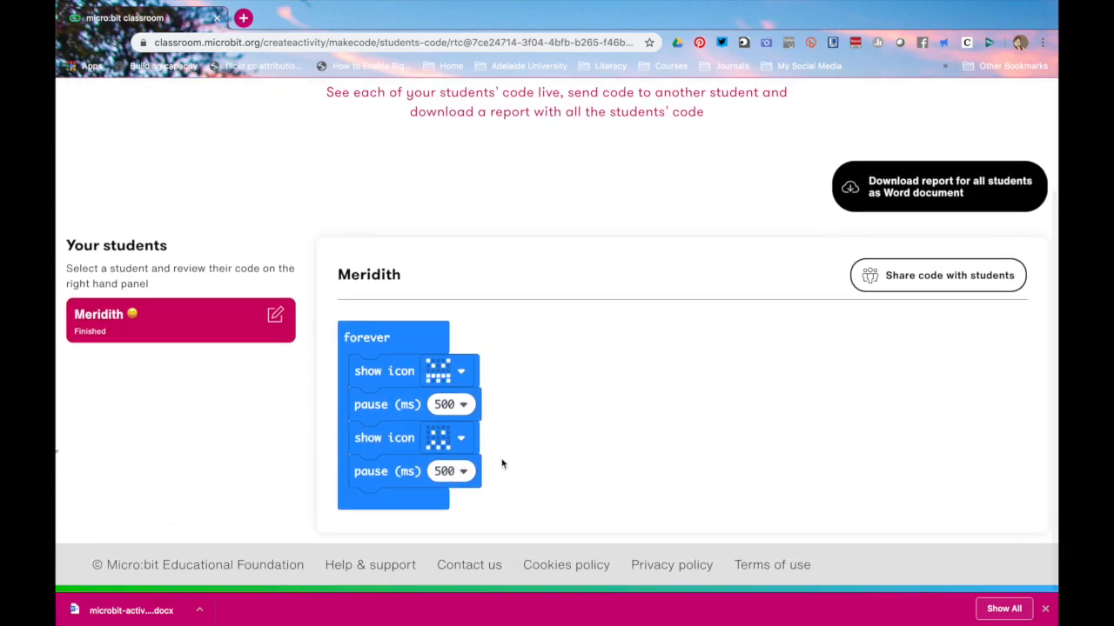
pyautogui.moveTo(640, 327)
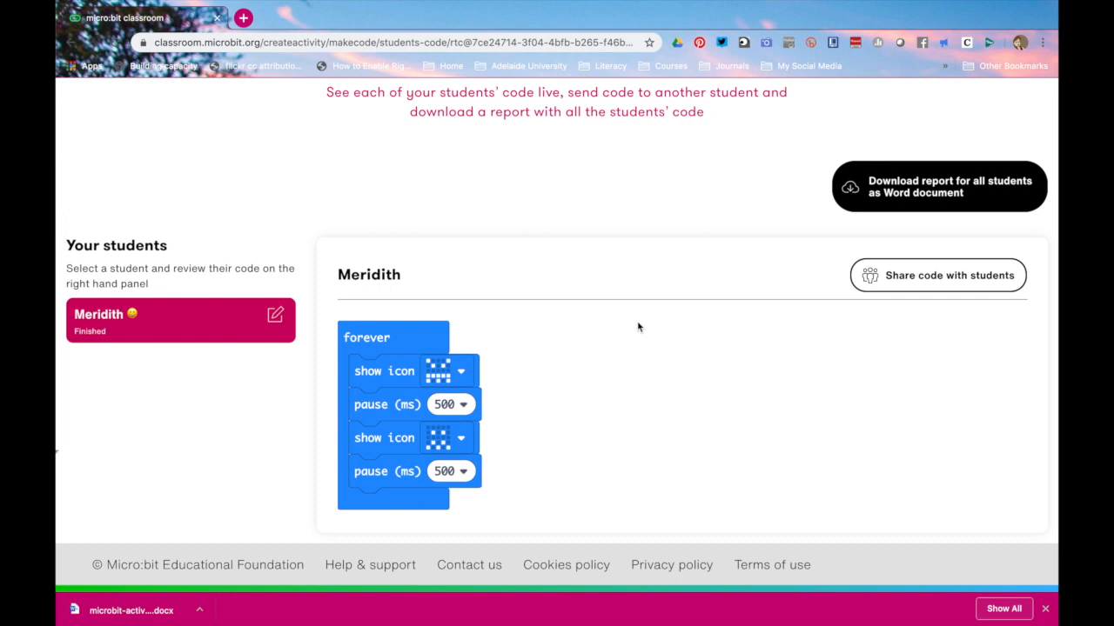
pyautogui.moveTo(763, 347)
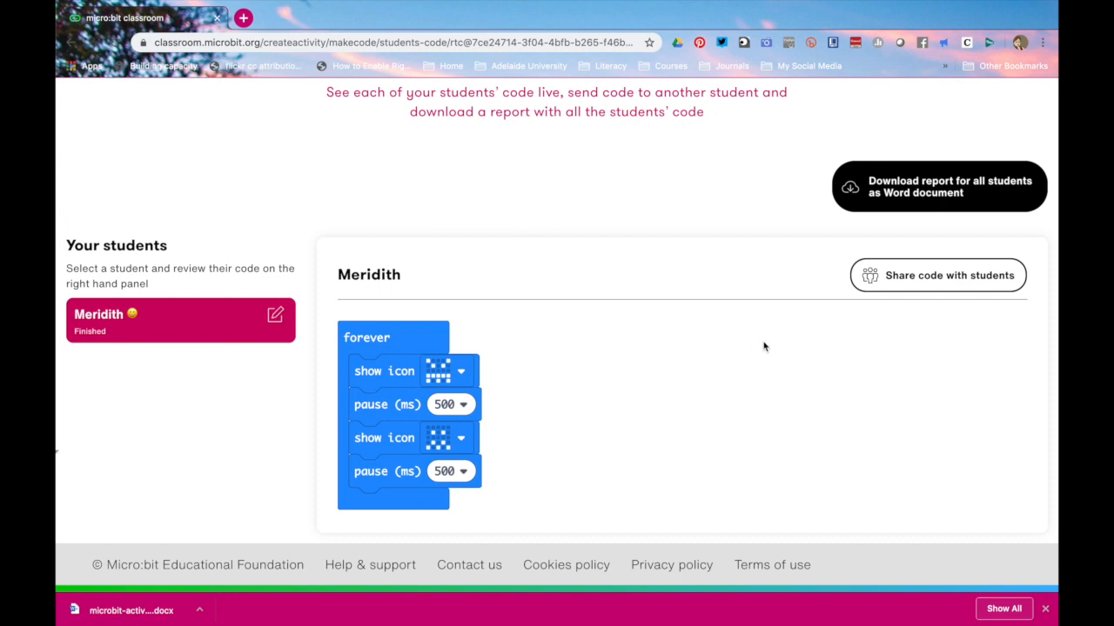
pyautogui.moveTo(898, 298)
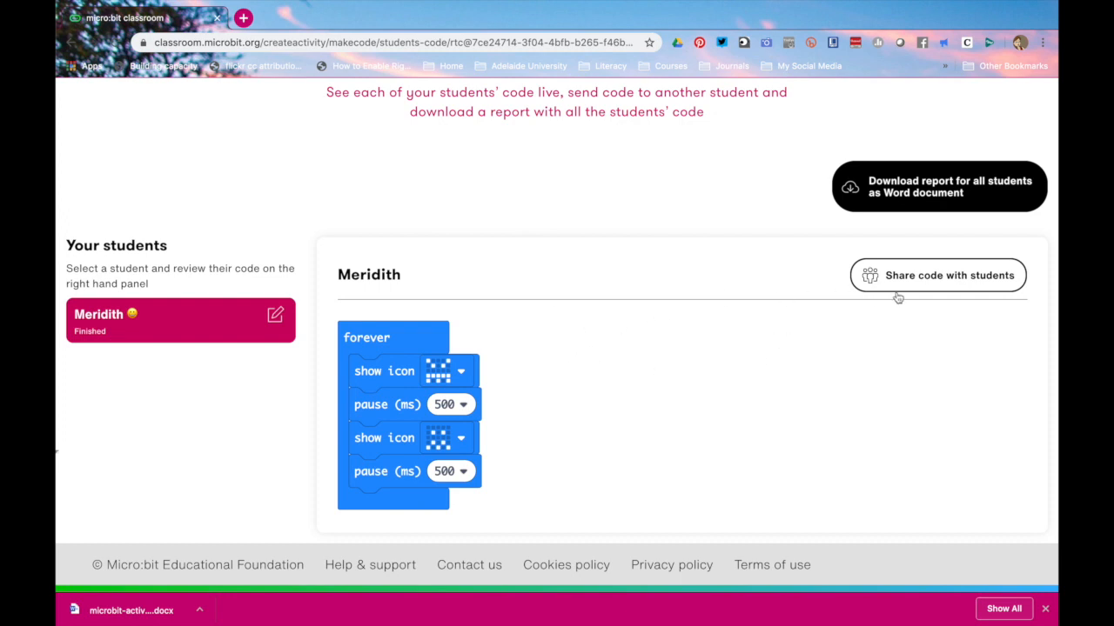
# Step: Bring up the Share code with students options for Meridith's loop and cancel, leaving it unshared
pyautogui.click(936, 275)
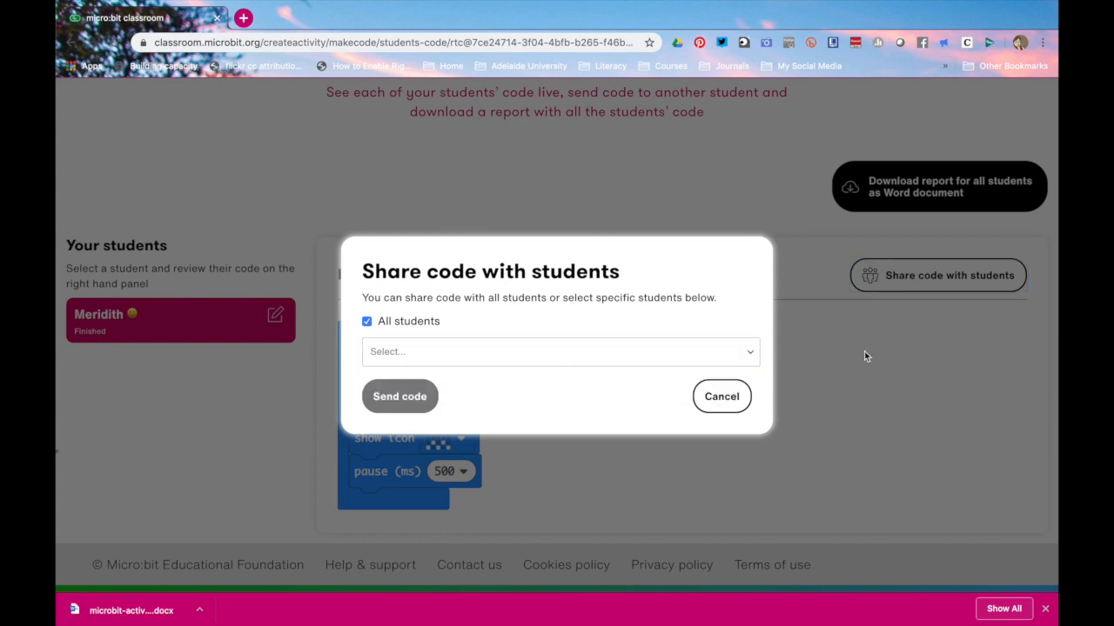
pyautogui.click(720, 397)
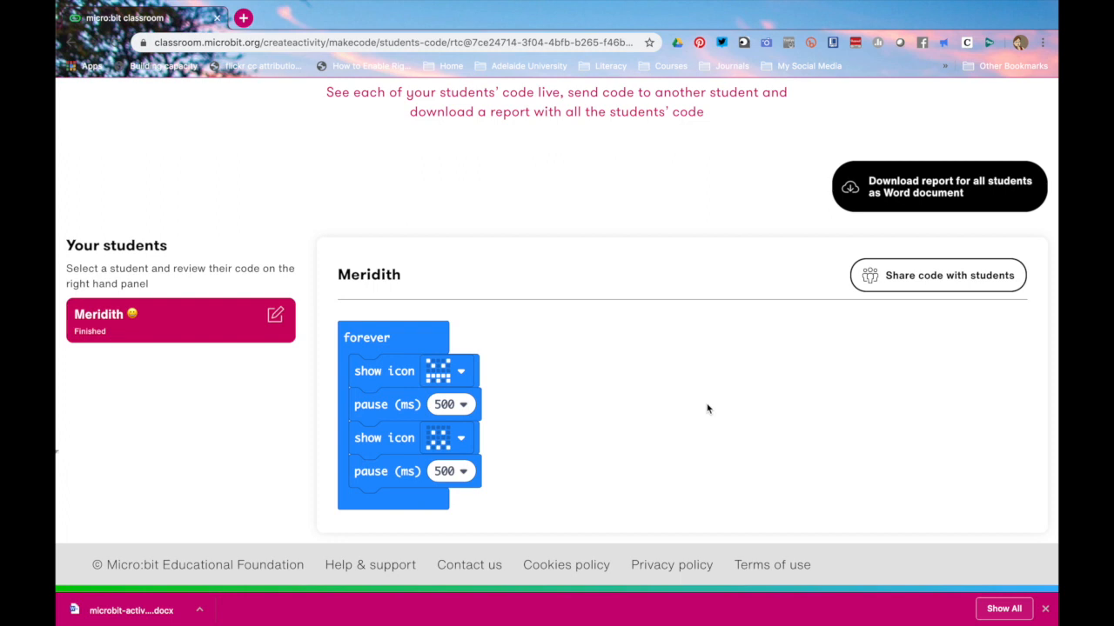
pyautogui.scroll(3)
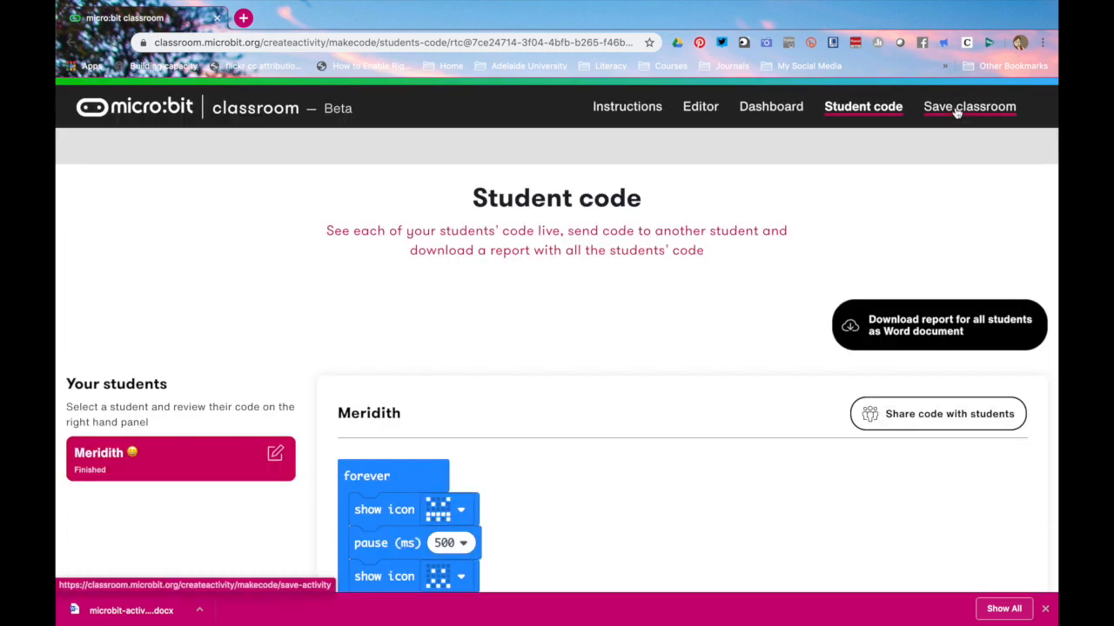
# Step: Download the classroom HTML file from the Save classroom page
pyautogui.click(969, 106)
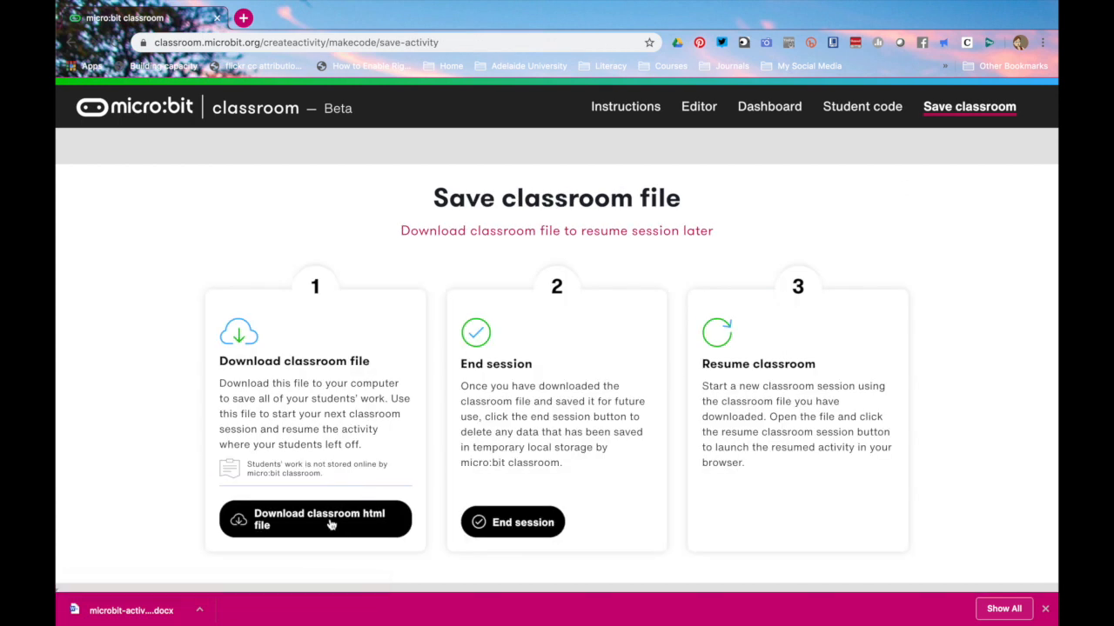
pyautogui.click(315, 519)
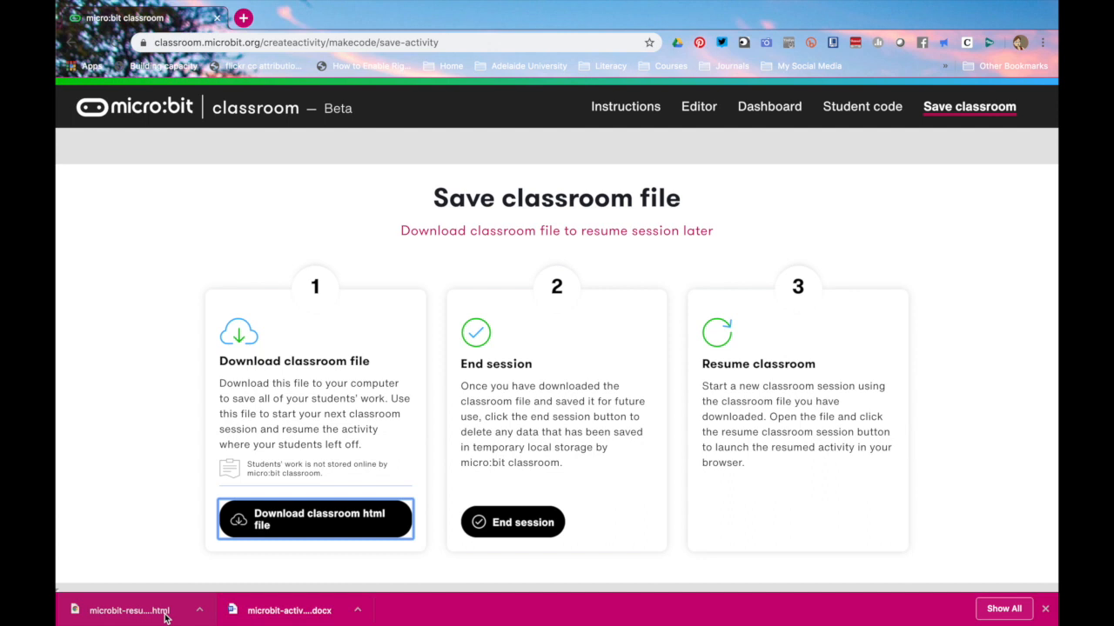
pyautogui.click(199, 609)
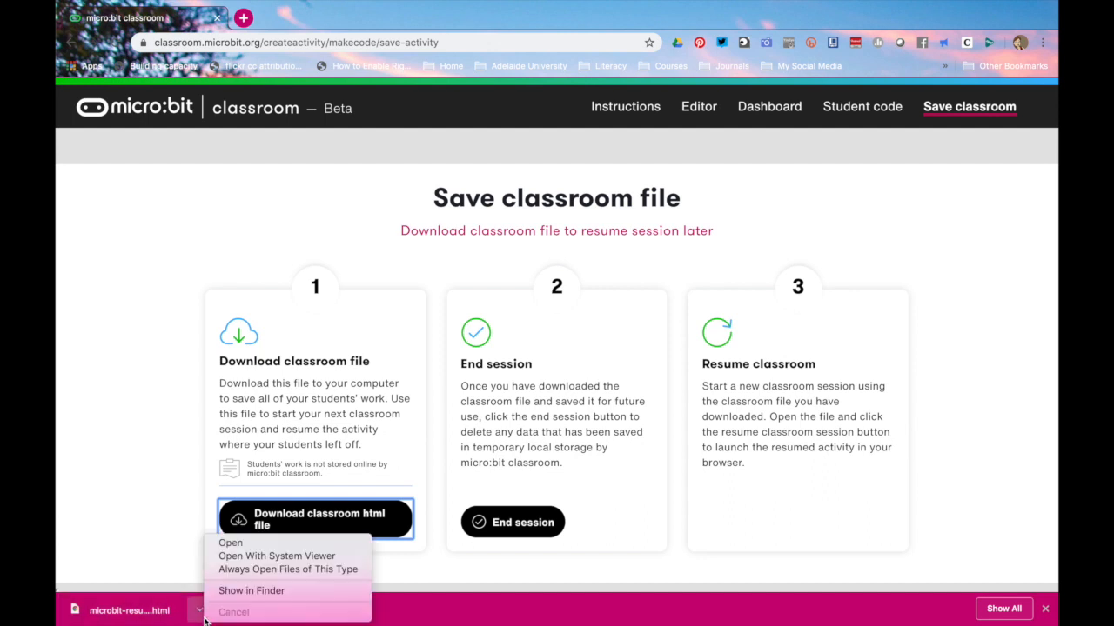
pyautogui.click(199, 609)
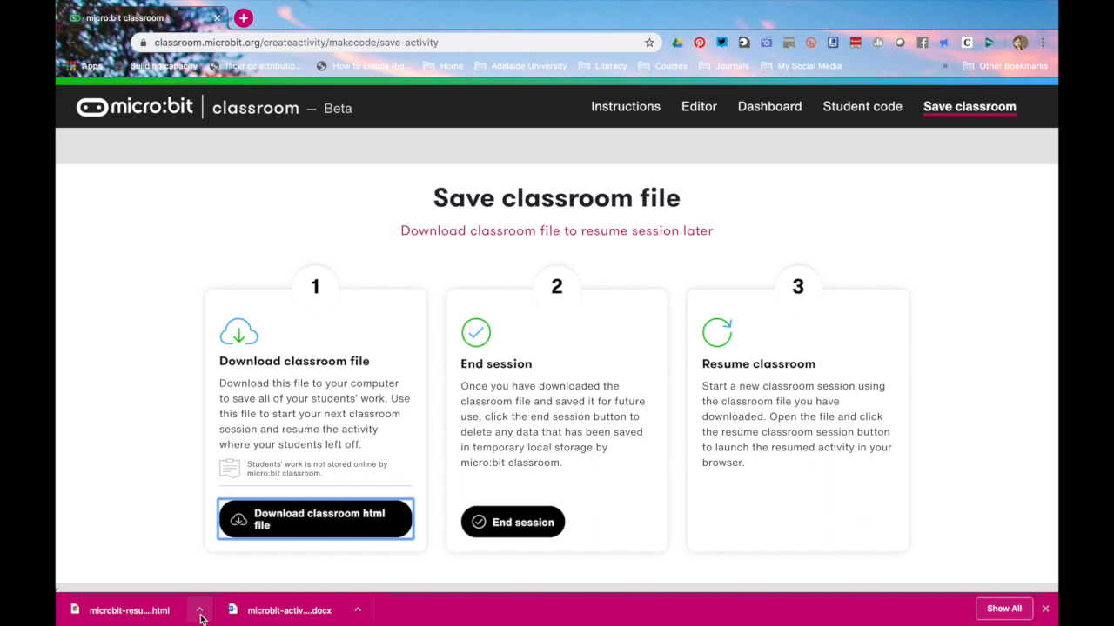
pyautogui.moveTo(532, 522)
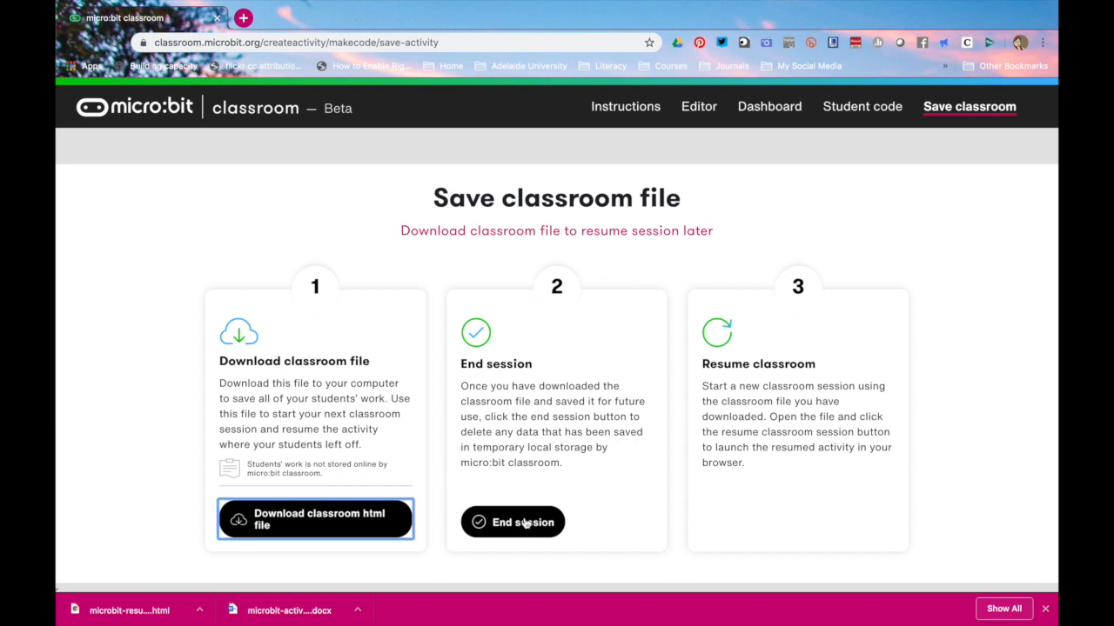
# Step: End the classroom session and confirm it in the dialog
pyautogui.click(512, 522)
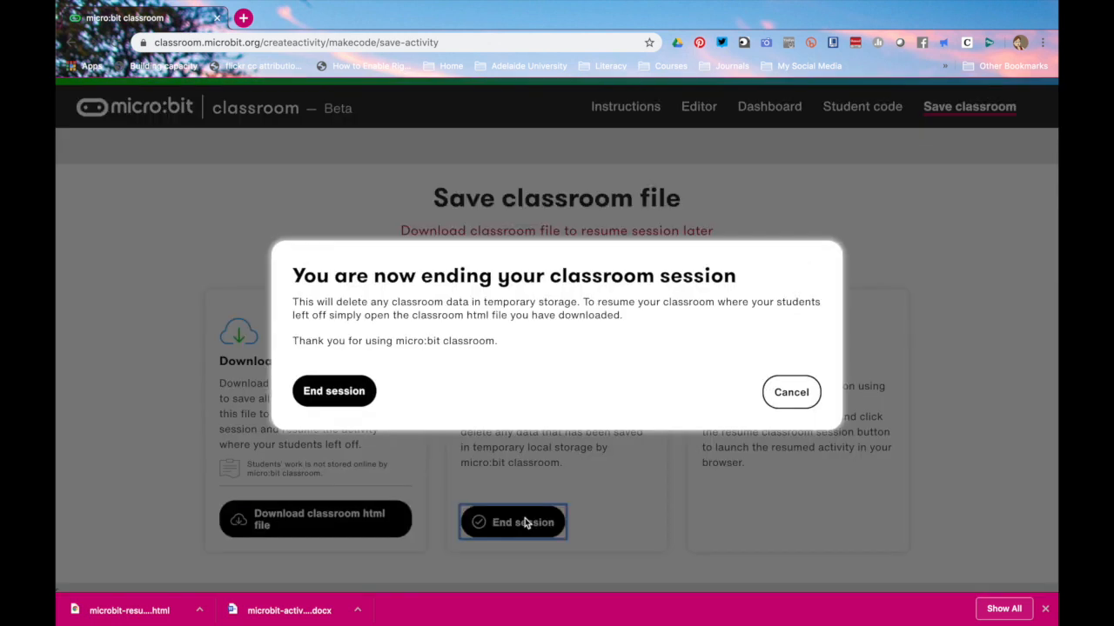
pyautogui.click(334, 390)
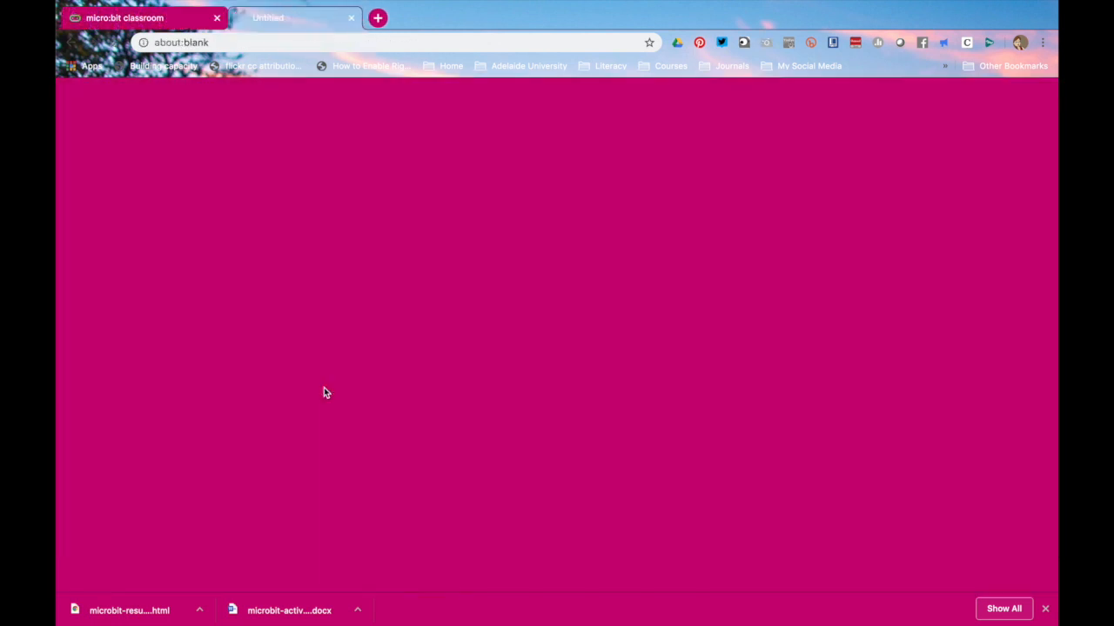